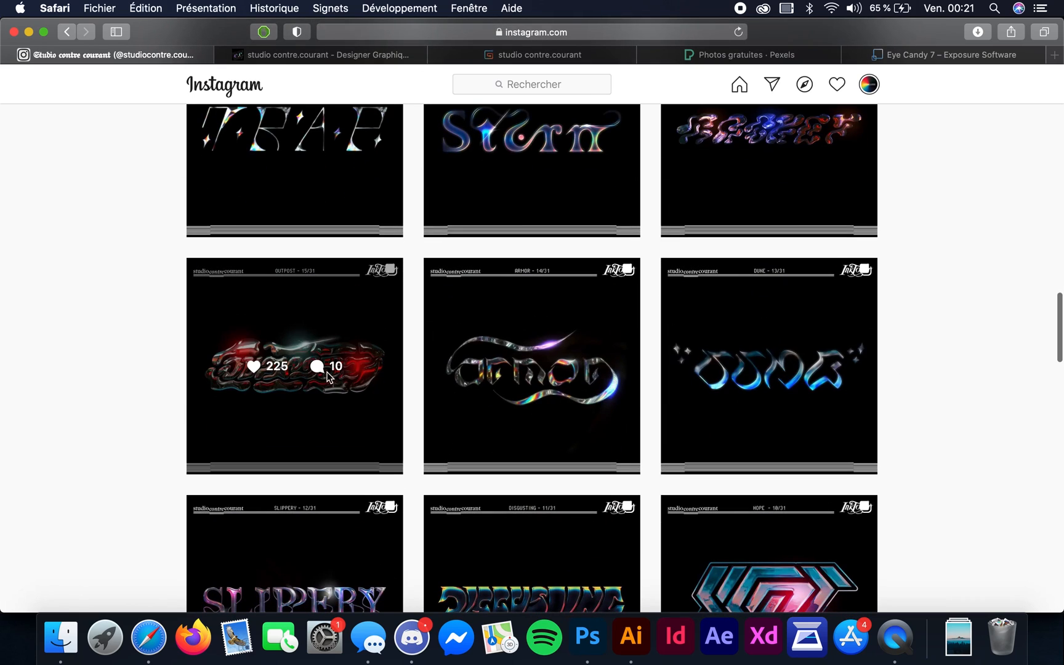
- Enlarge the OUTPOST chrome-type post, close it, and move to the Eye Candy 7 store page
left_click(295, 364)
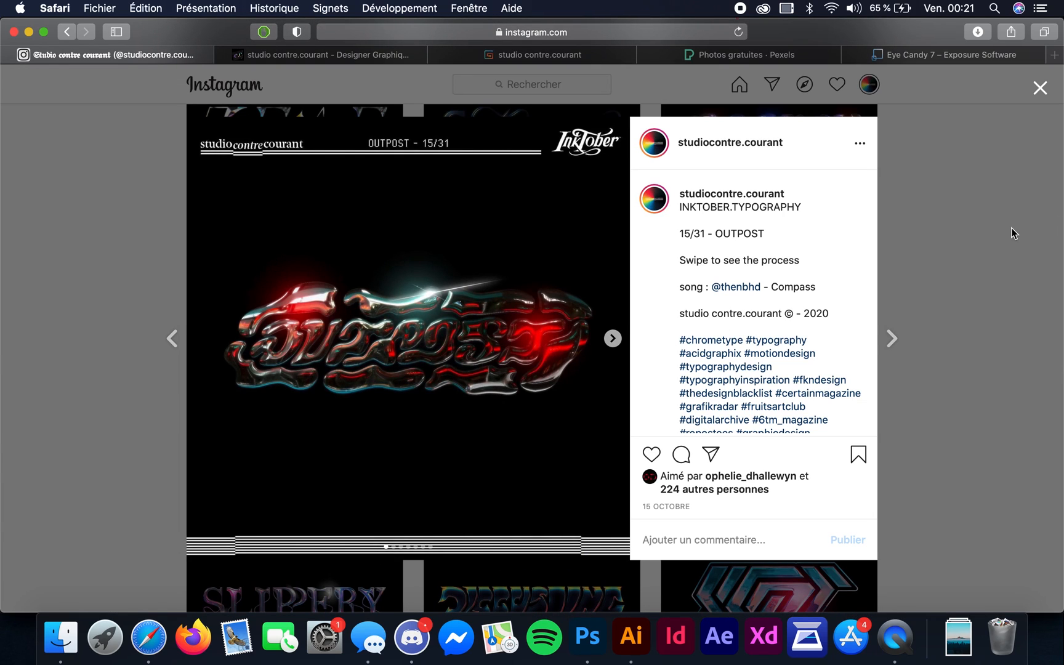
left_click(1040, 89)
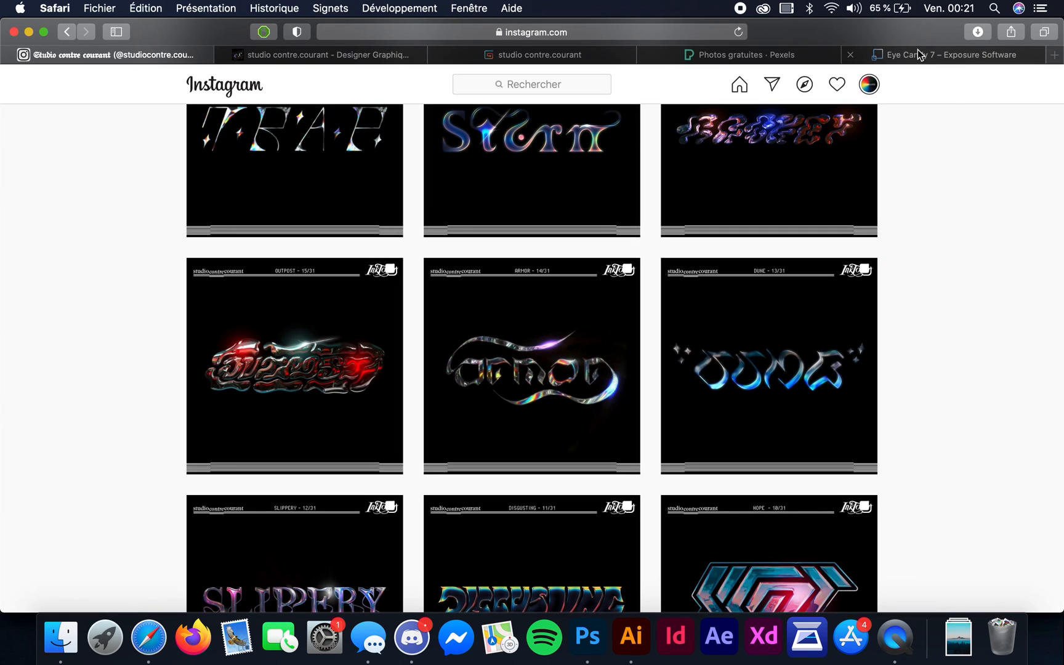
left_click(946, 54)
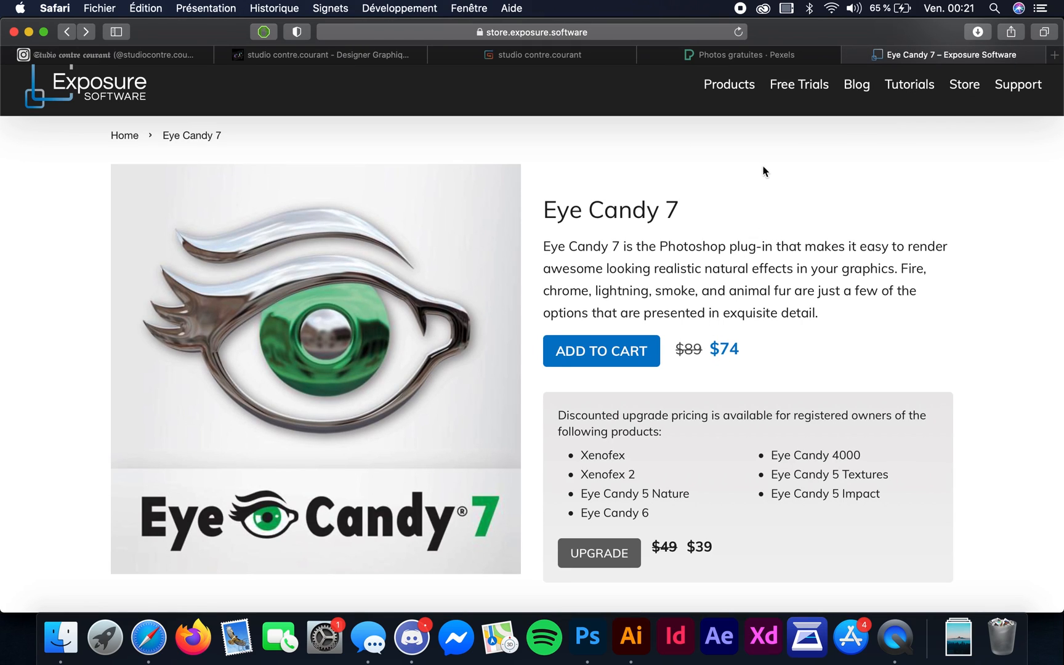
- View the Free Trials page listing the Eye Candy download, go back, and return to Instagram
left_click(799, 83)
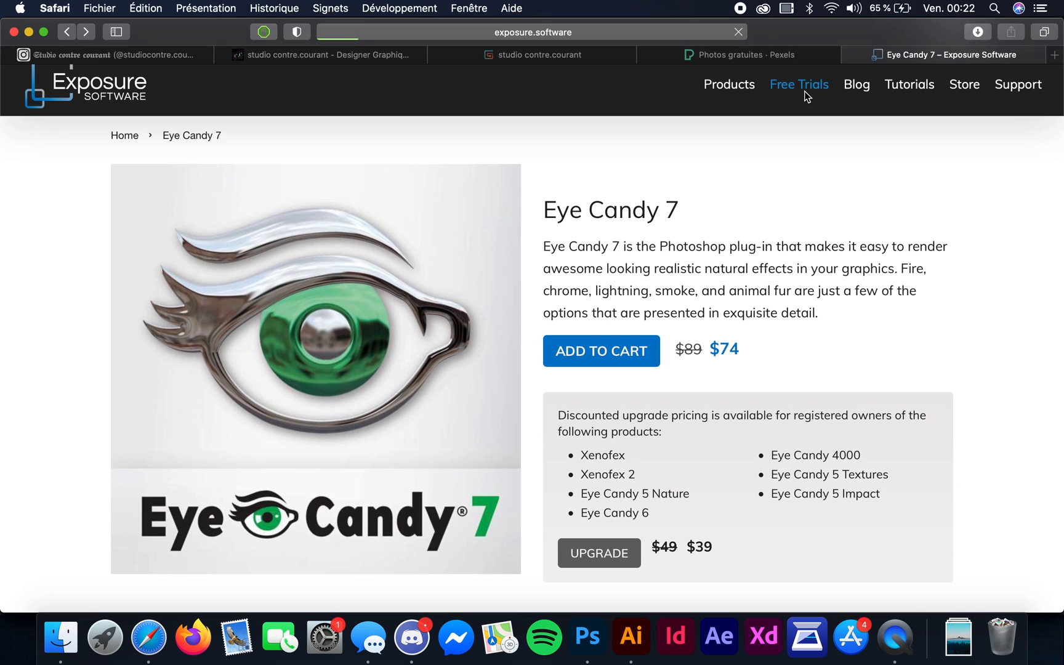
left_click(799, 84)
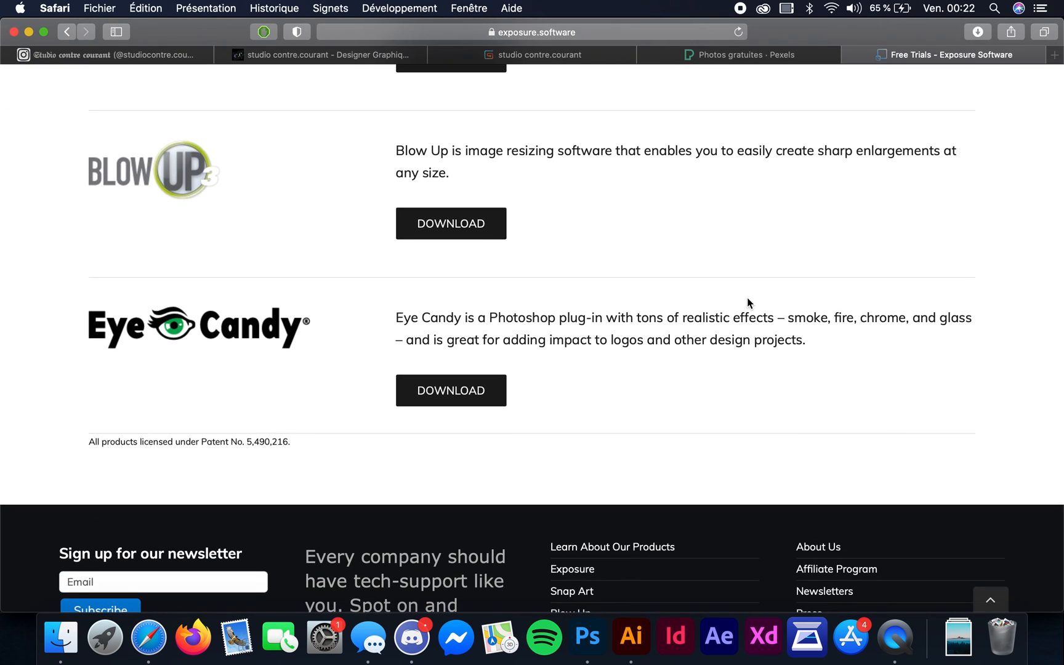
left_click(451, 390)
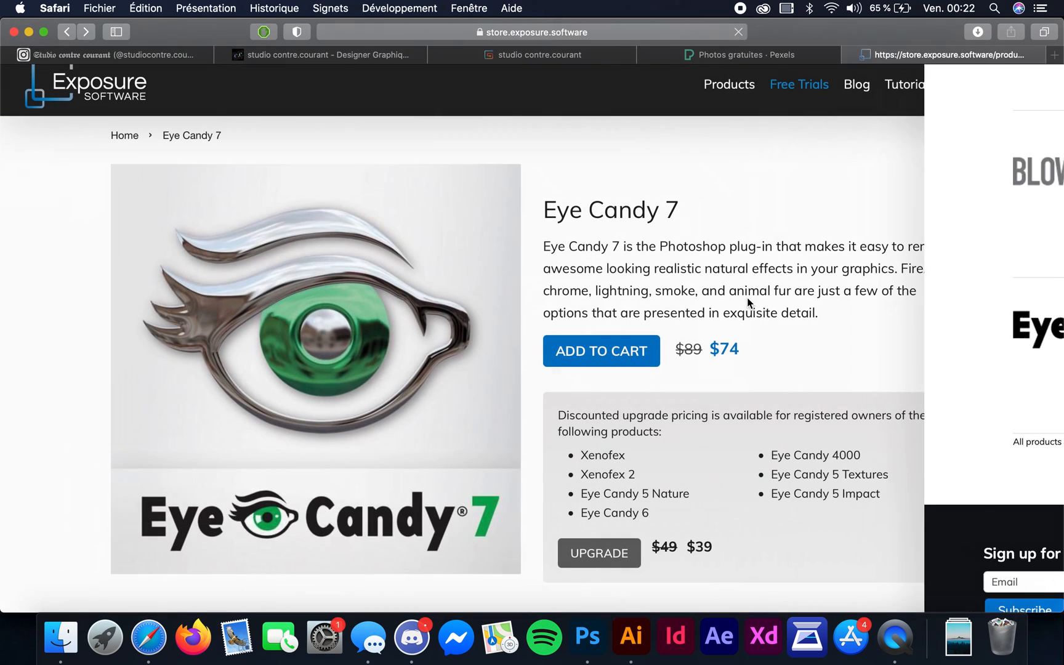
left_click(104, 54)
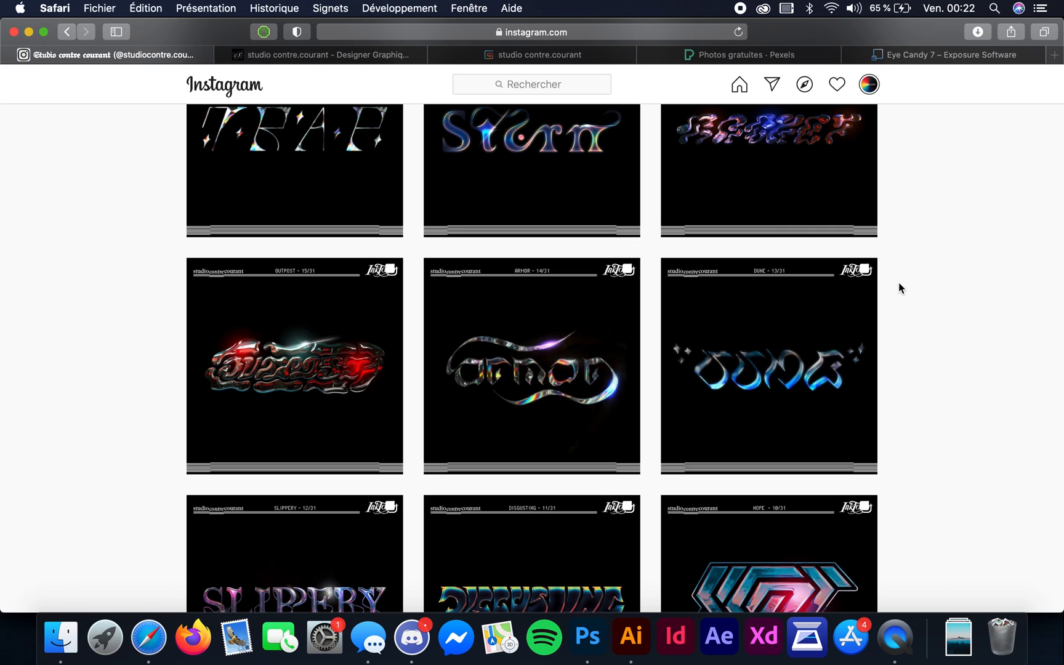
scroll("down", 3)
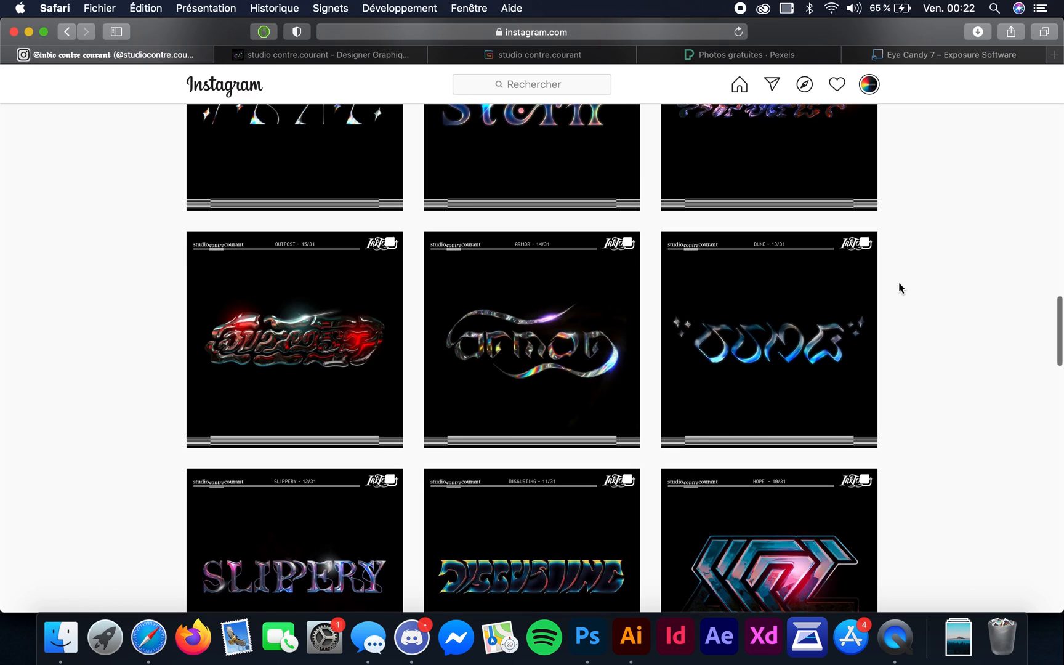
scroll("down", 3)
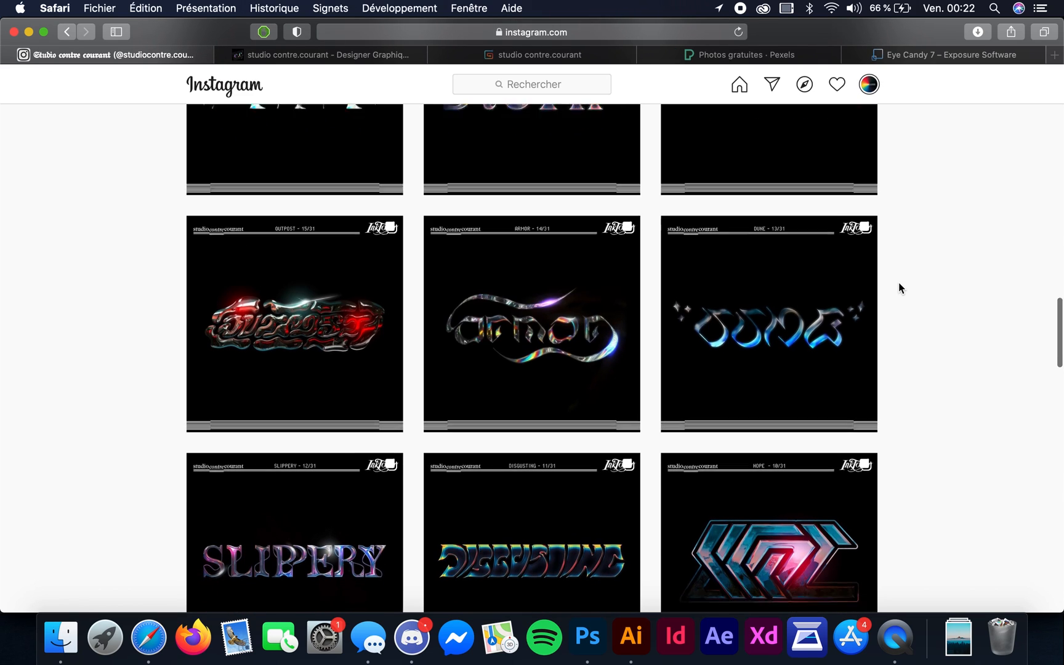
scroll("down", 3)
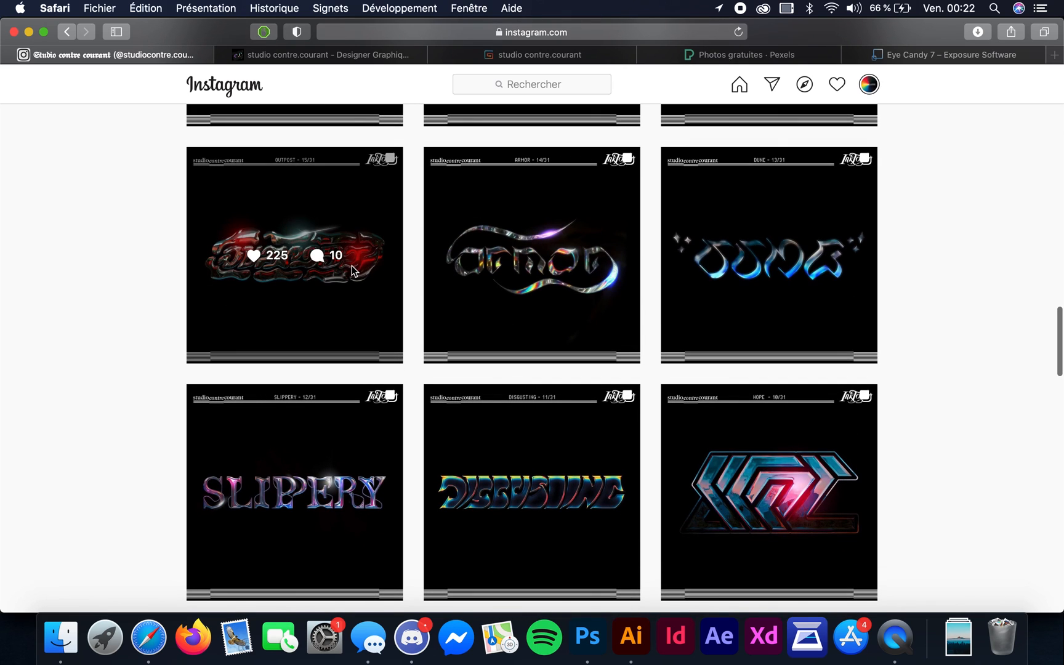
scroll("down", 3)
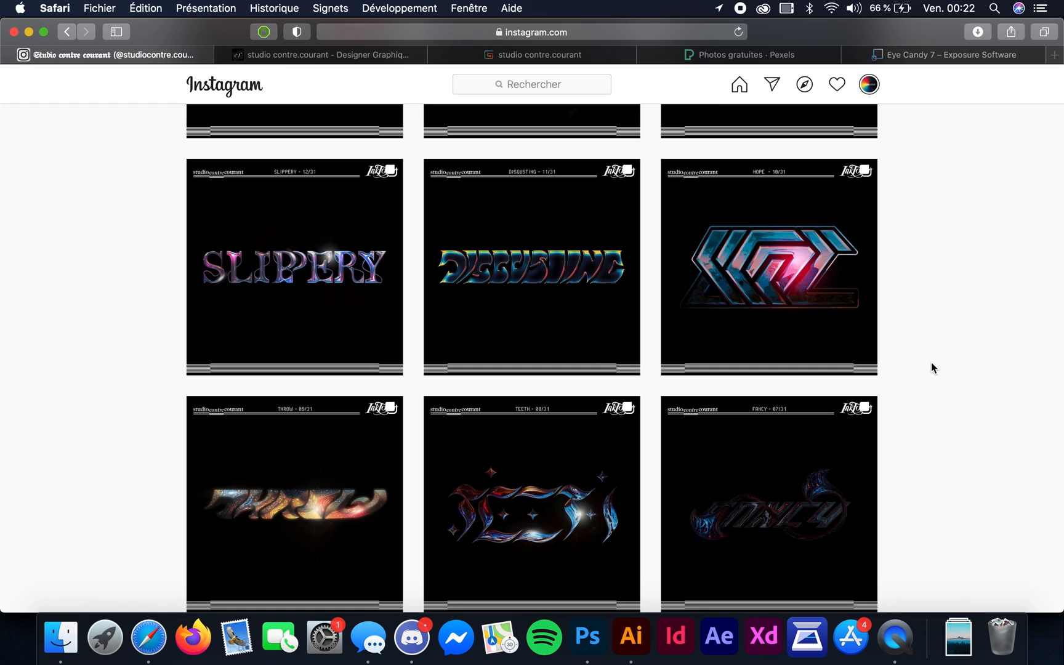
scroll("down", 3)
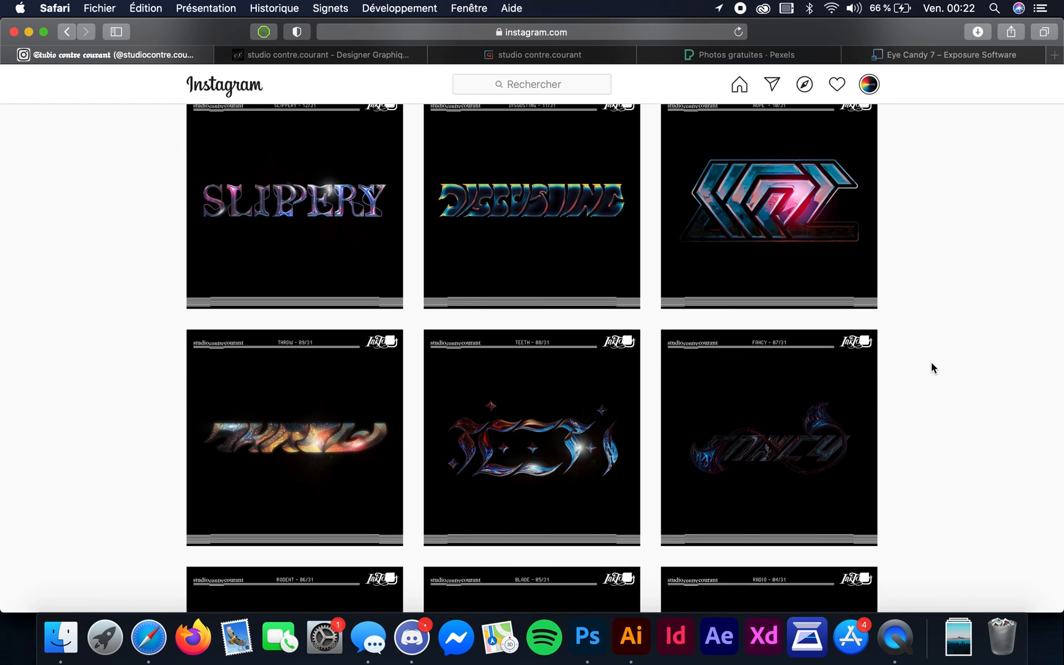
left_click(531, 201)
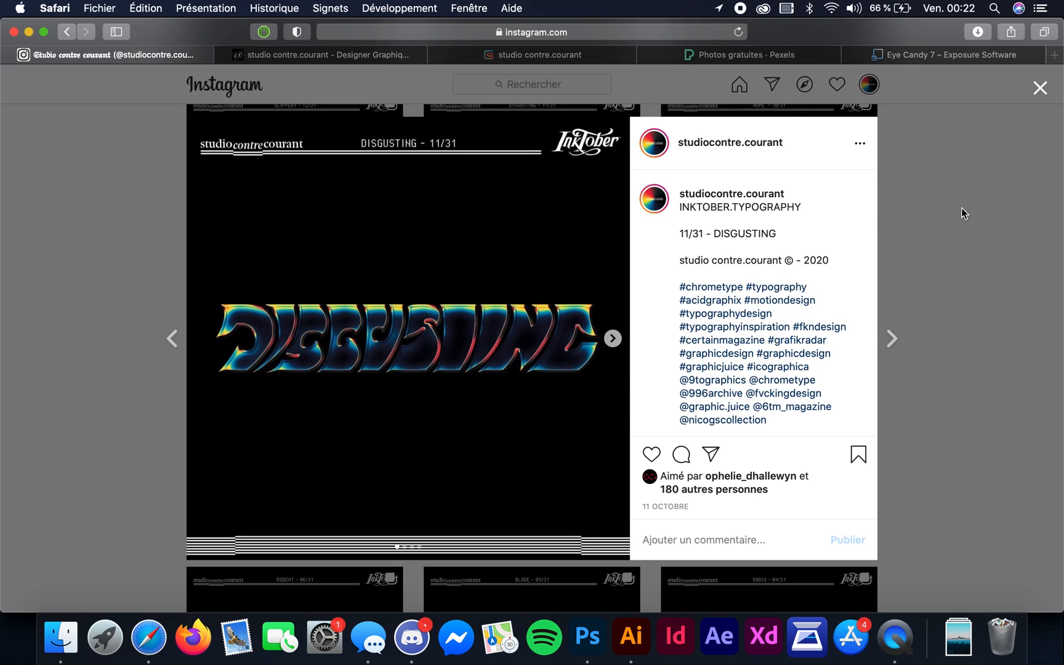
left_click(1040, 86)
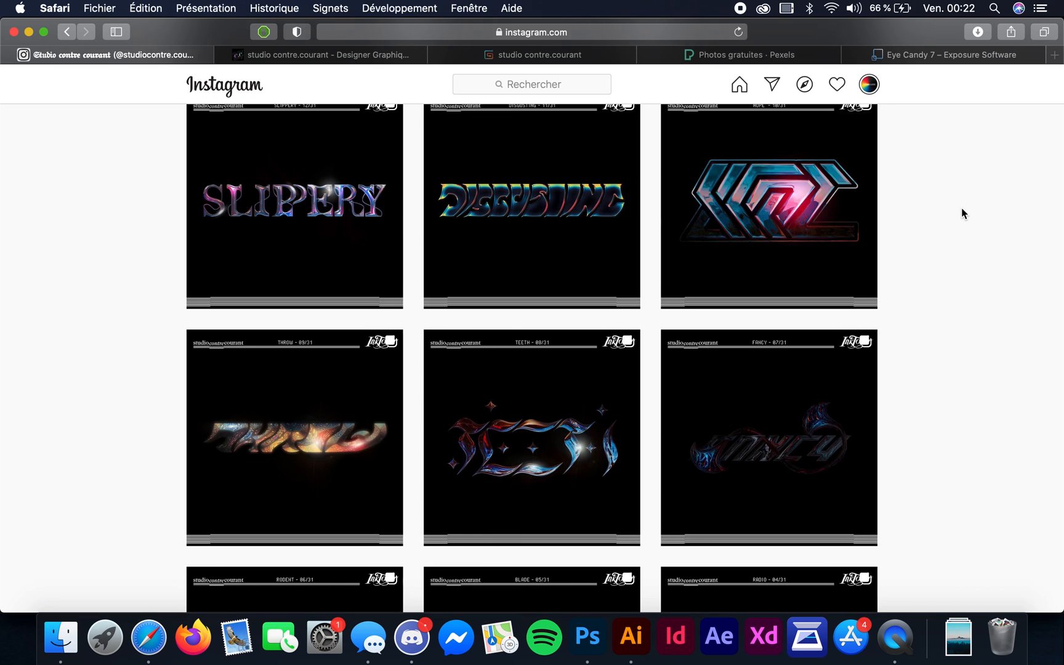
scroll("down", 3)
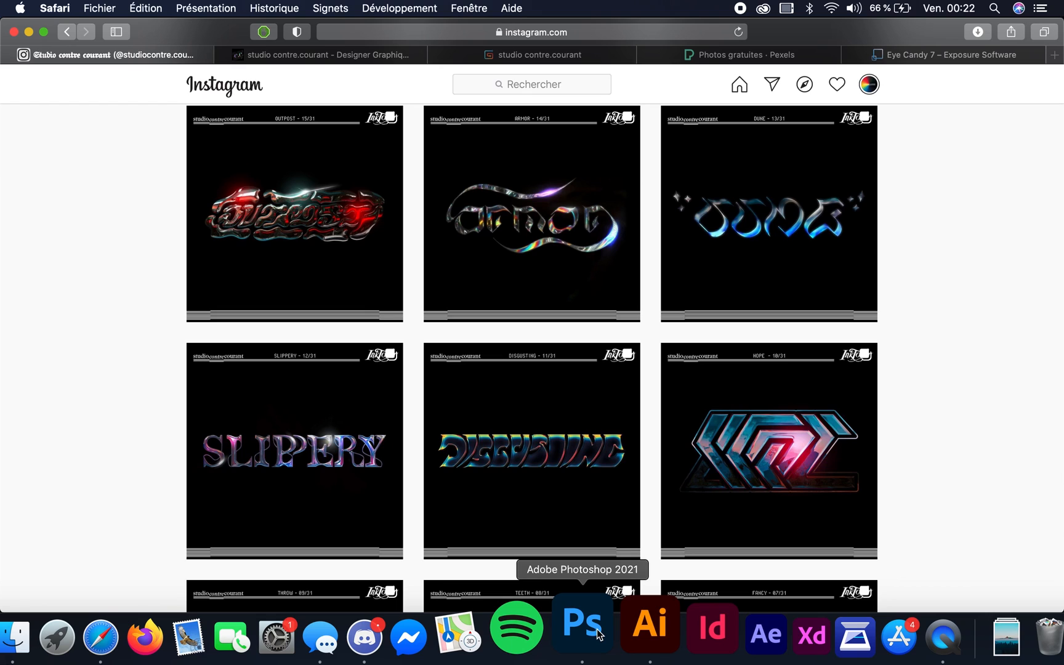
- Bring Photoshop forward with the EYE CANDY lettering and reach the Filtre menu's Exposure Software entry
left_click(588, 623)
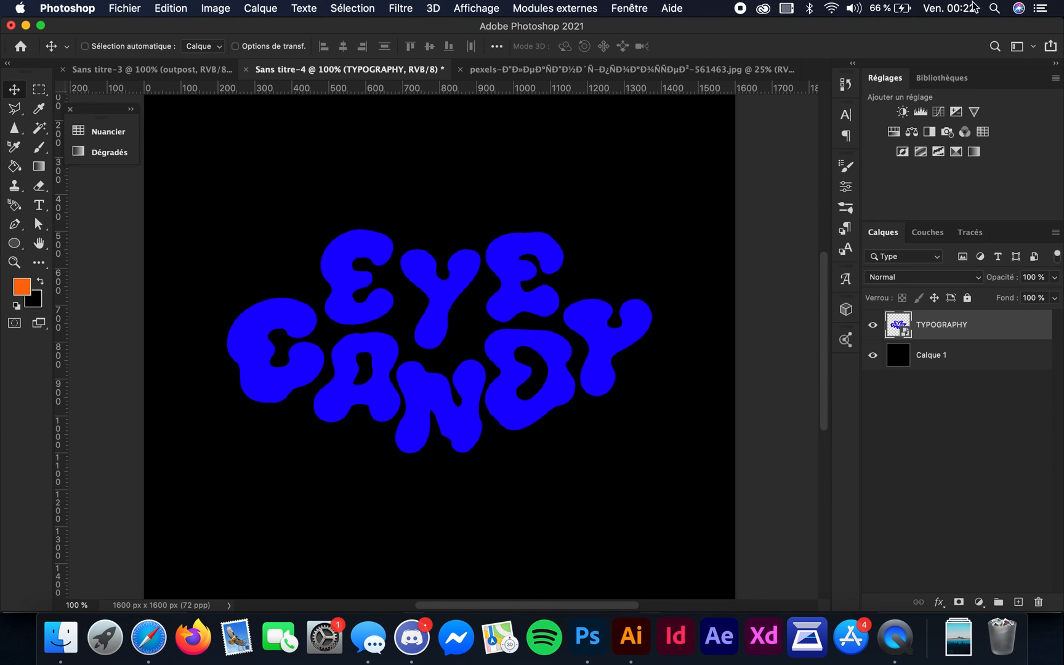
mouse_move(775, 368)
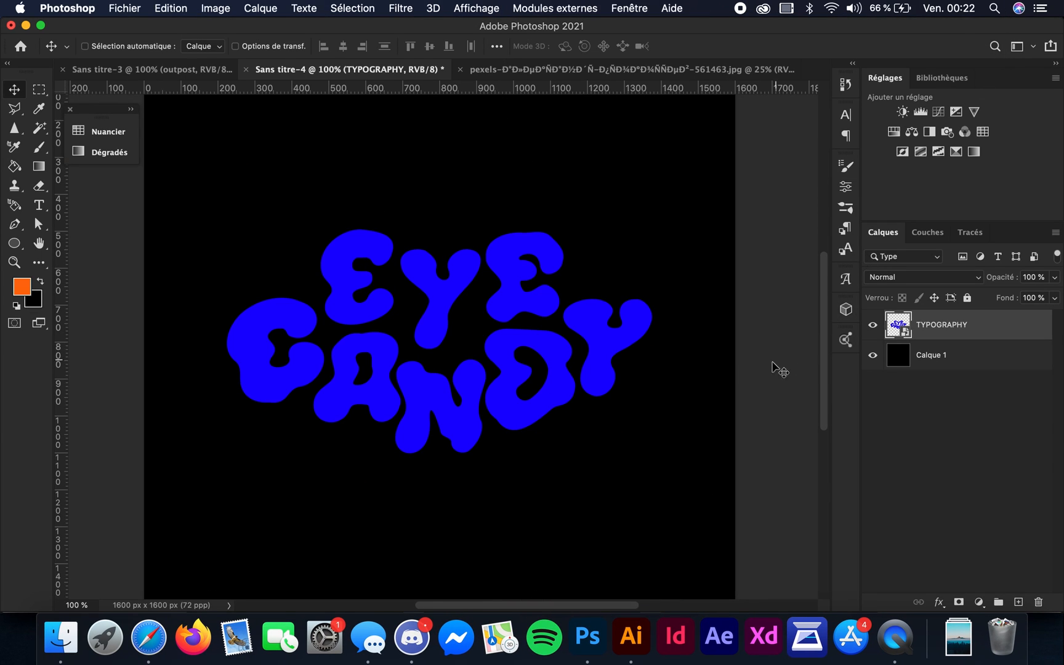
mouse_move(422, 261)
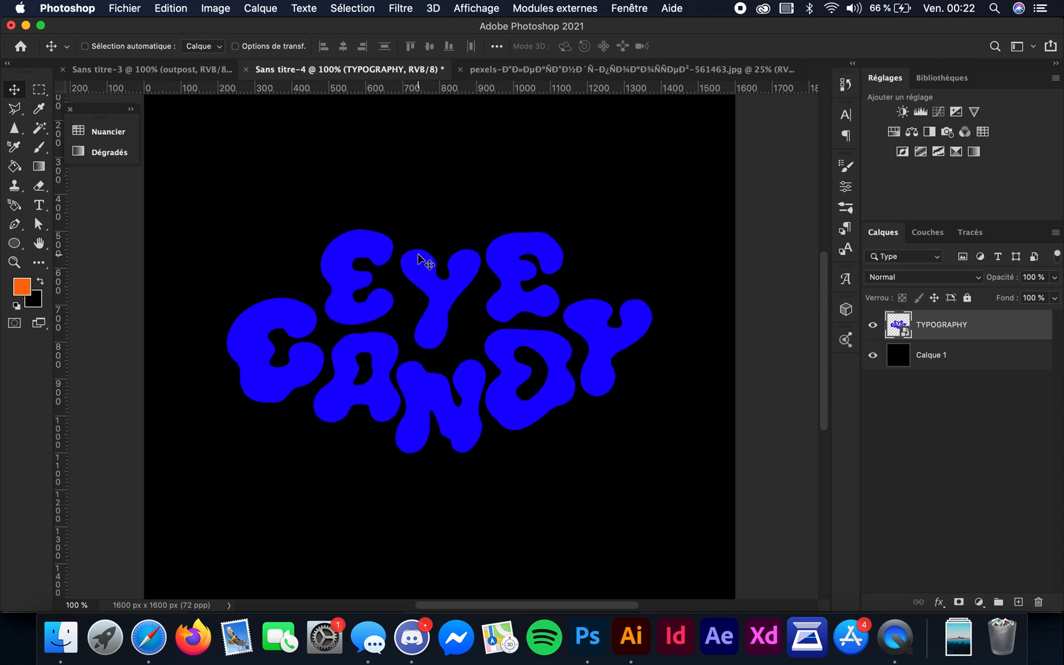
mouse_move(405, 14)
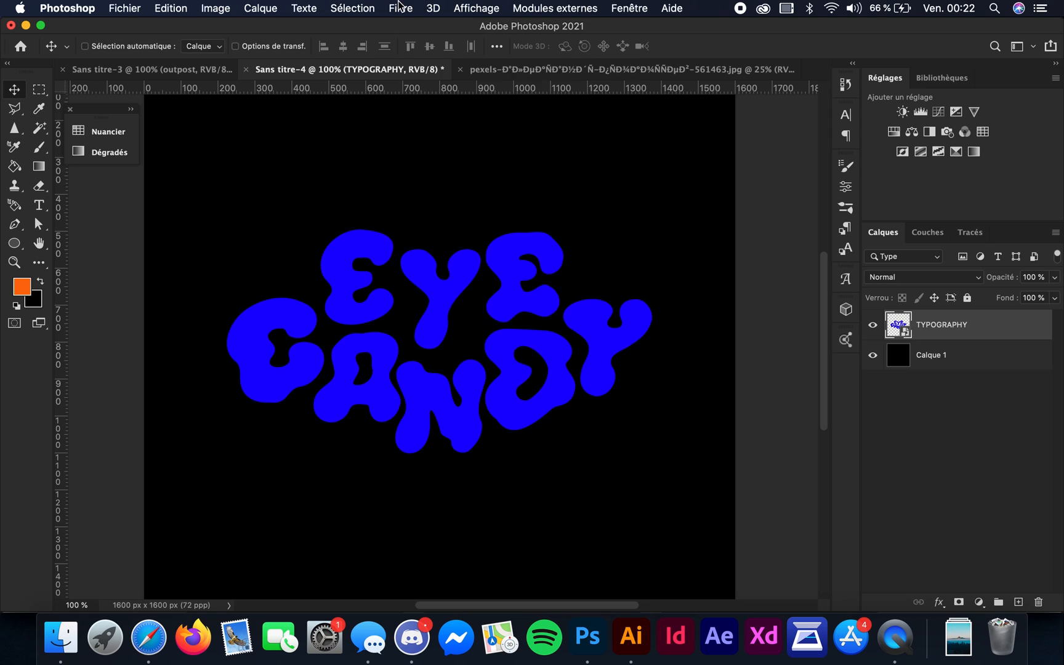
left_click(400, 9)
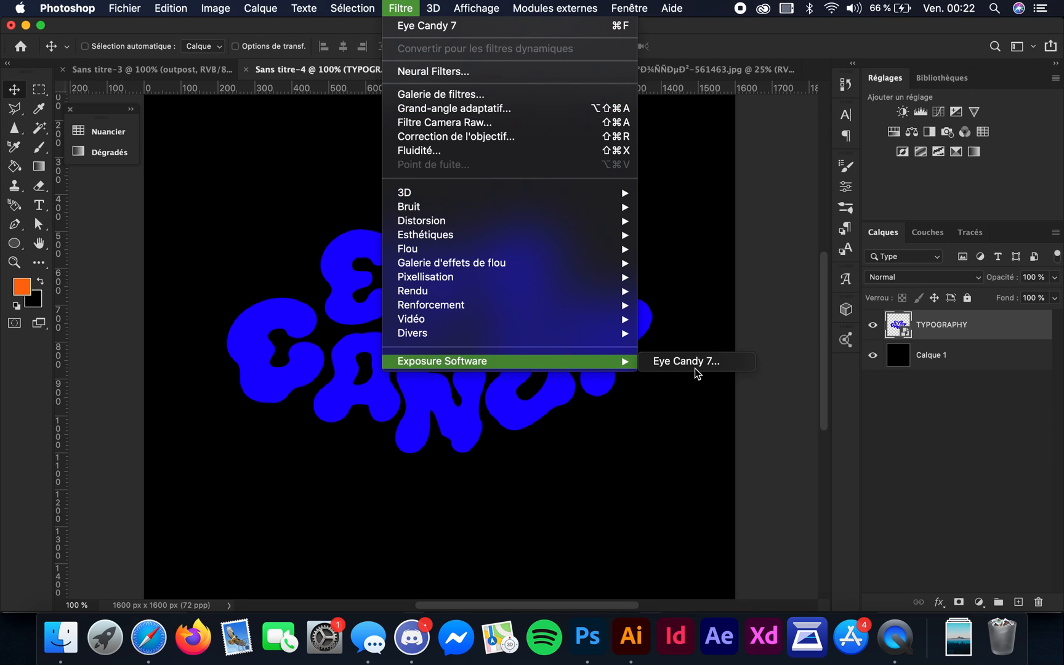
- Launch Eye Candy 7 on the lettering, try the Lightning effect, then return to Chrome's Round, Sunset preset
left_click(686, 362)
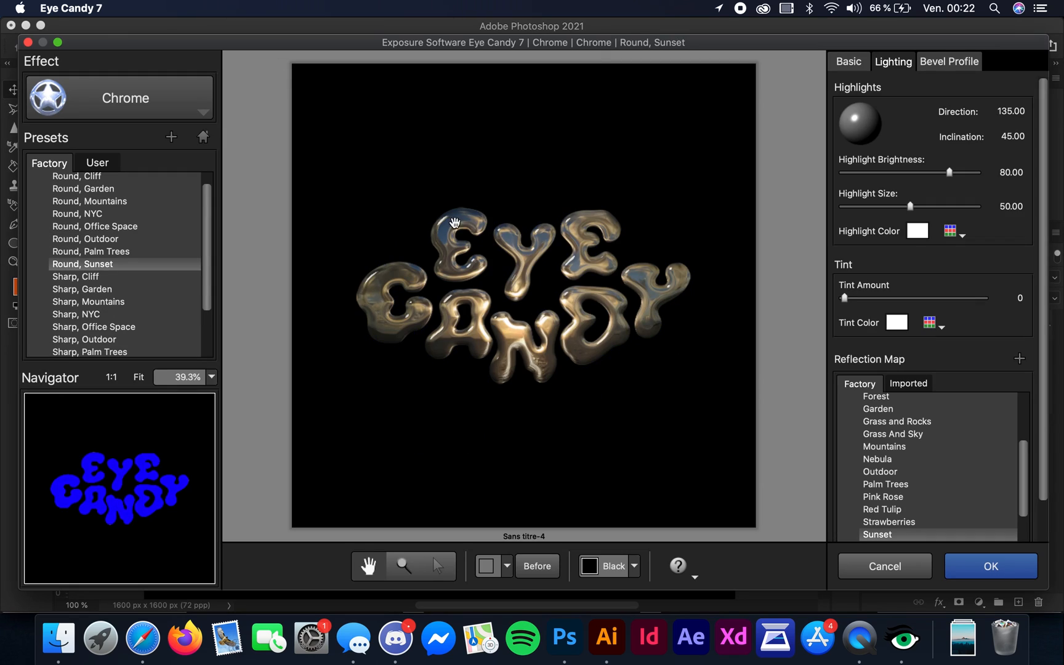
mouse_move(388, 230)
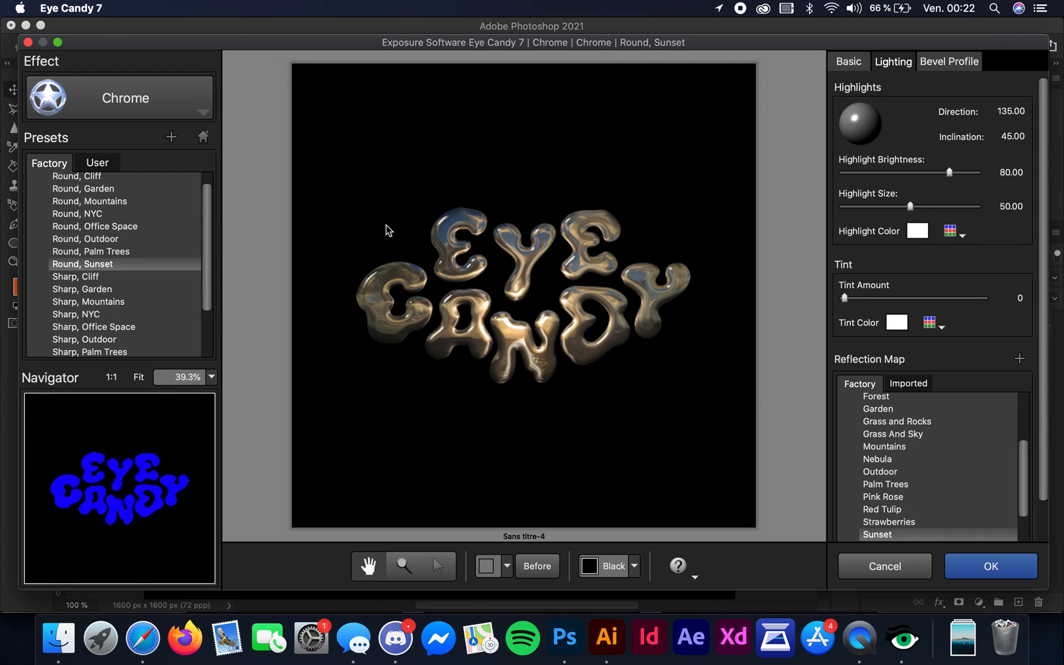
mouse_move(165, 155)
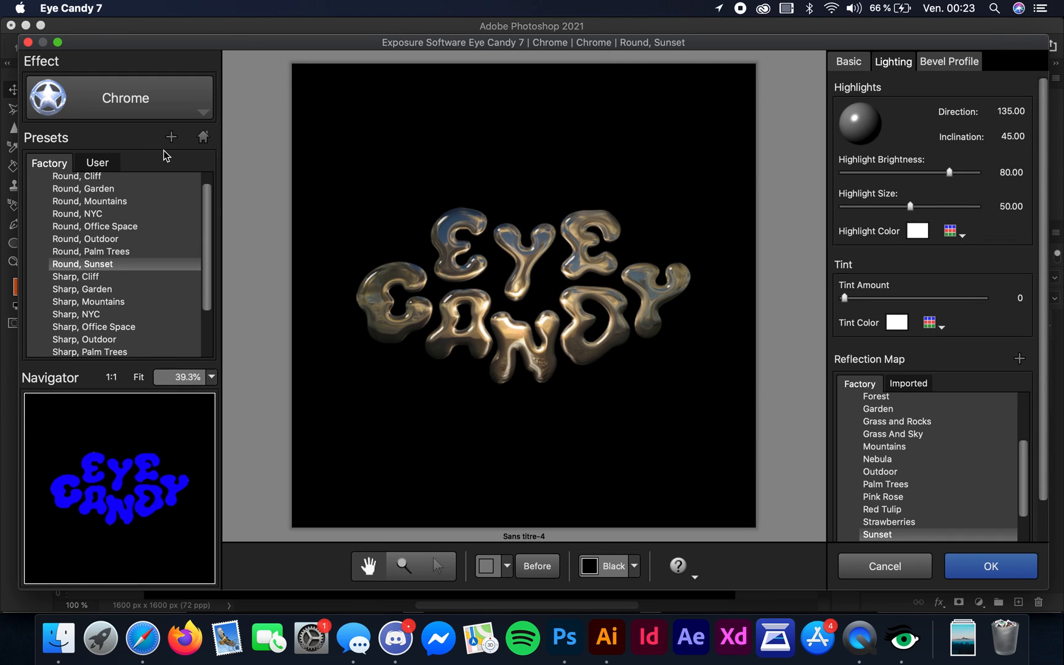
mouse_move(172, 93)
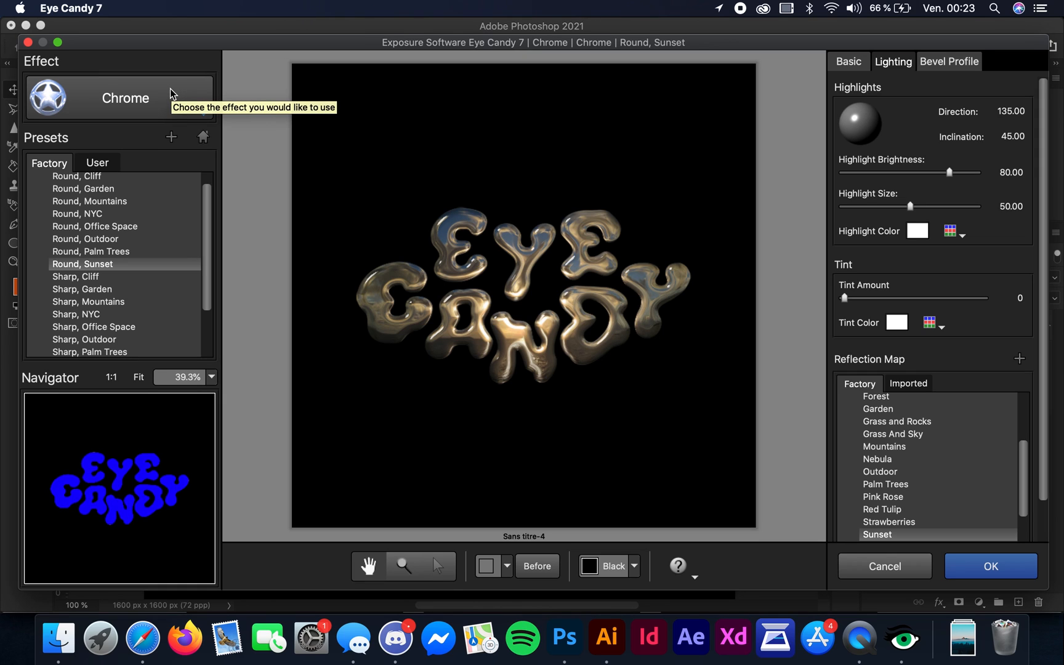
left_click(119, 97)
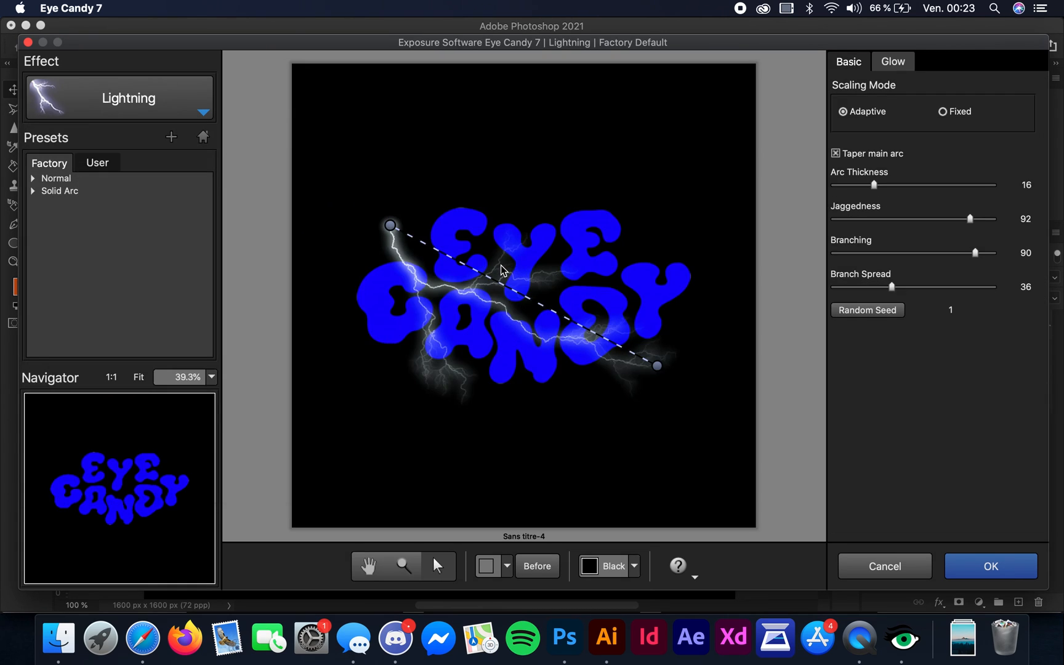
left_click(121, 97)
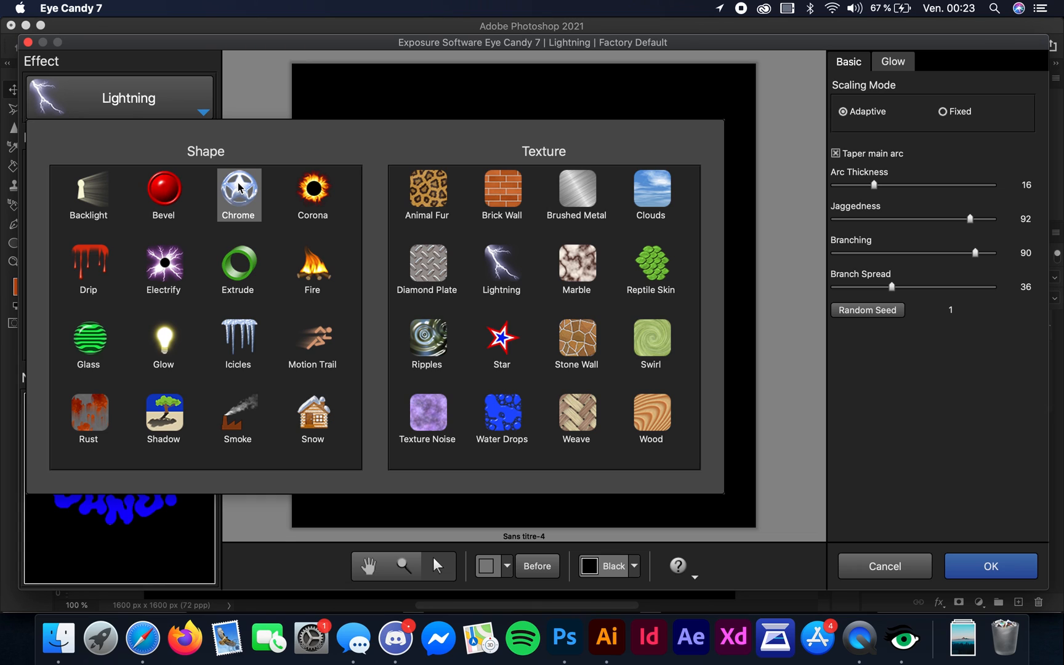
left_click(239, 191)
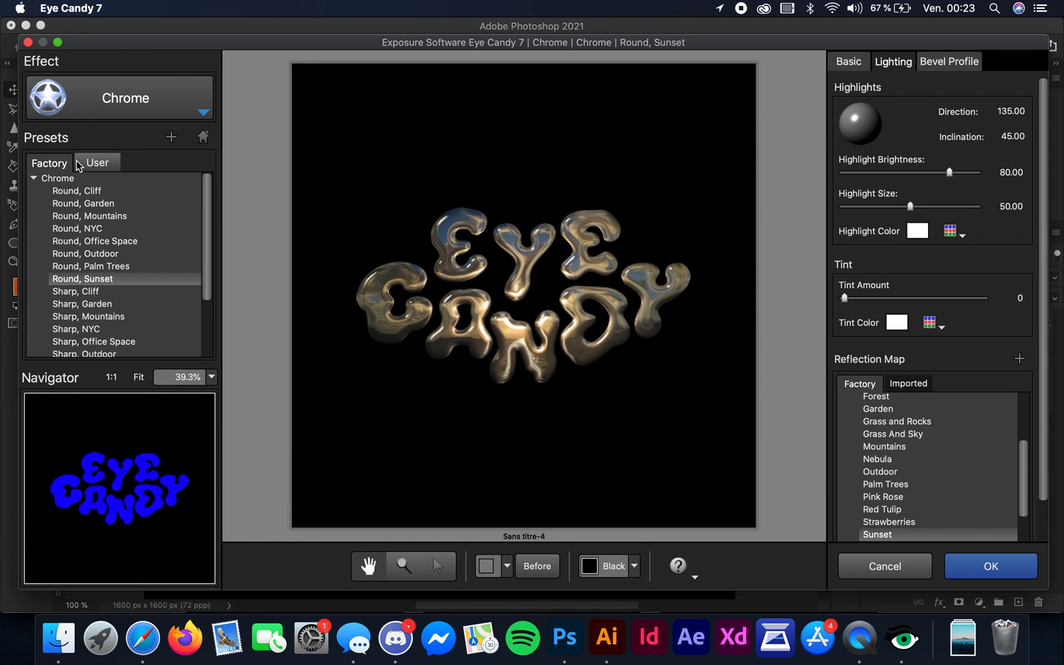
- Try the Round, Garden preset, then settle on Round, Mountains for a blue-silver reflection
left_click(84, 203)
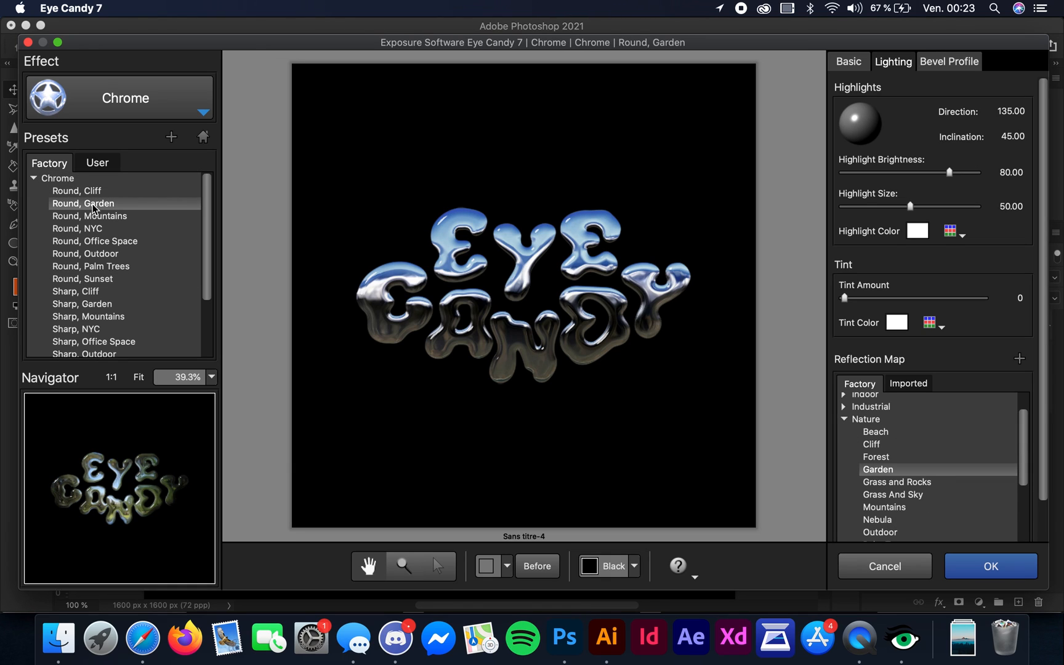
left_click(89, 215)
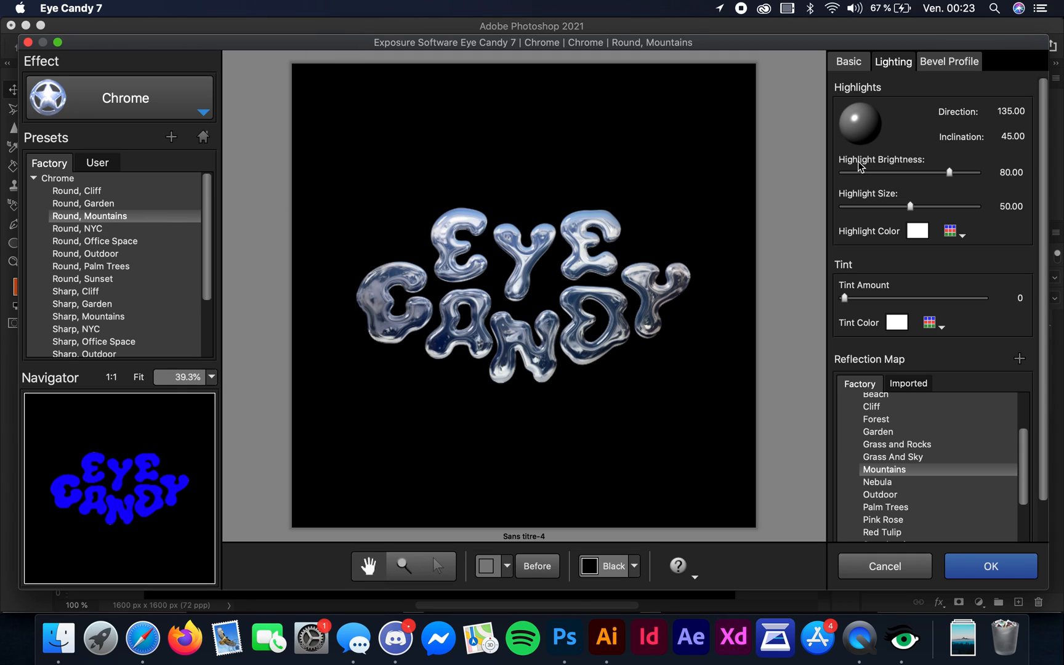
left_click(950, 62)
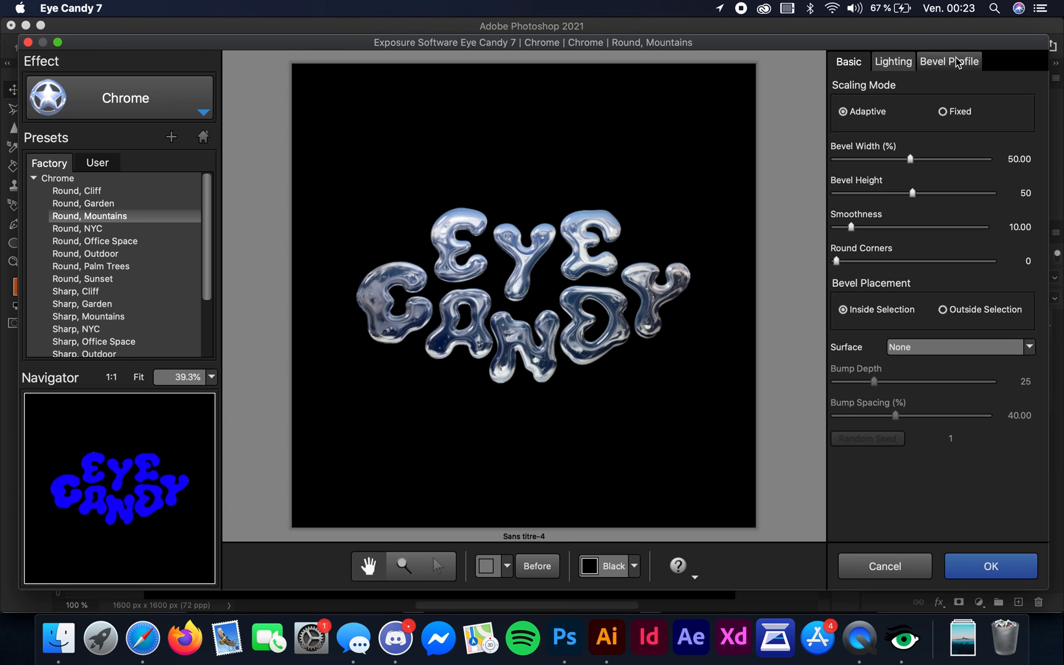
- Choose the Button bevel profile, try a wavy custom curve, then revert to the factory Button profile
left_click(948, 61)
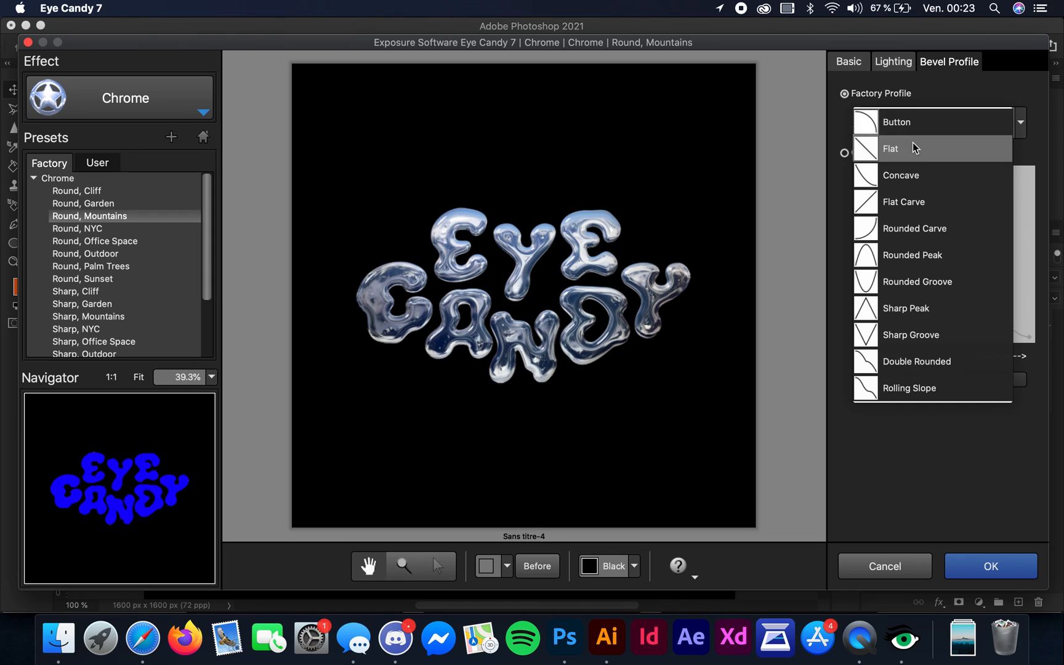
left_click(902, 175)
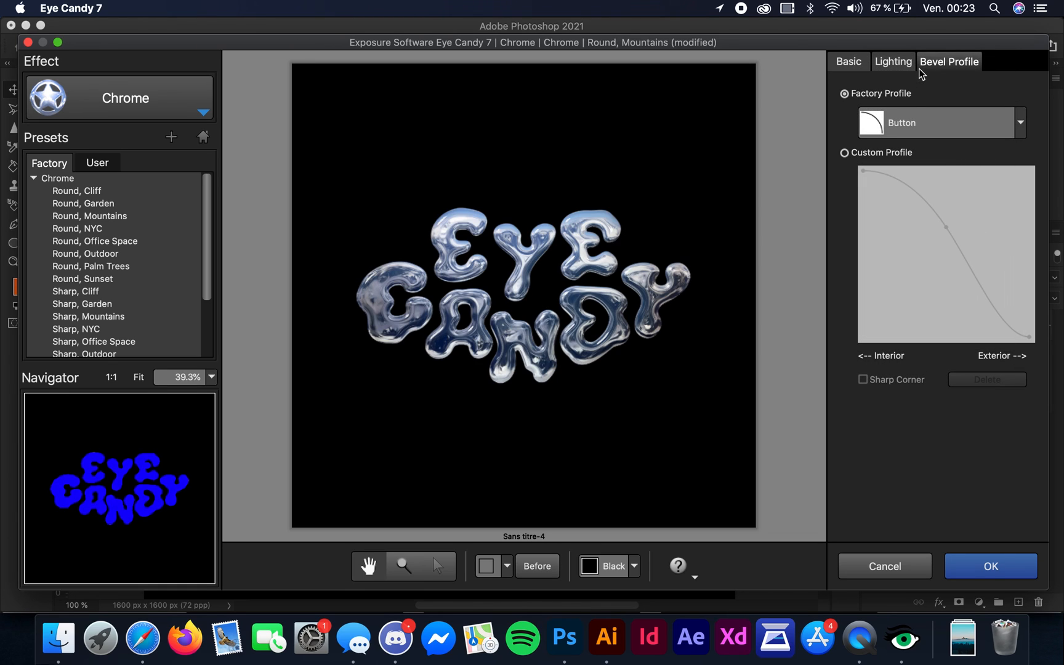
left_click(845, 153)
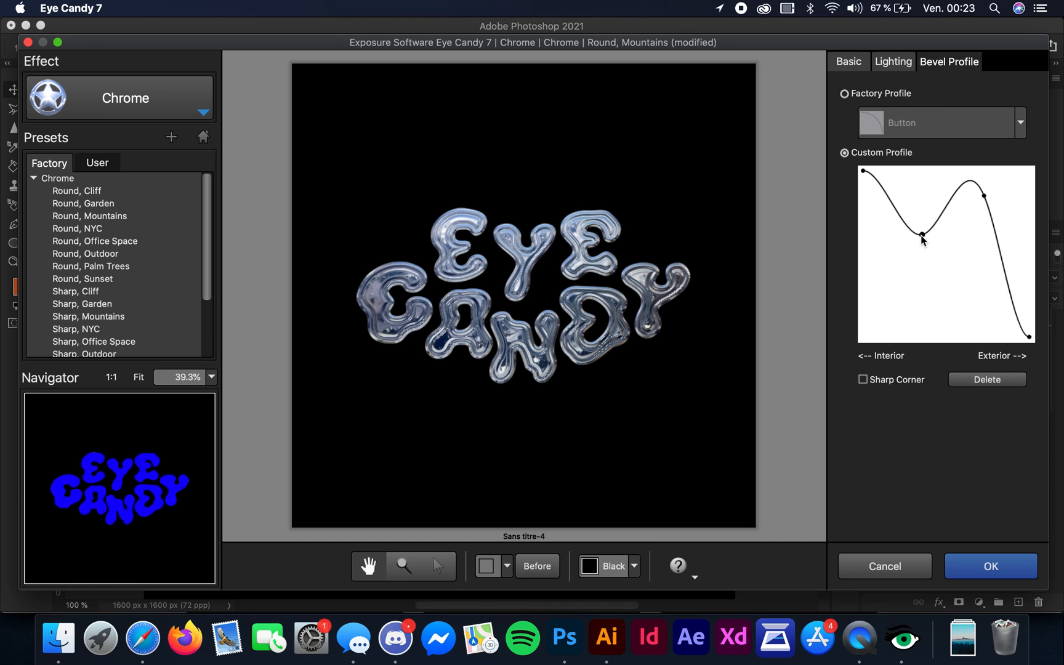
left_click_drag(921, 235, 921, 270)
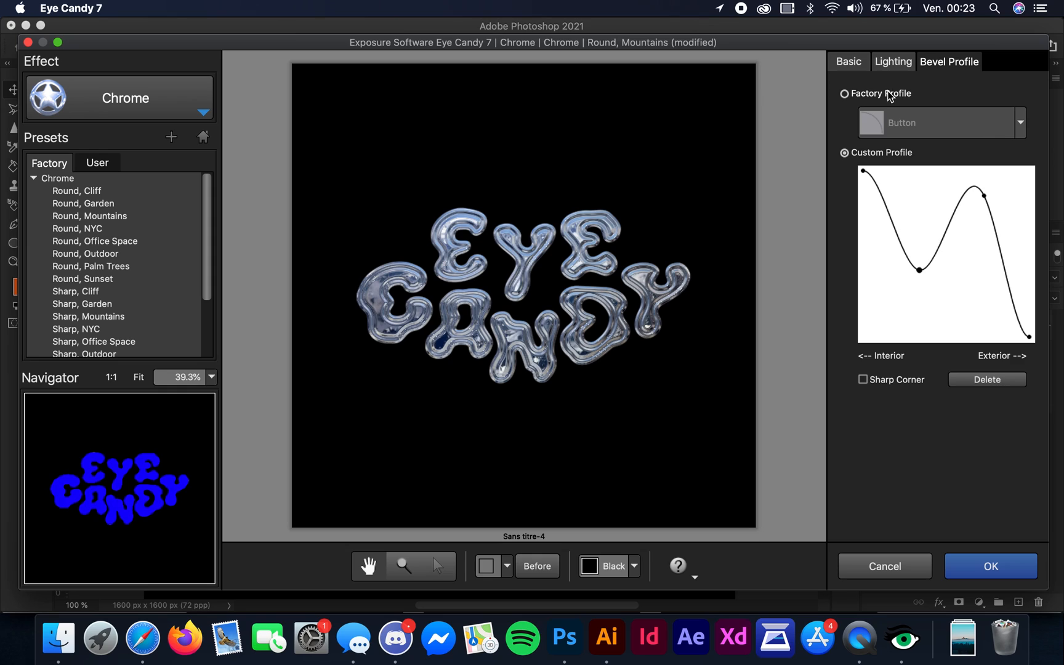
left_click(844, 93)
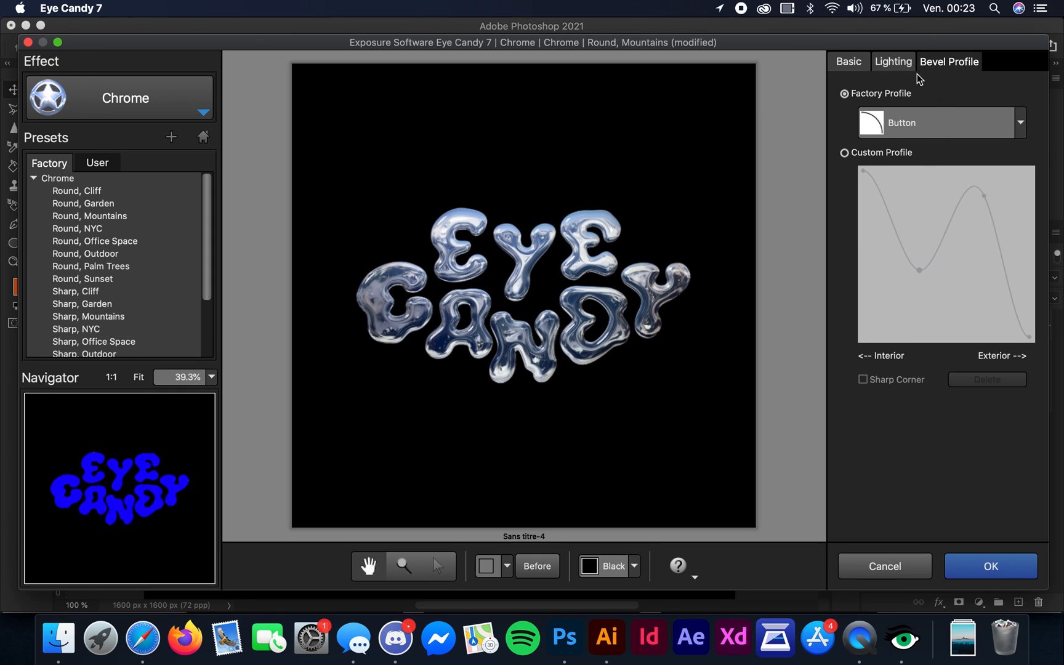
- In Lighting, drag the highlight sphere to set a new highlight direction and inclination
left_click(895, 62)
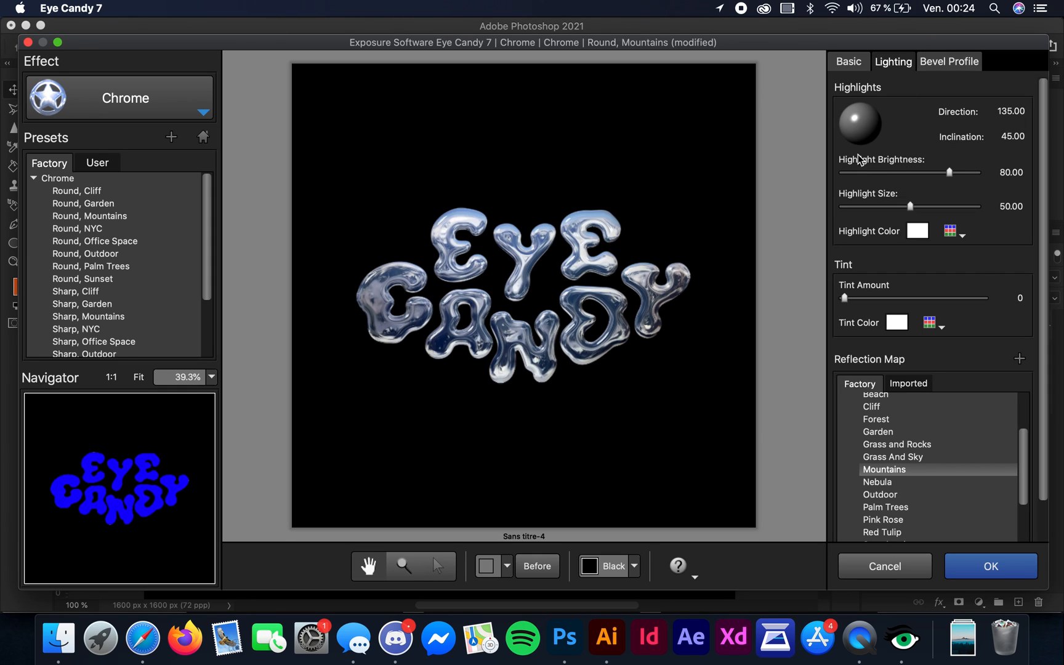
left_click_drag(855, 131, 862, 125)
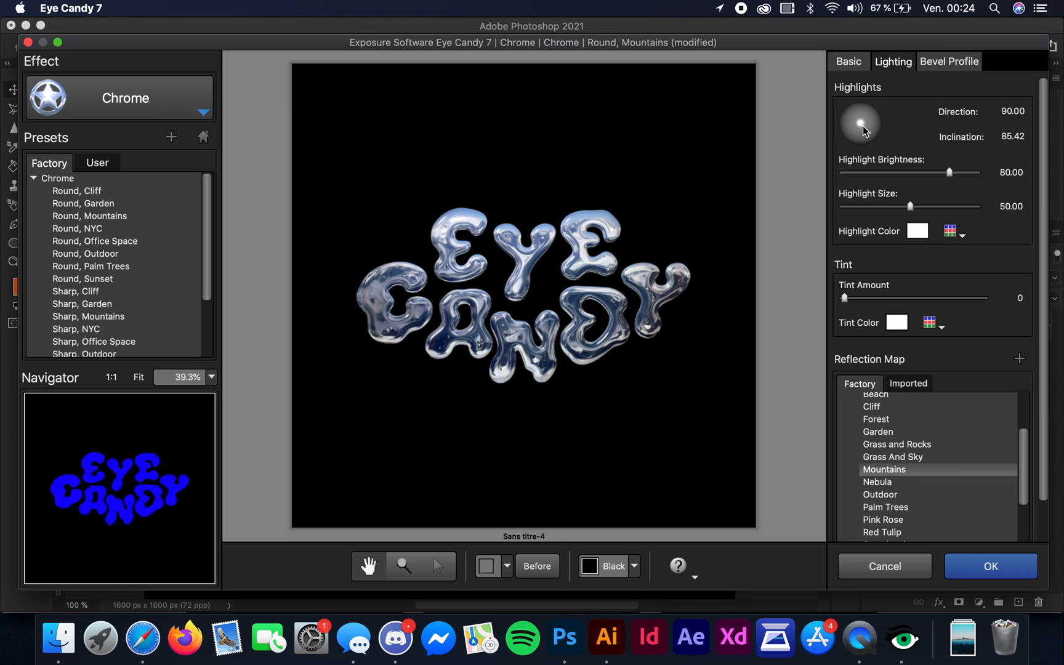
left_click_drag(861, 122, 871, 134)
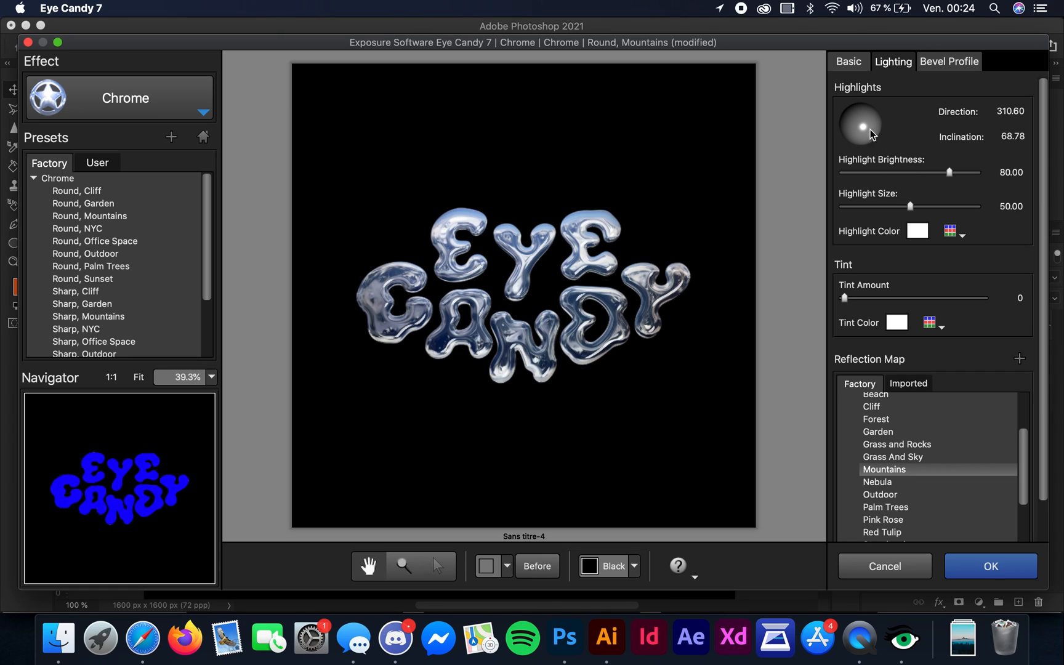
left_click_drag(871, 132, 852, 122)
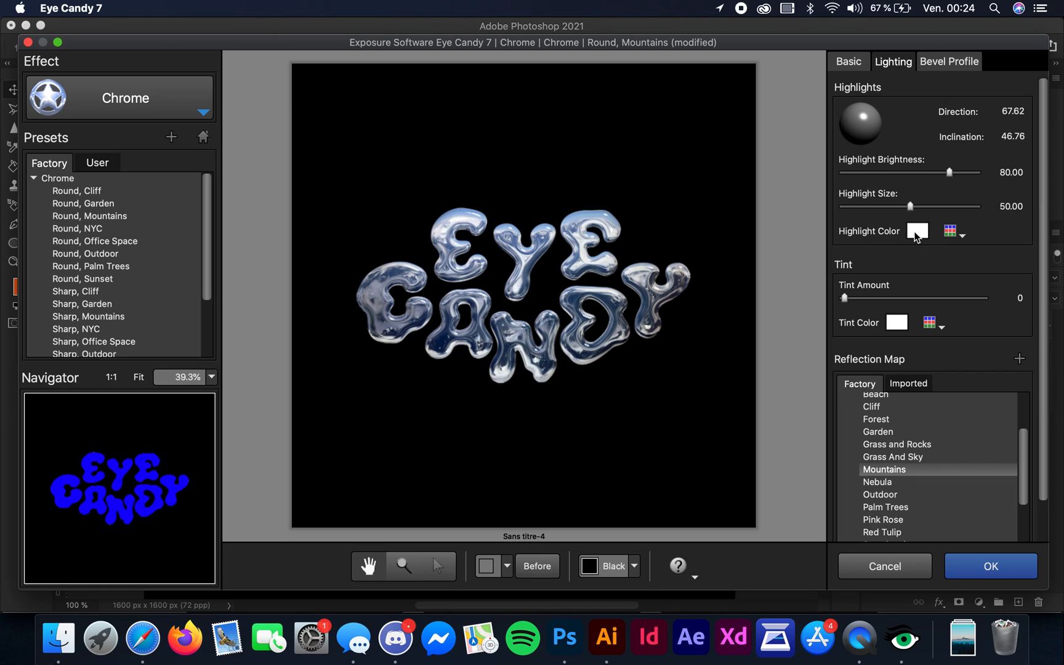
mouse_move(897, 300)
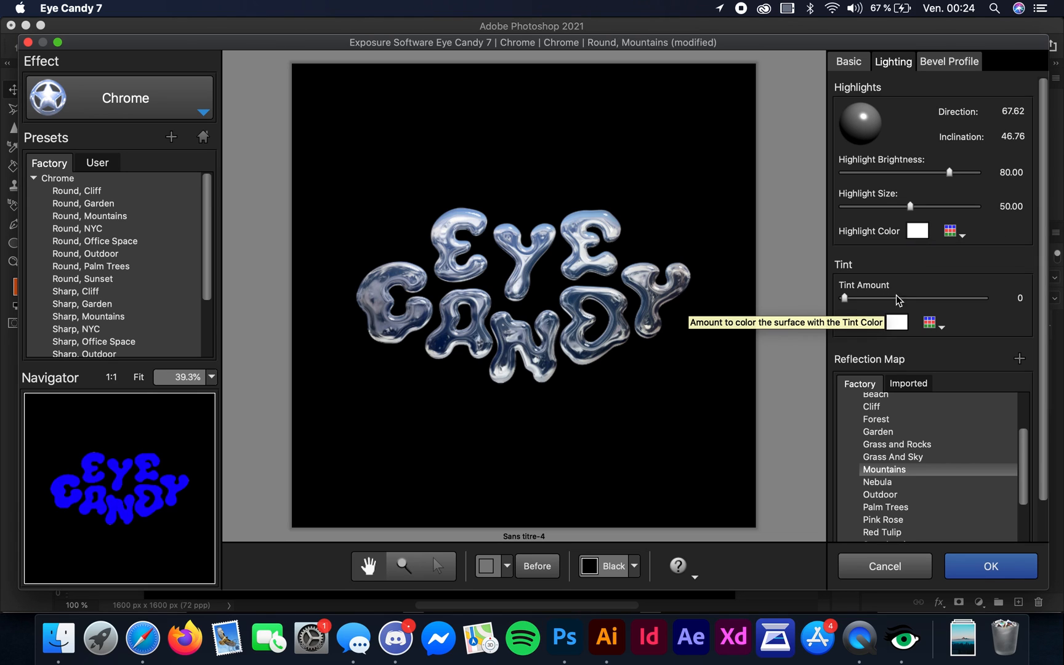
- Set a blue Tint Color, push Tint Amount to full, then bring it back to 0
left_click(897, 323)
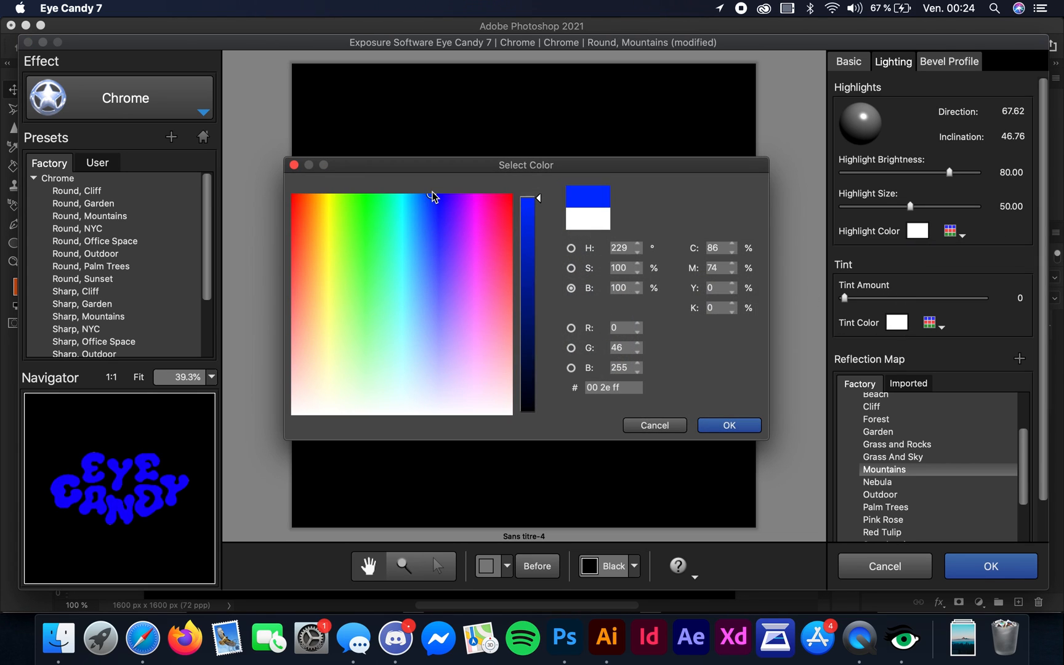
left_click(729, 425)
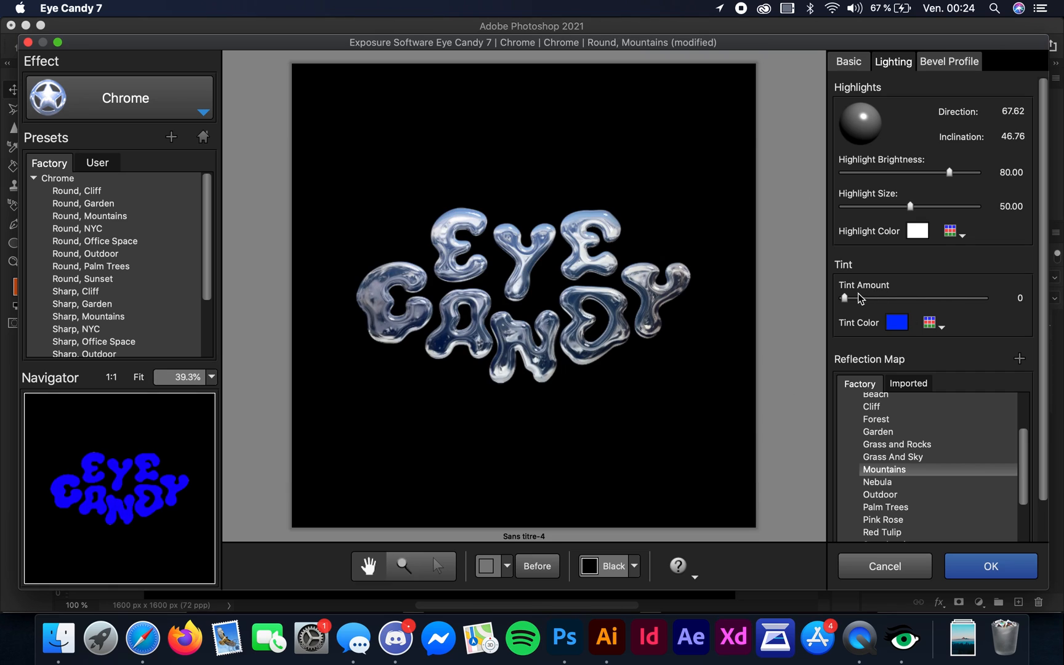
left_click_drag(844, 299, 983, 298)
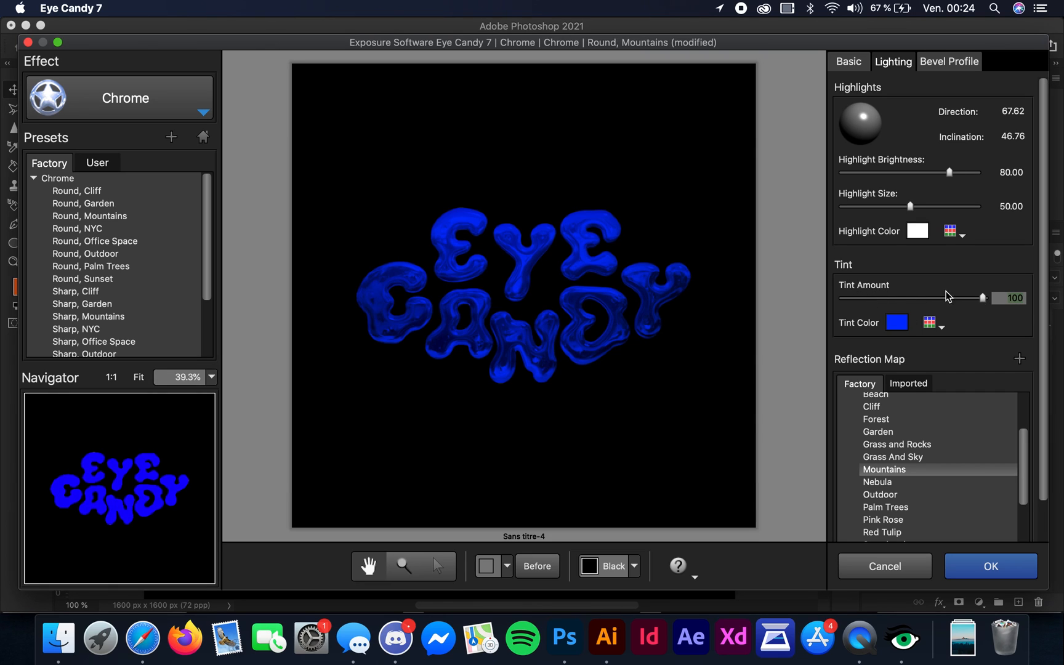
left_click_drag(982, 297, 842, 297)
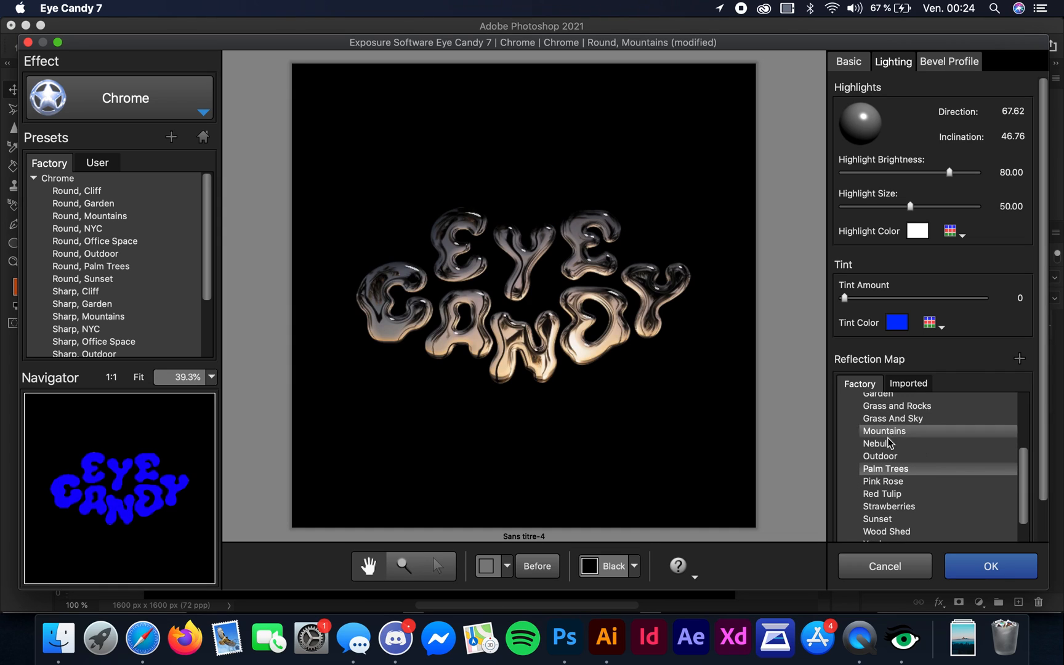
- Choose the Strawberries reflection map for glossy red-and-green chrome letters
scroll("down", 3)
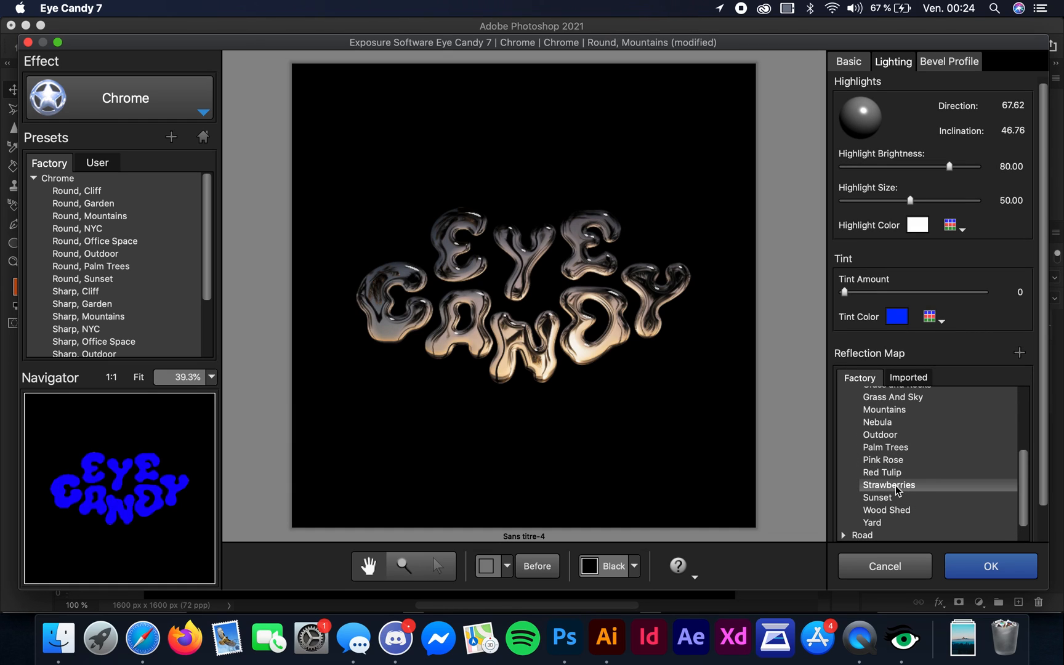
left_click(890, 485)
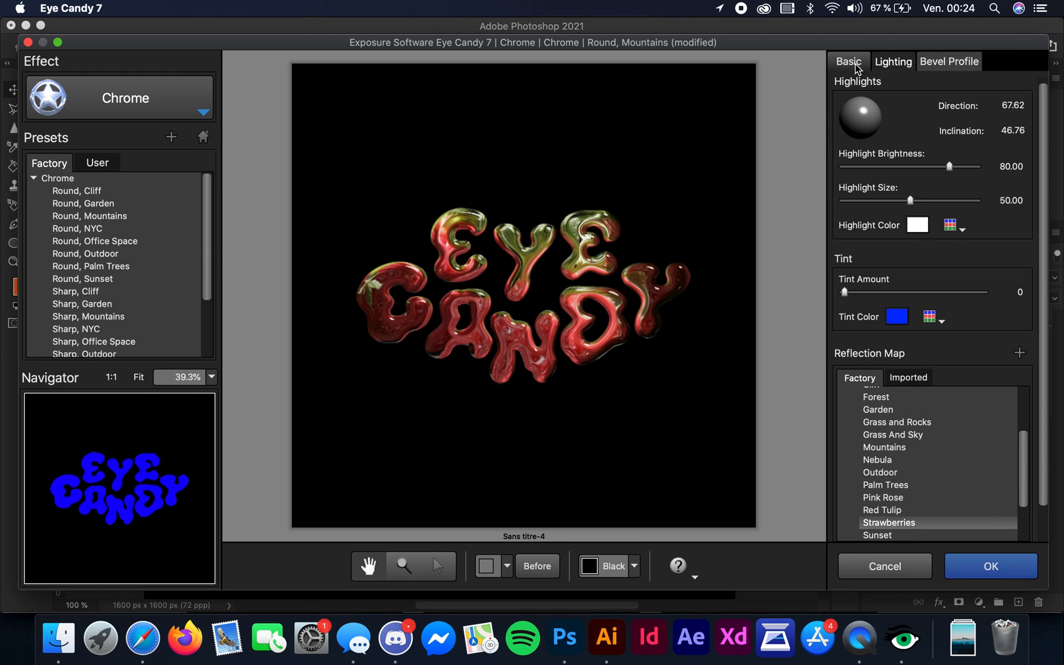
- In Basic, narrow then widen the bevel to about 48% and raise Bevel Height to 44
left_click(949, 62)
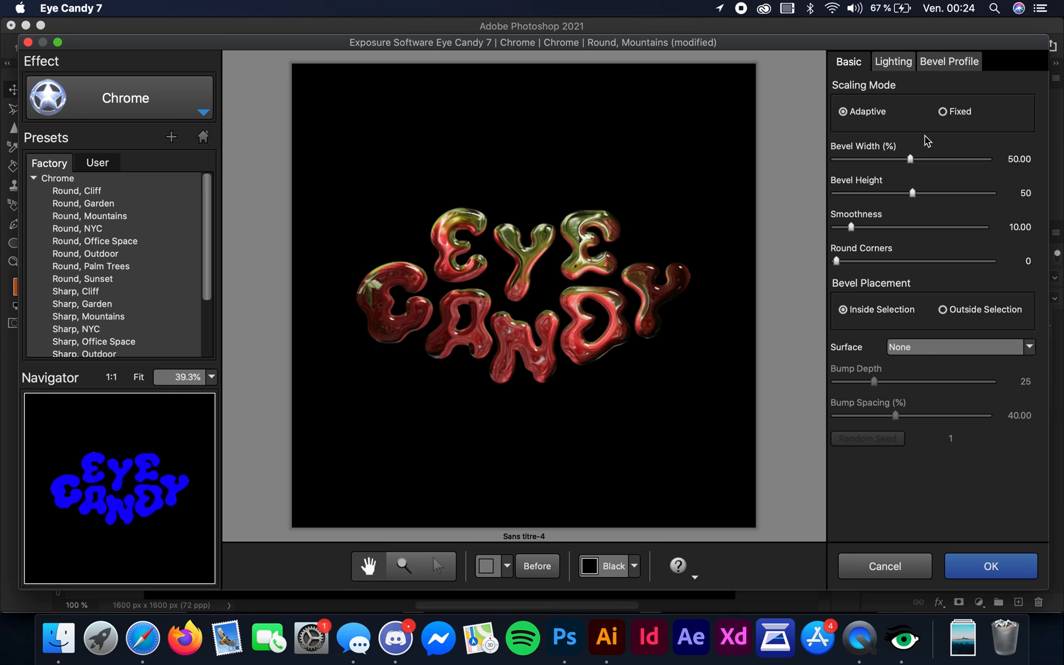
mouse_move(884, 162)
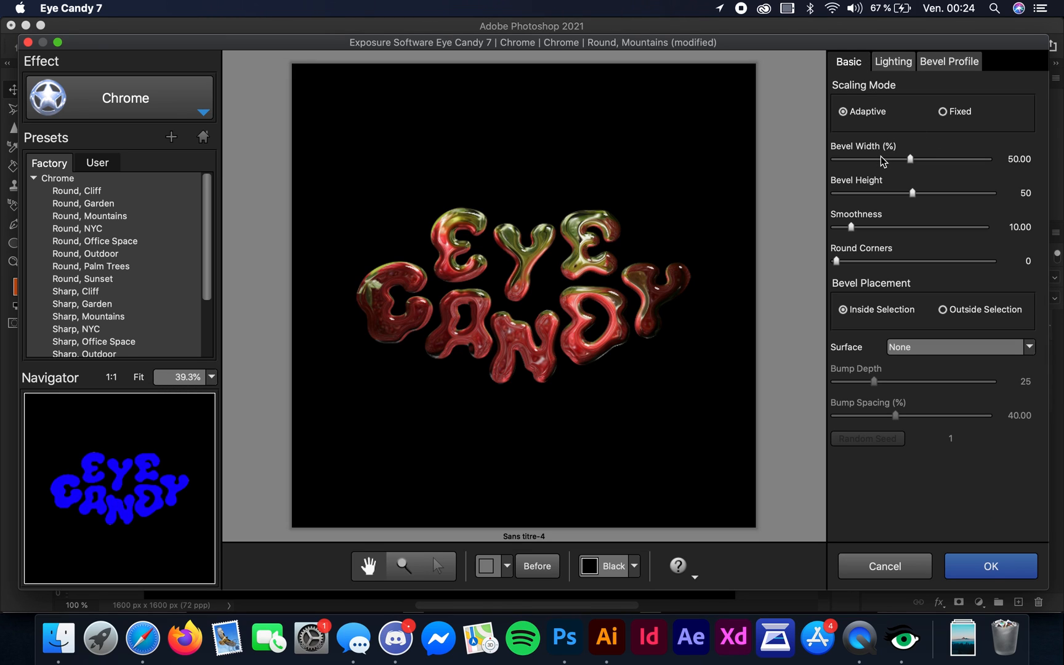
left_click_drag(911, 159, 860, 159)
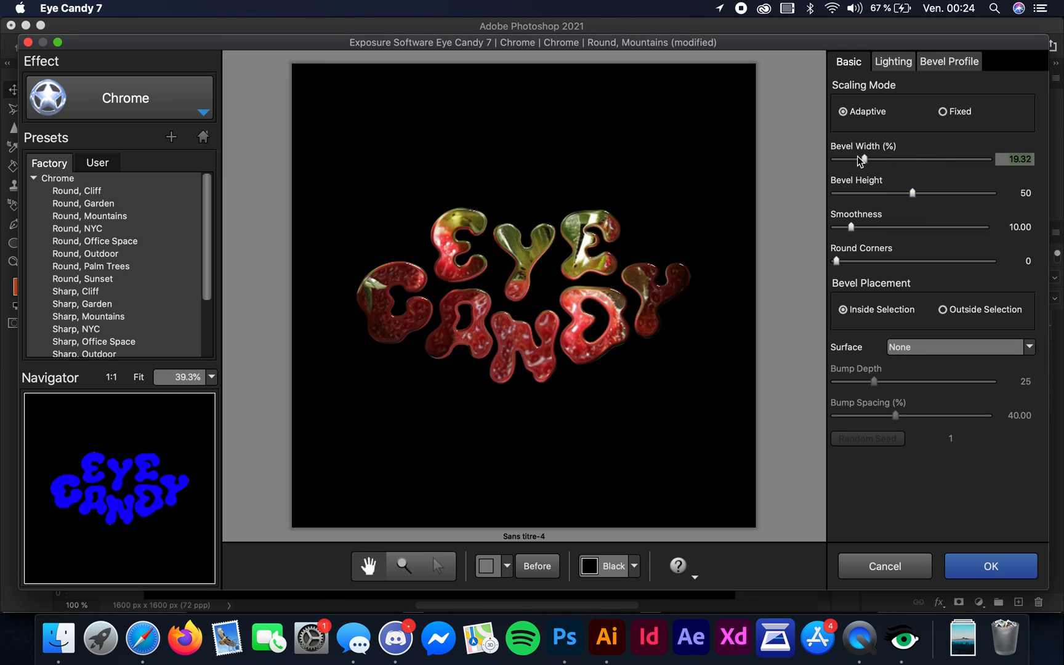
left_click_drag(861, 159, 976, 159)
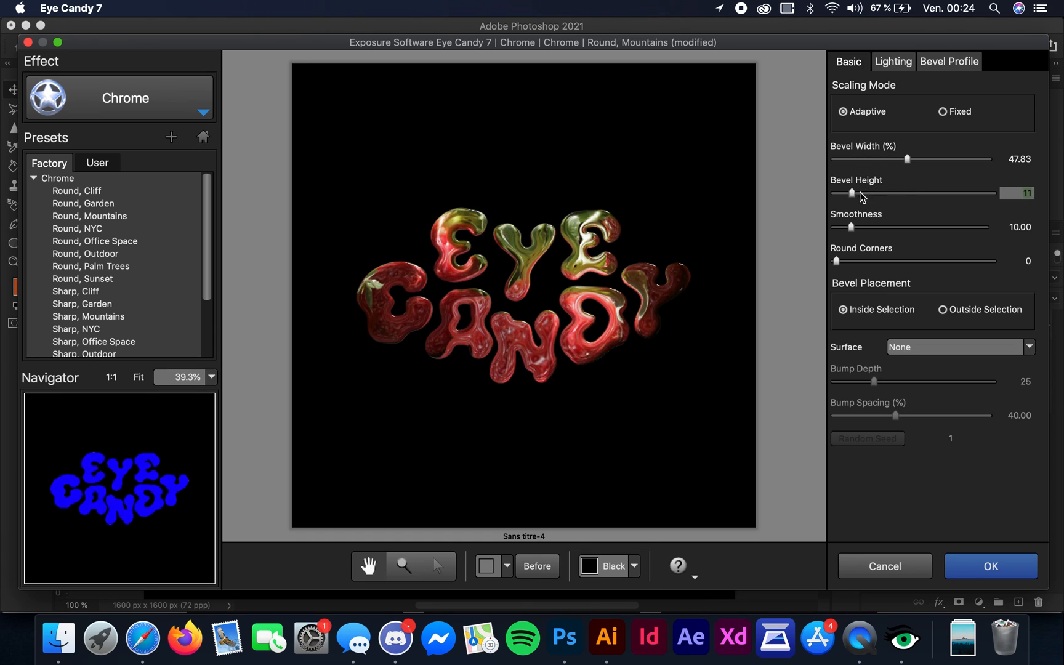
left_click_drag(853, 192, 903, 192)
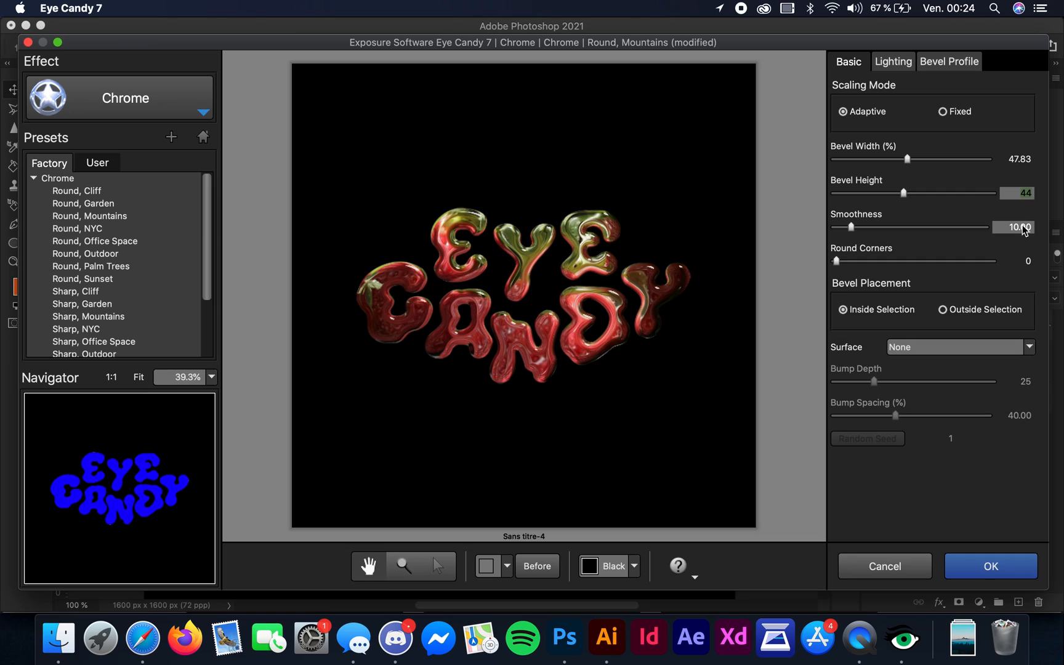
mouse_move(1023, 229)
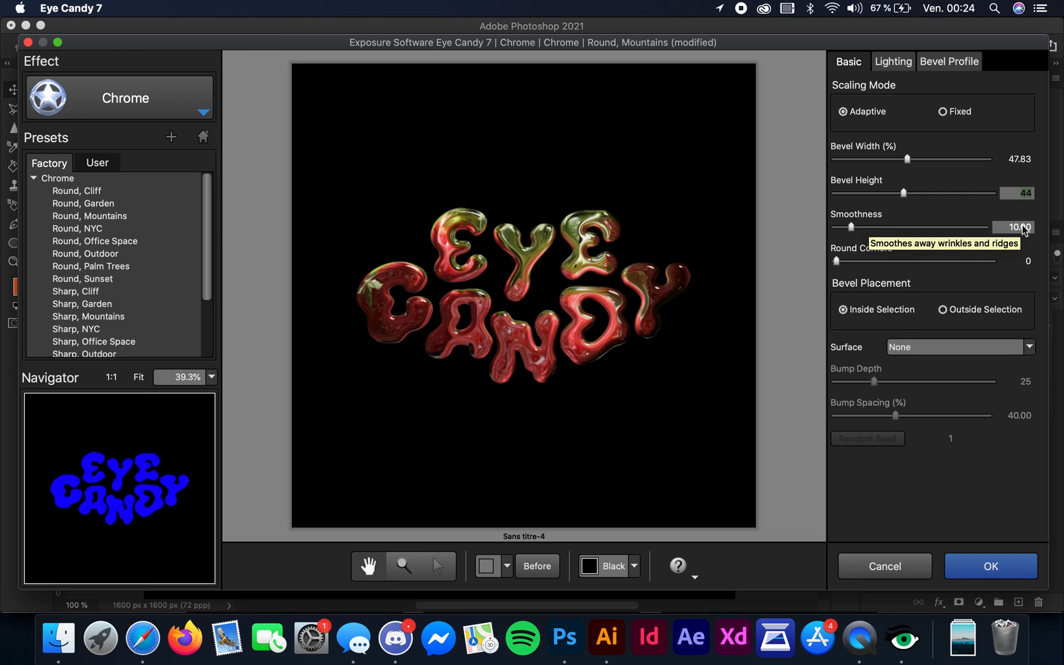
mouse_move(463, 584)
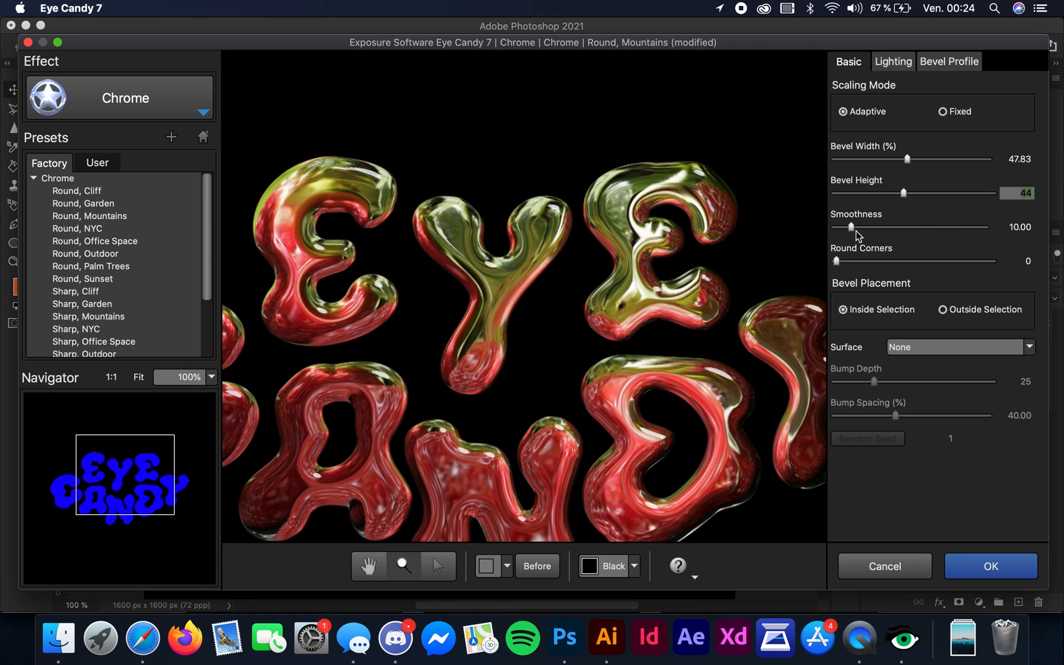
- Set Smoothness to 9.5, toggle Bevel Placement, and settle Bevel Width at about 37.7%
left_click_drag(850, 228, 836, 228)
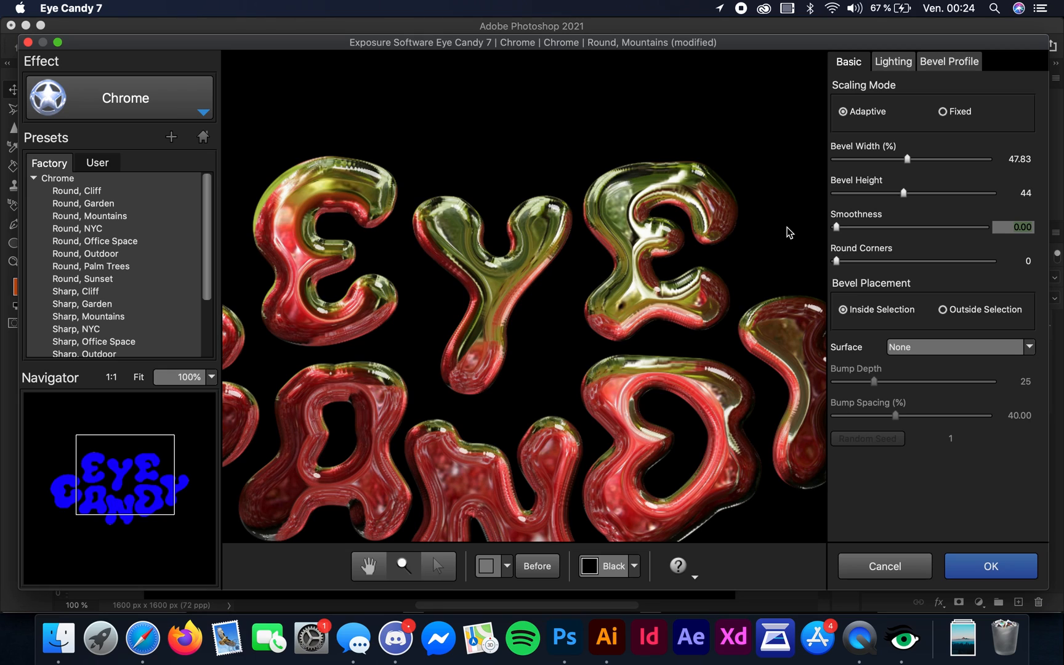
mouse_move(479, 293)
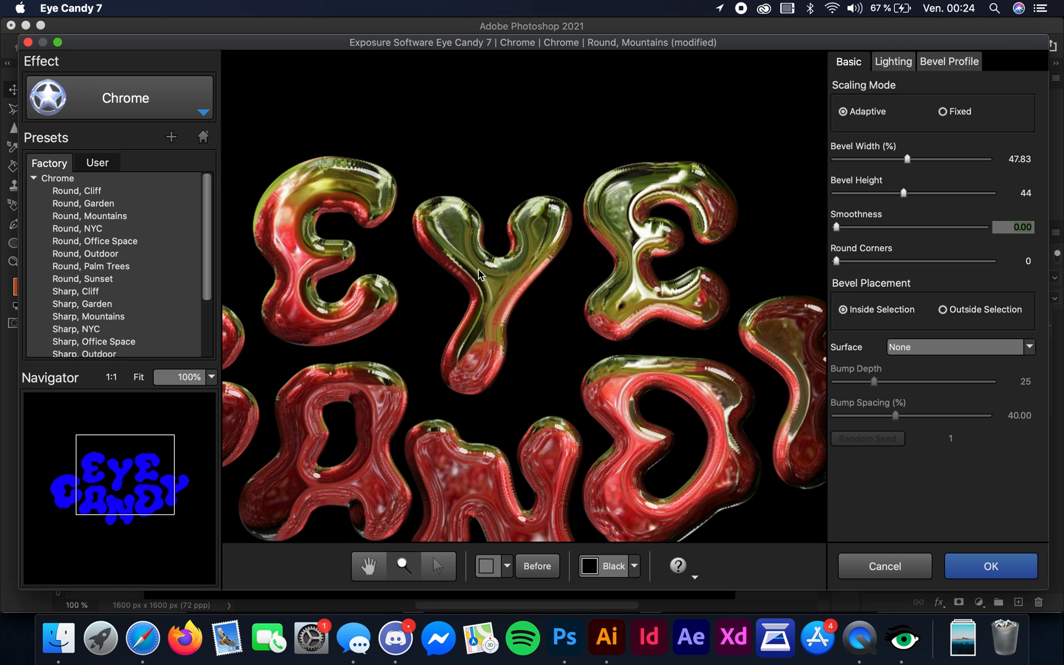
mouse_move(828, 117)
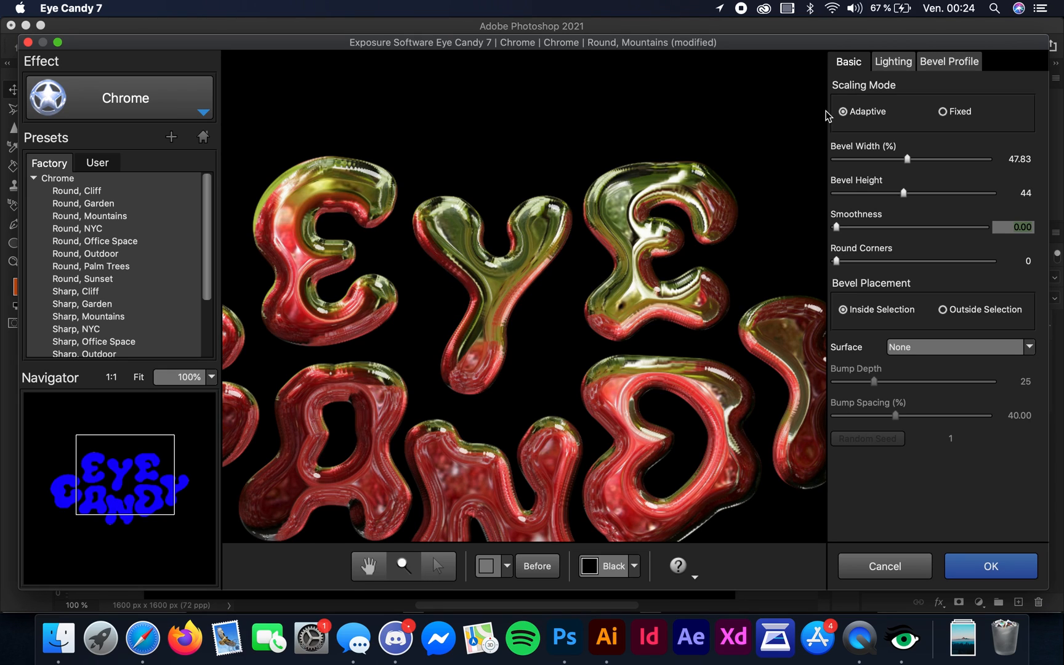
left_click_drag(835, 227, 851, 226)
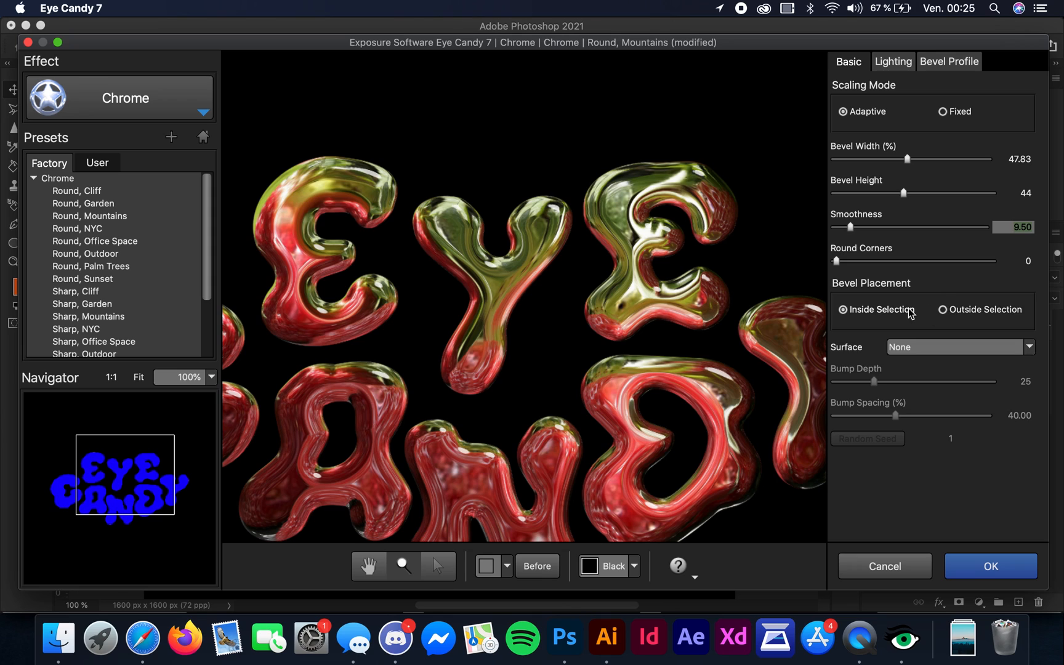
left_click(941, 310)
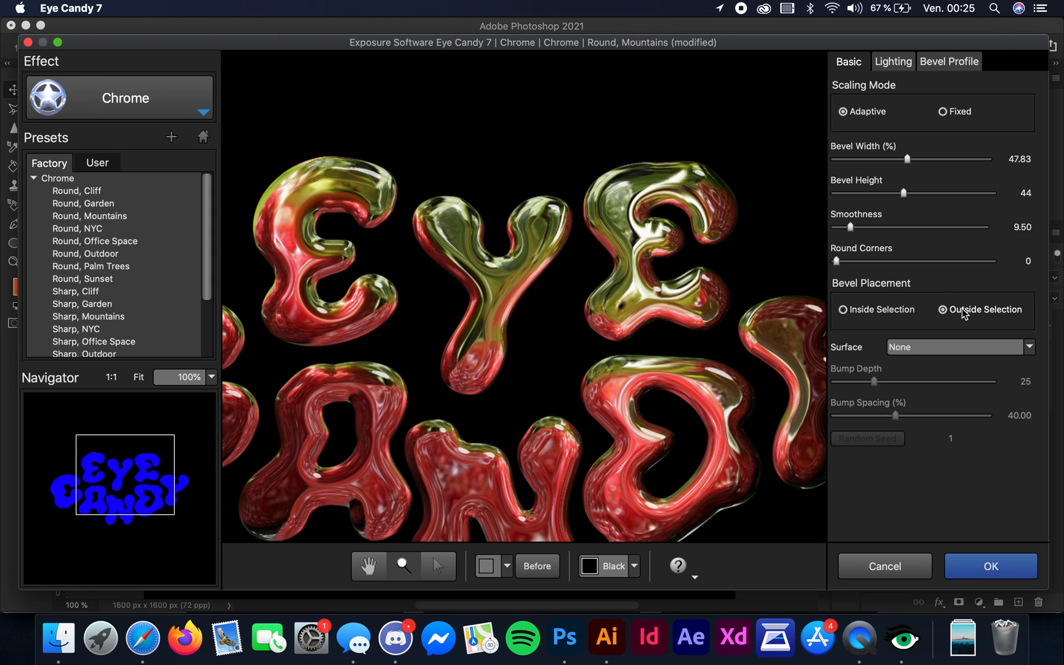
left_click_drag(907, 159, 848, 159)
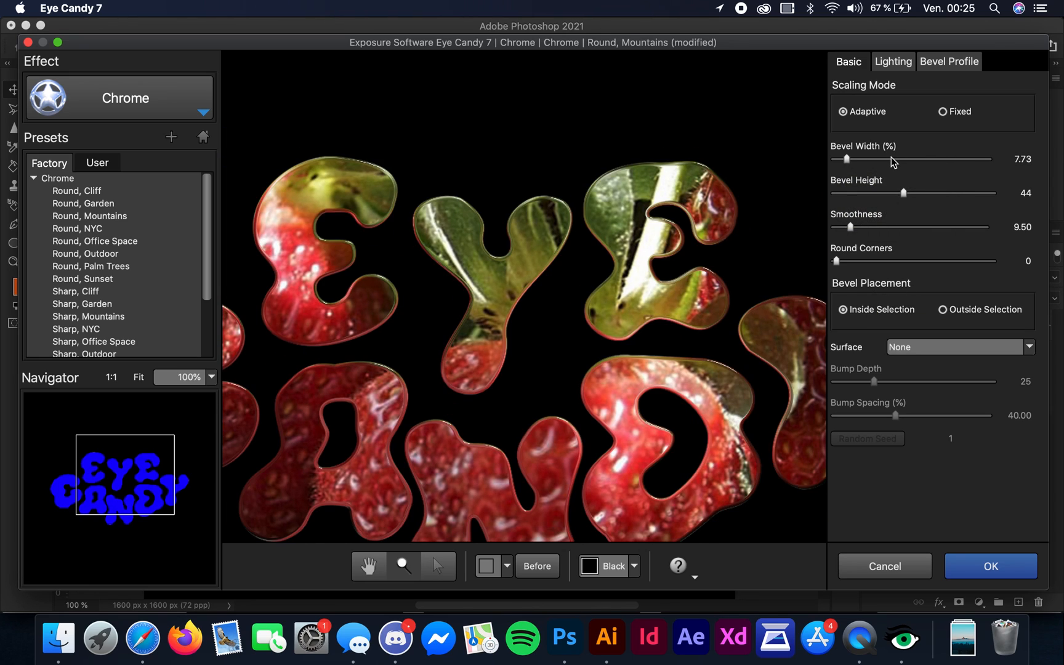
left_click_drag(847, 159, 911, 158)
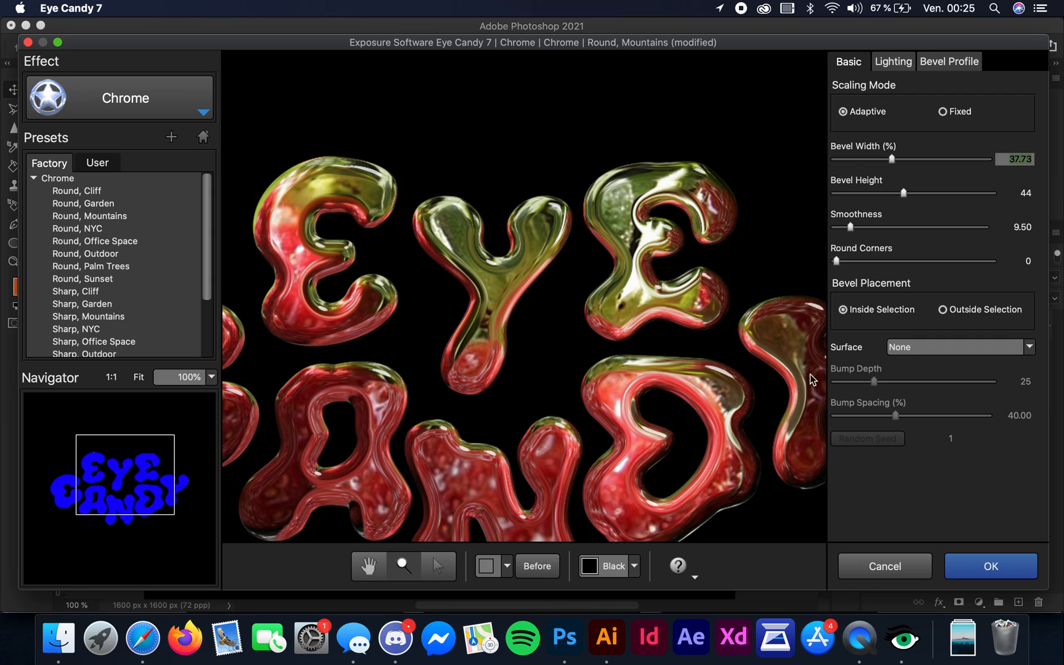
mouse_move(954, 352)
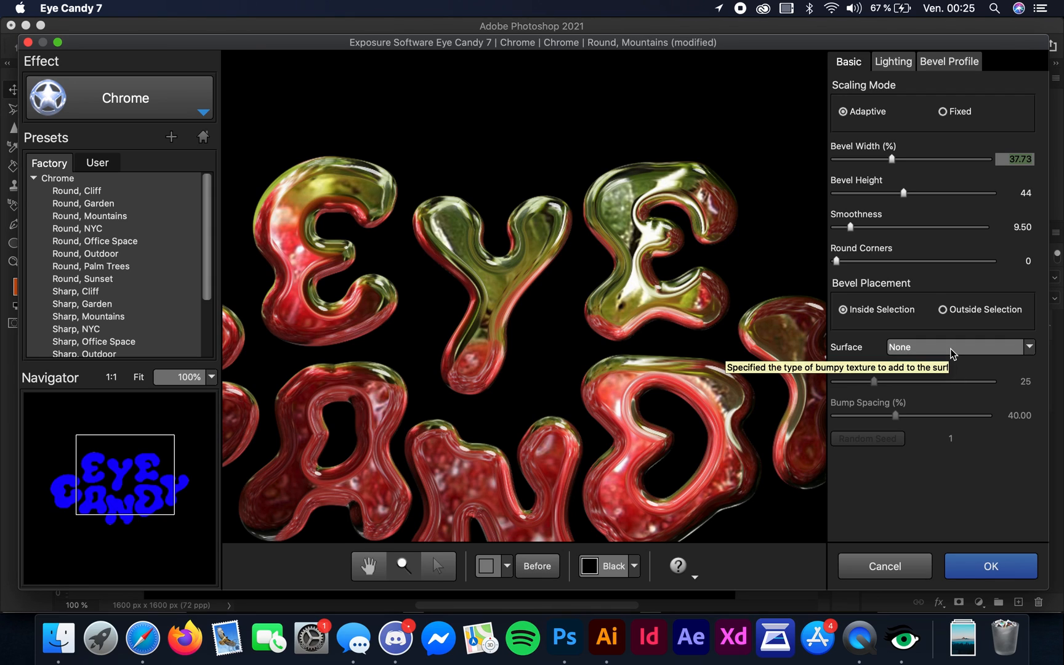
left_click(961, 347)
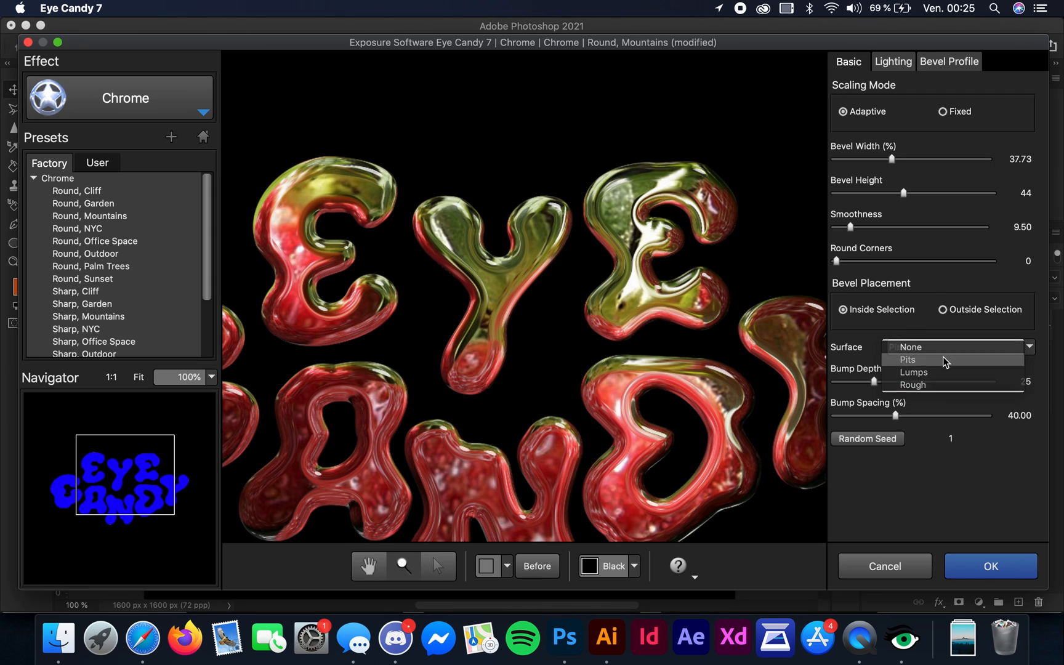
left_click(908, 360)
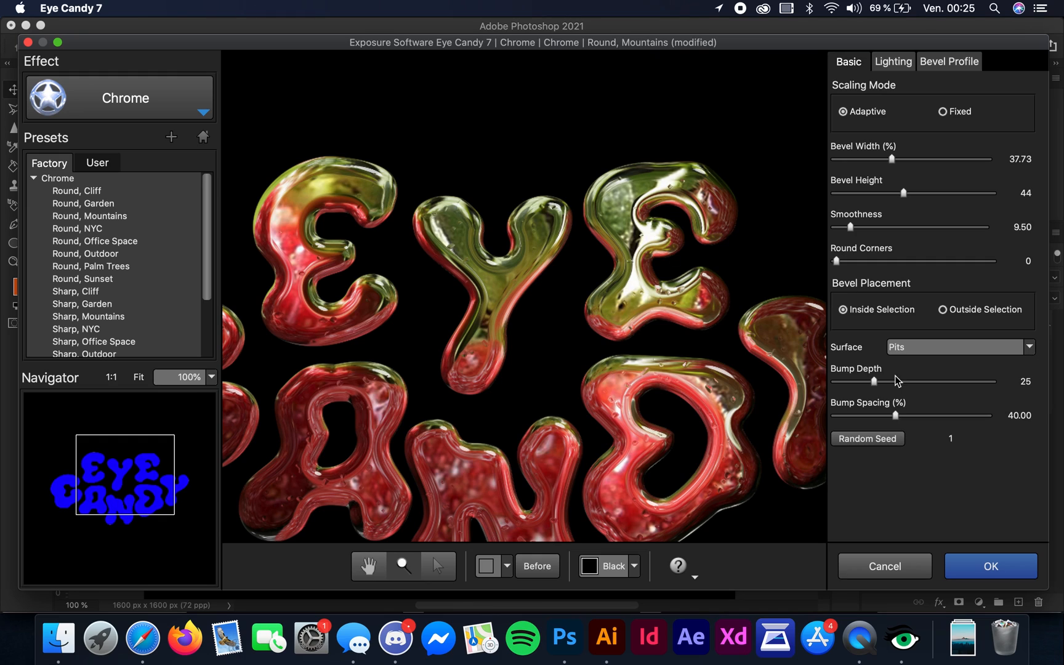
mouse_move(894, 383)
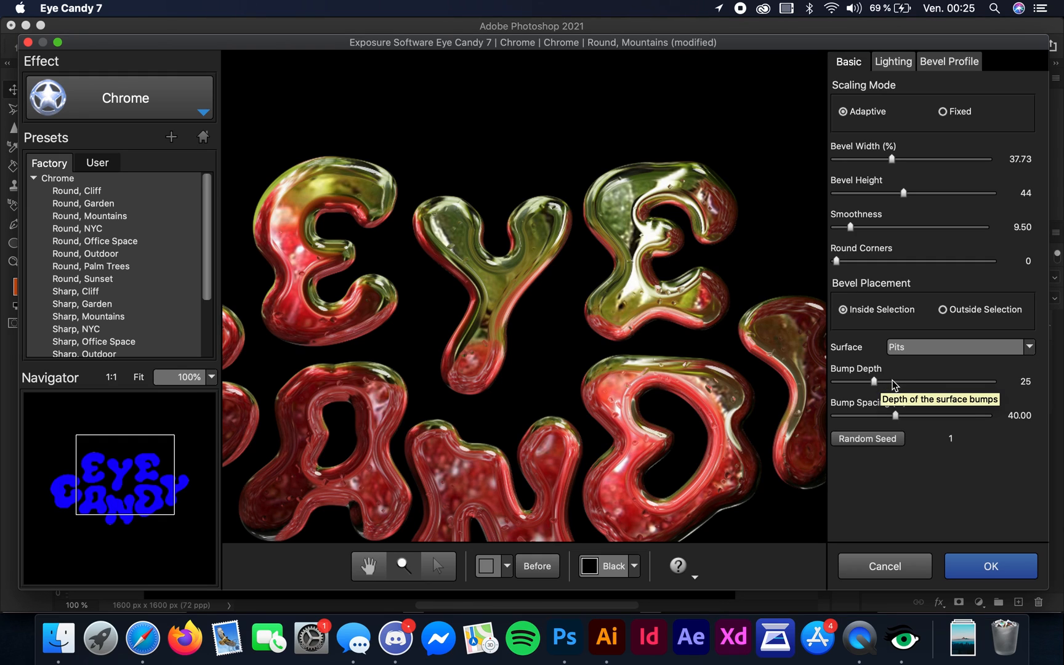
left_click_drag(873, 382, 905, 382)
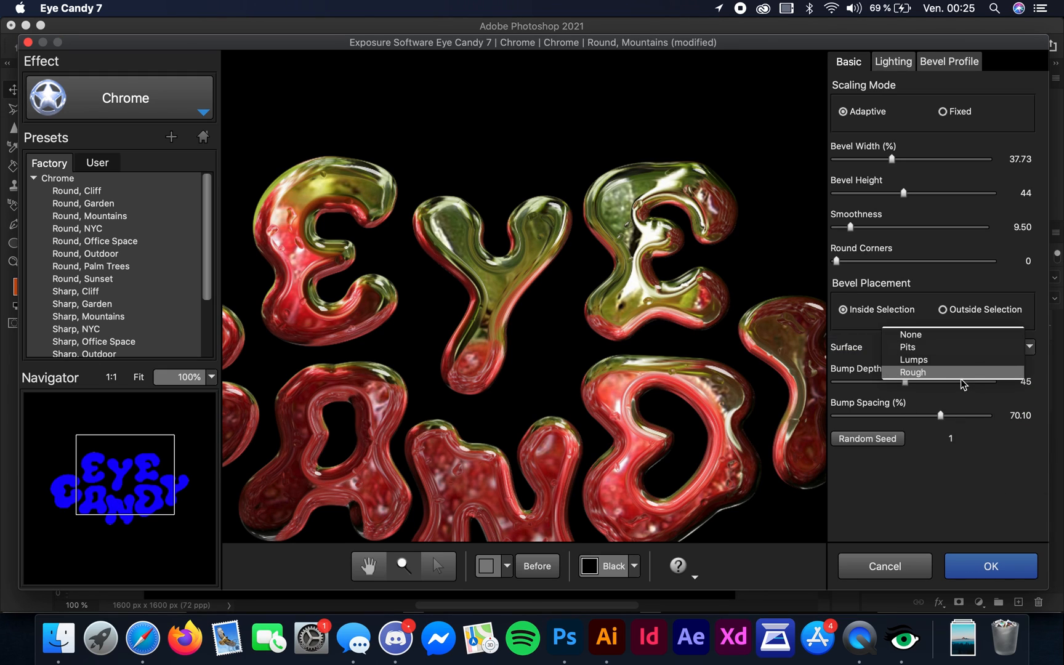
left_click(914, 359)
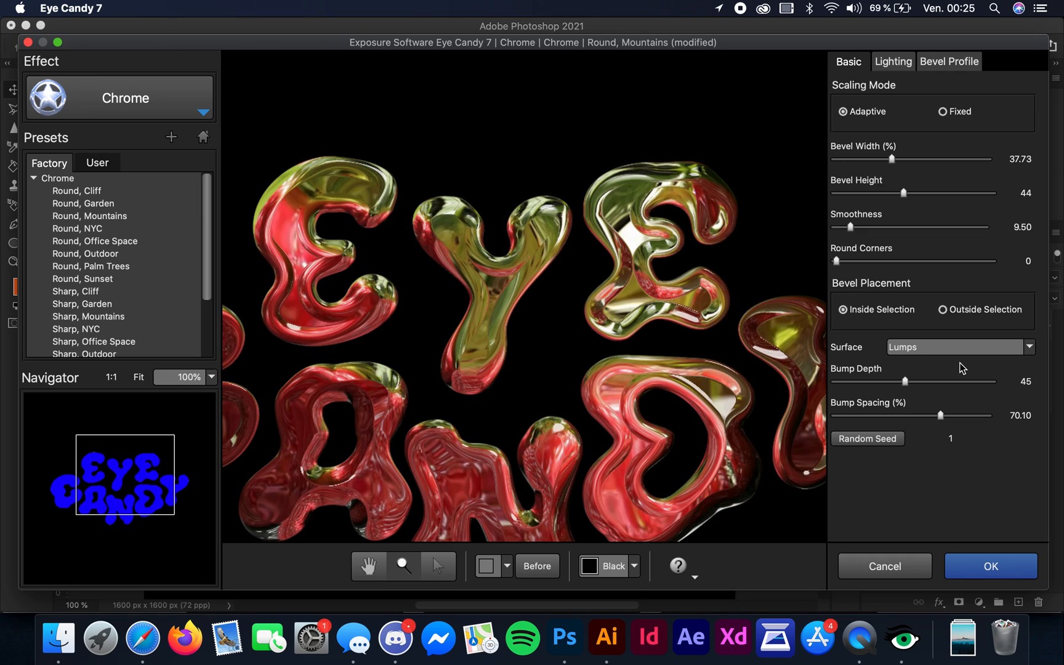
left_click(961, 348)
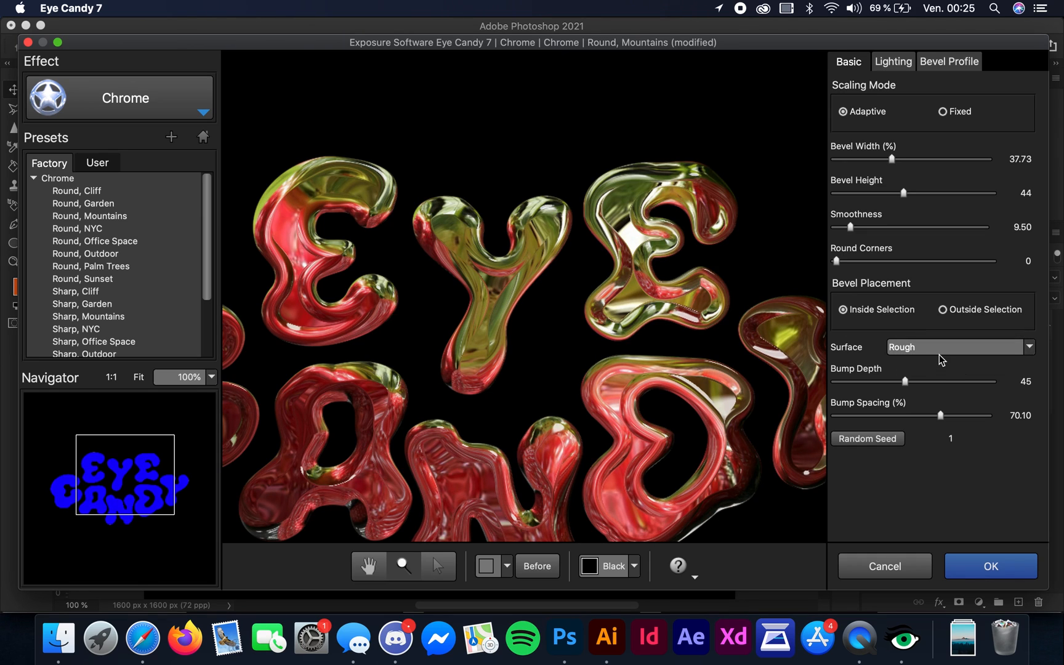
left_click(958, 347)
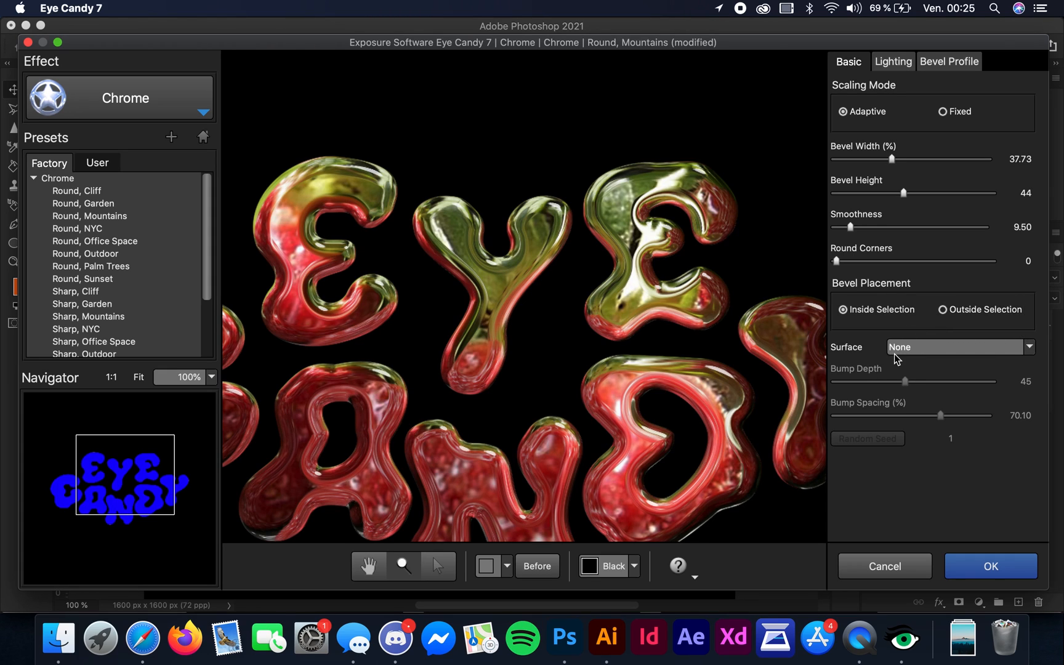
mouse_move(645, 294)
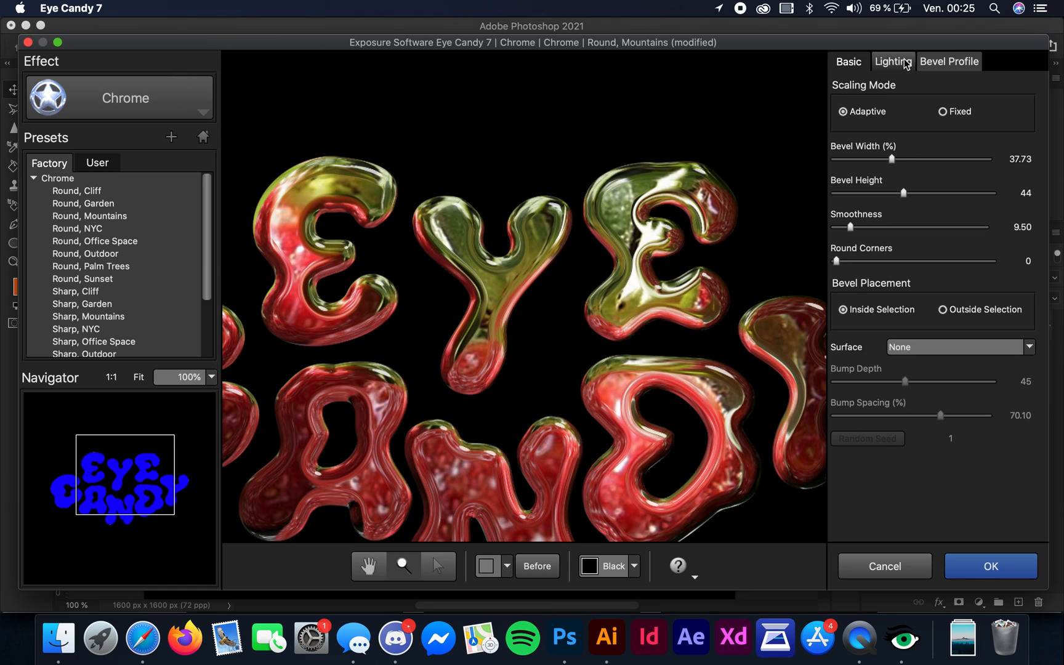
- Show the Lighting settings' Imported reflection map list while Strawberries still reflects
left_click(893, 61)
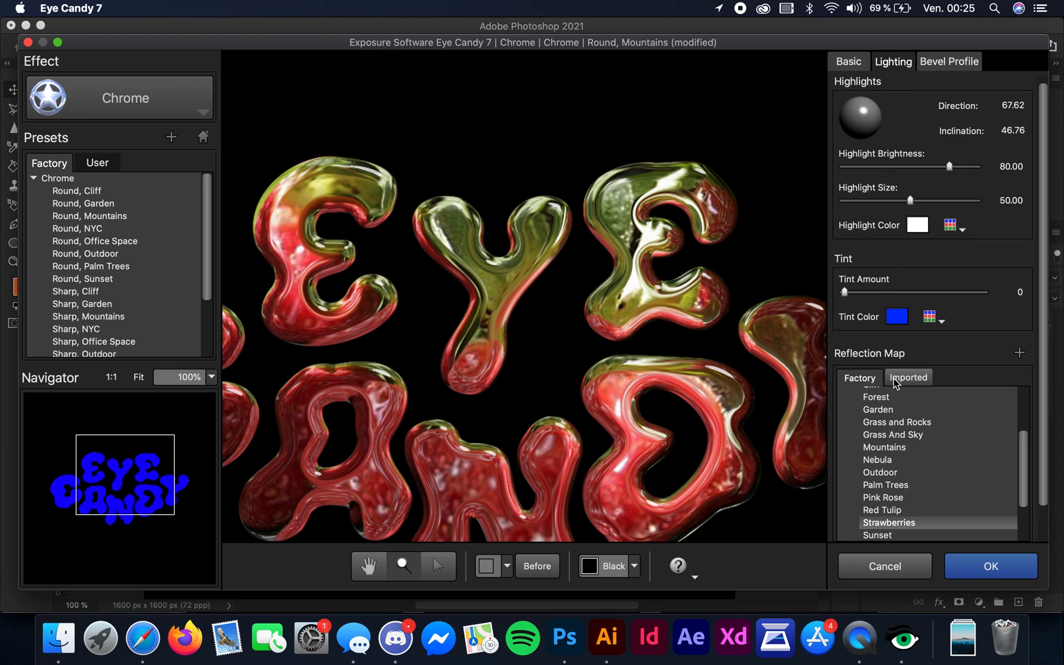
left_click(908, 378)
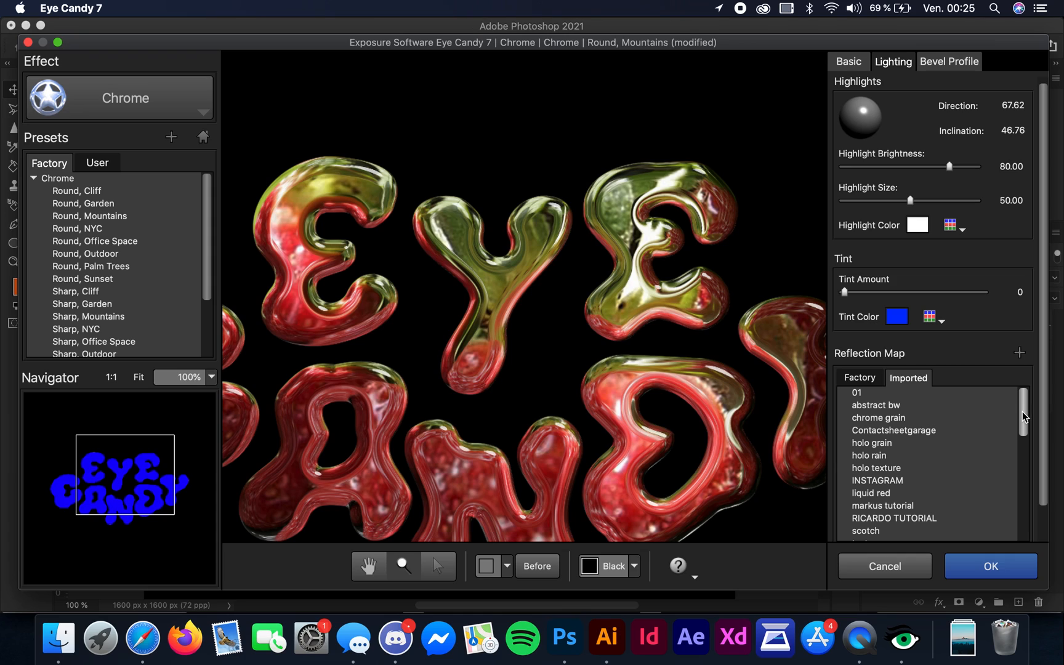
mouse_move(909, 417)
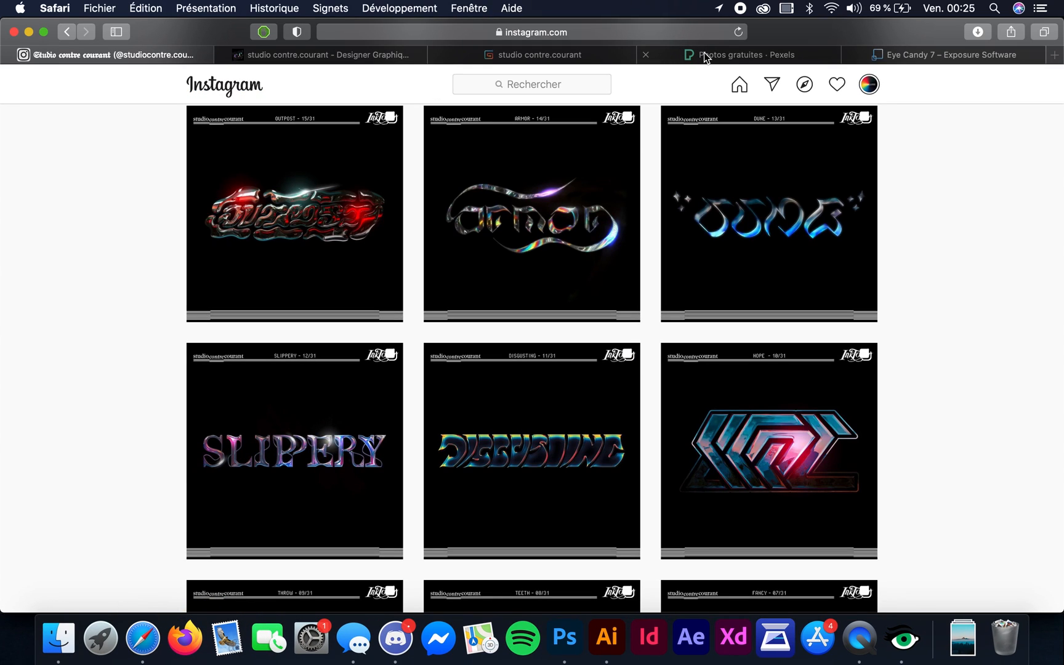
- On Pexels, search for 'sunset' photos and scroll through the results
left_click(746, 54)
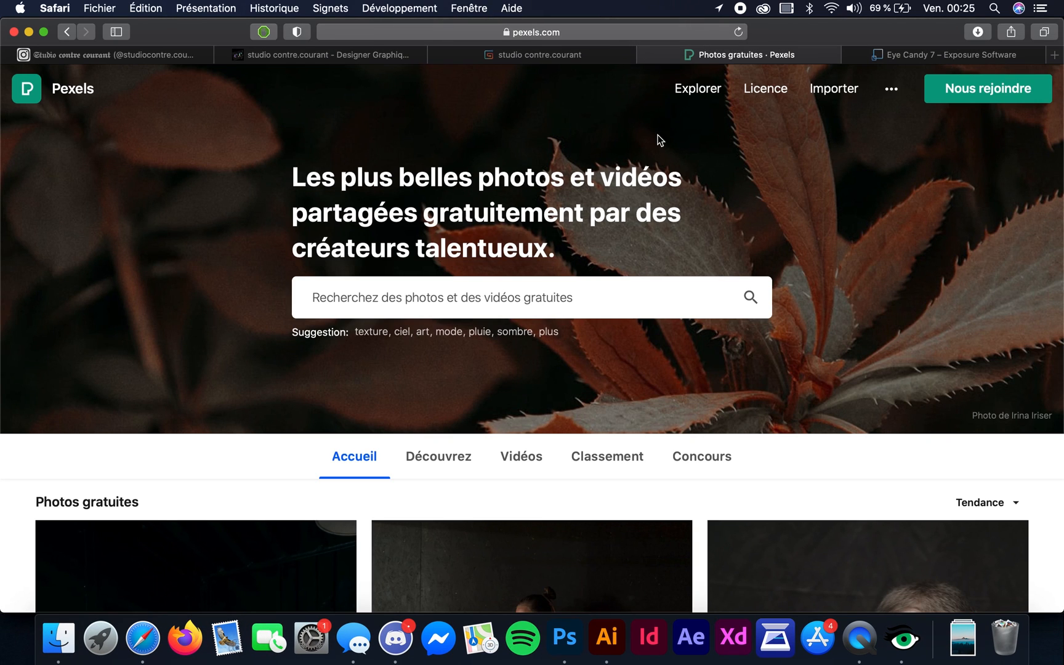
mouse_move(589, 130)
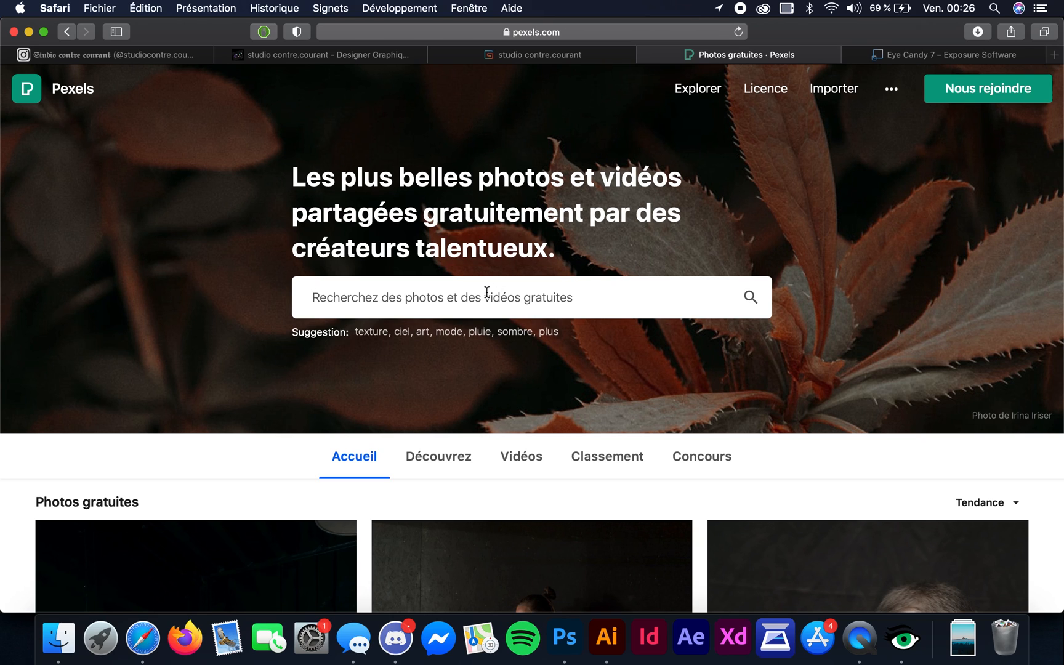
left_click(487, 298)
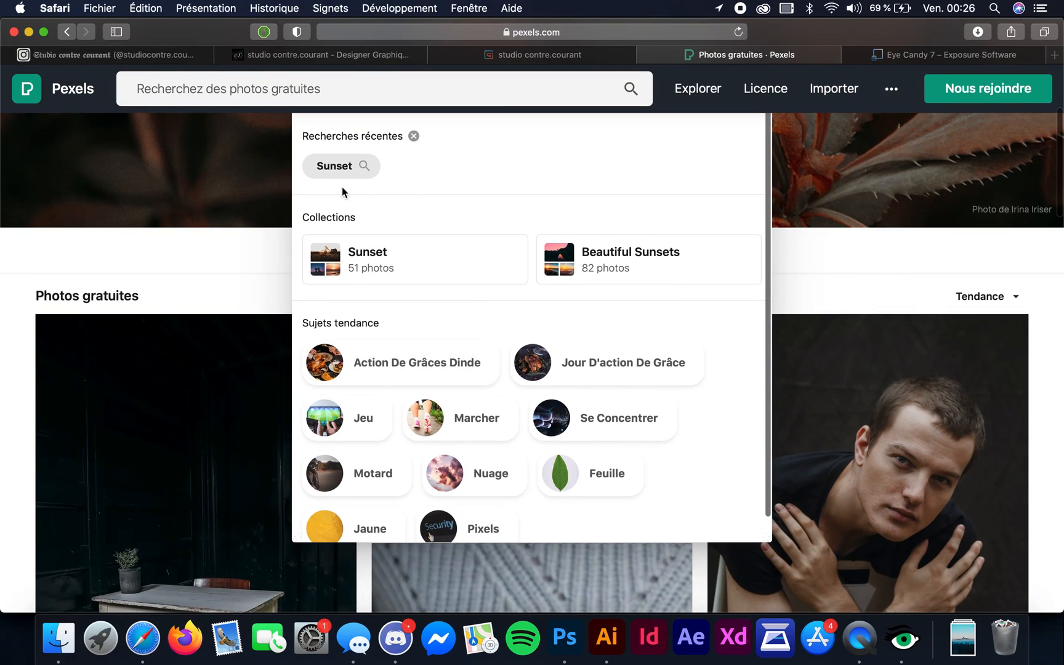
left_click(341, 165)
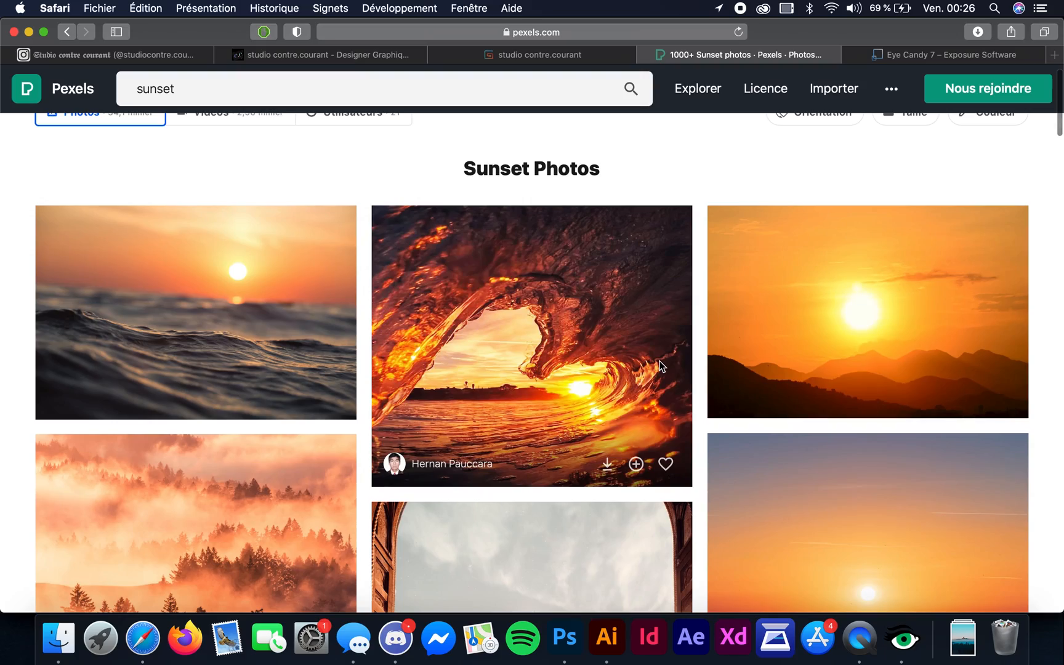
scroll("down", 3)
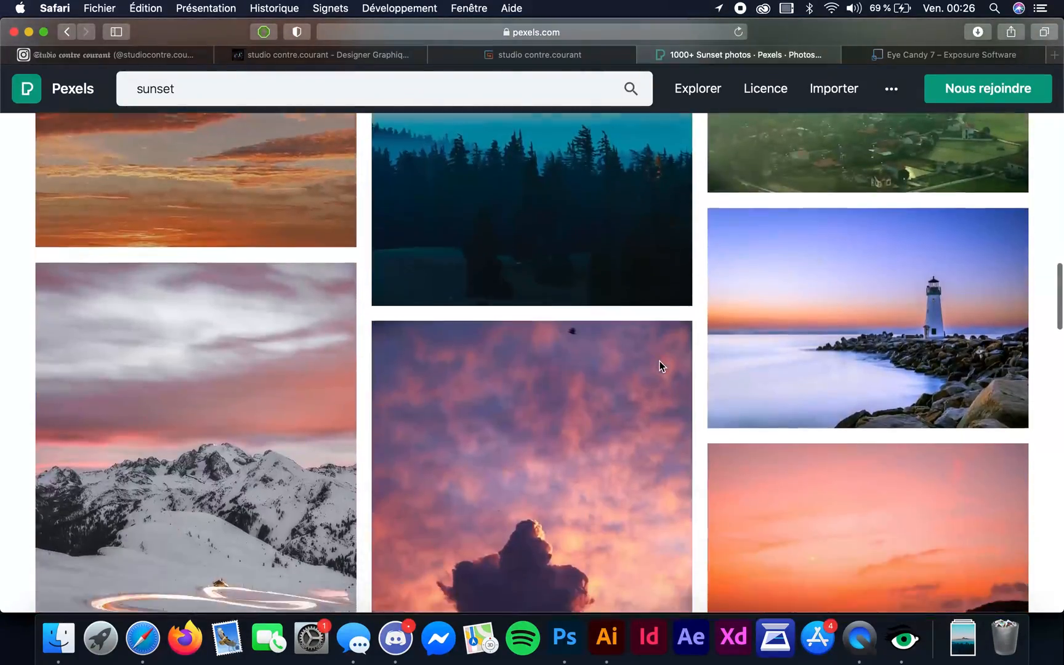
scroll("down", 3)
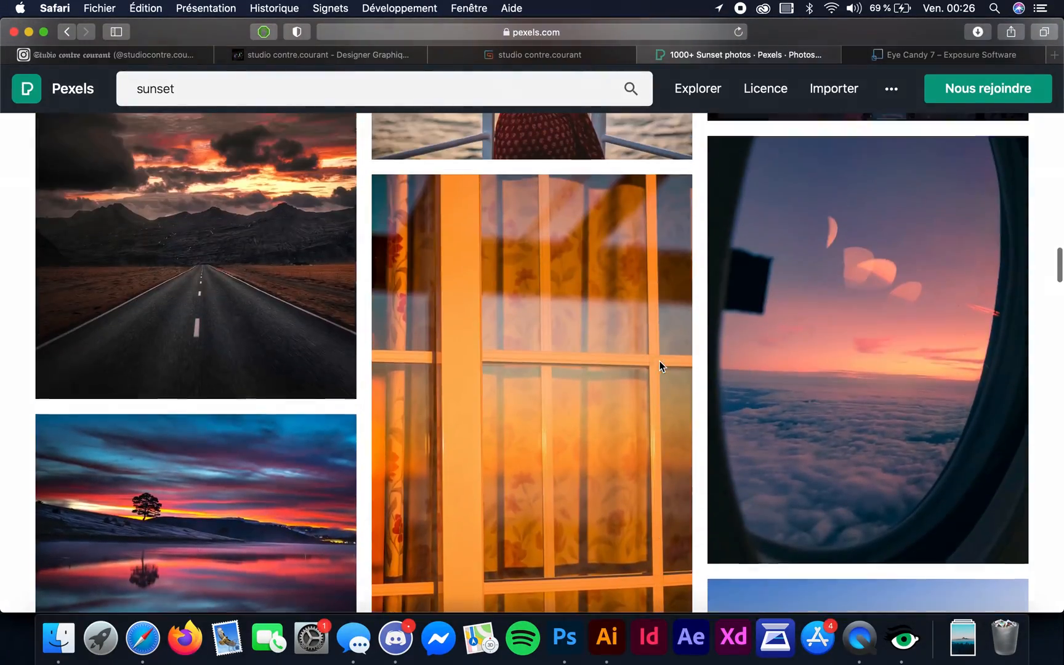
- Download Vitor Almeida's airplane-window sunset photo for free
left_click(855, 349)
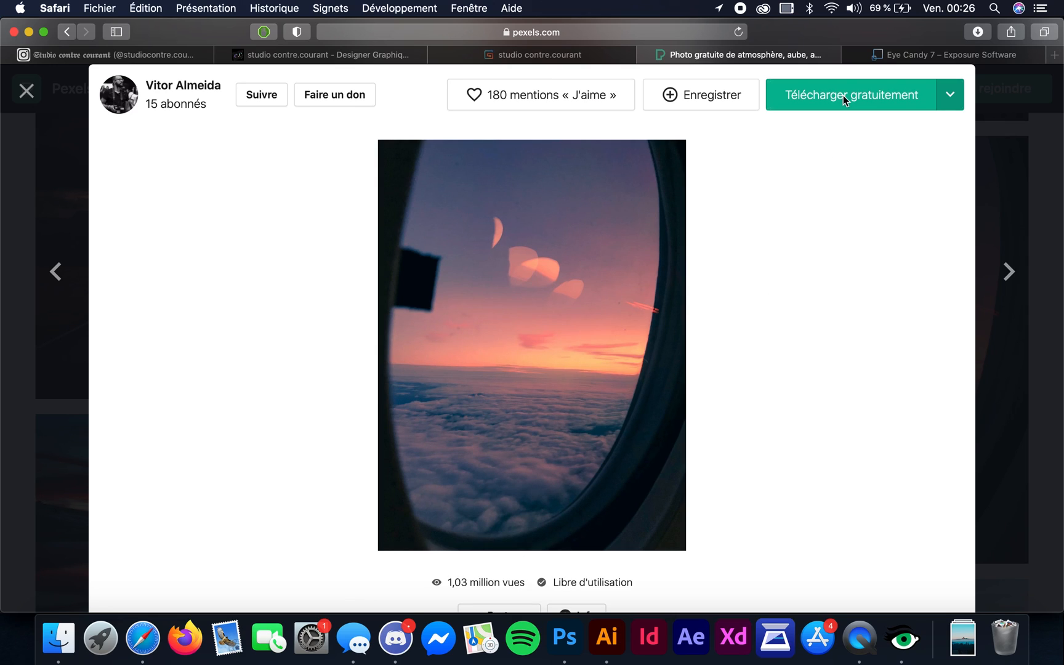
left_click(850, 93)
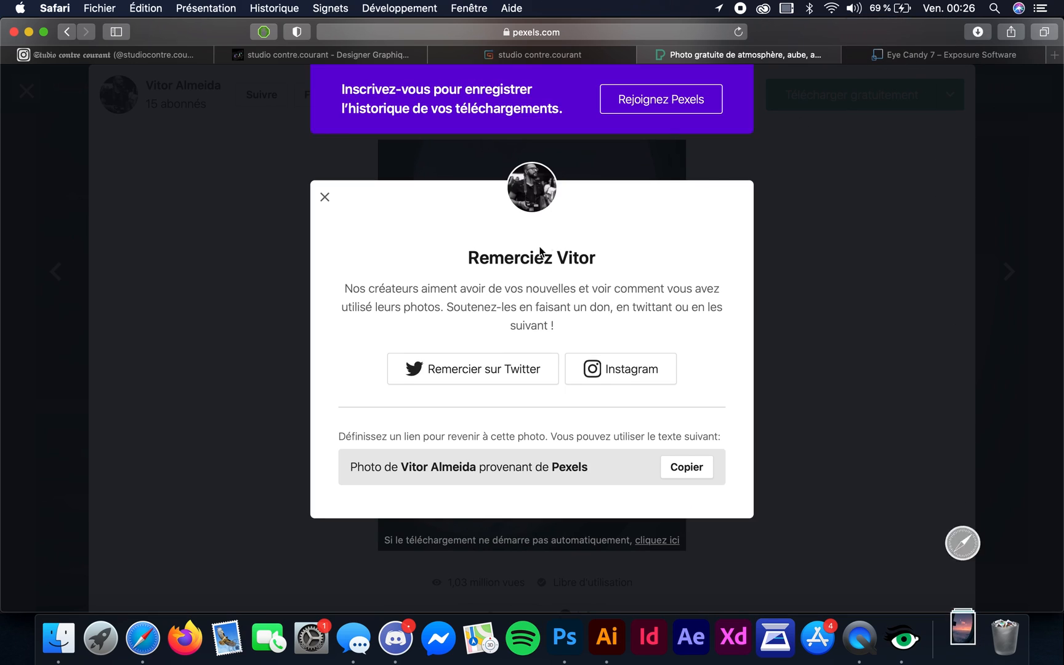
double_click(576, 258)
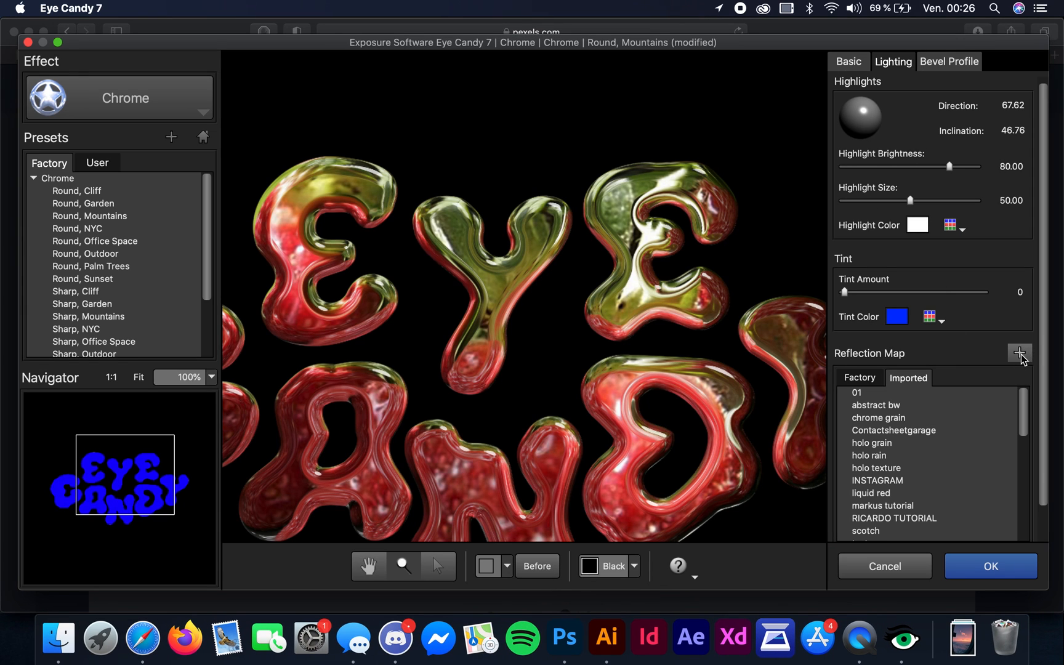
mouse_move(1013, 350)
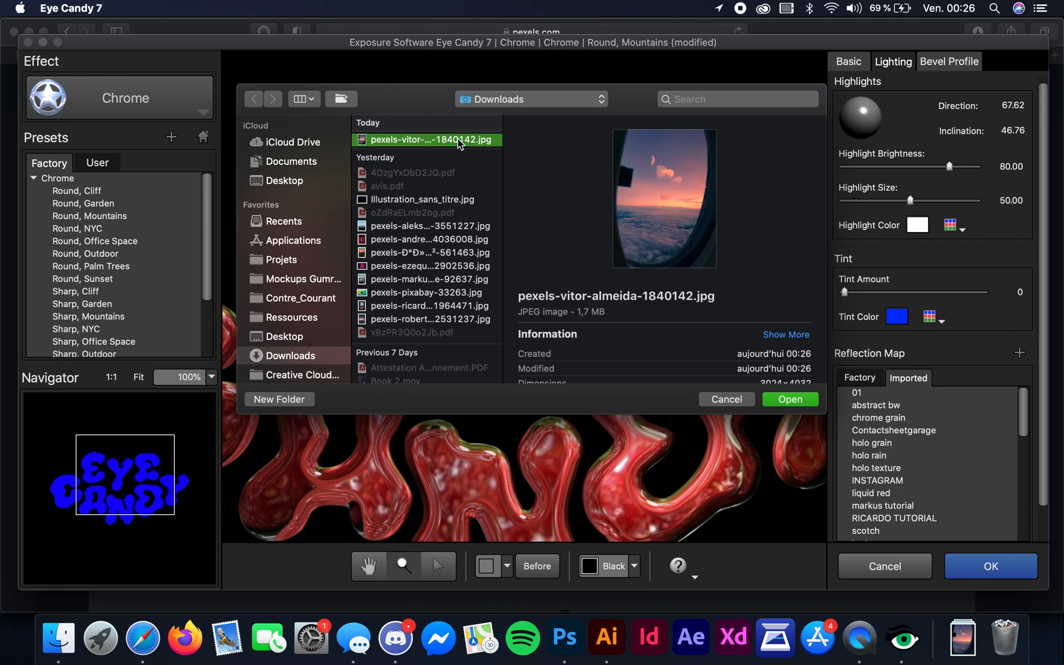
- Load the airplane sunset JPG as reflection map 'vitor', select it from Imported and apply the chrome effect
left_click(791, 399)
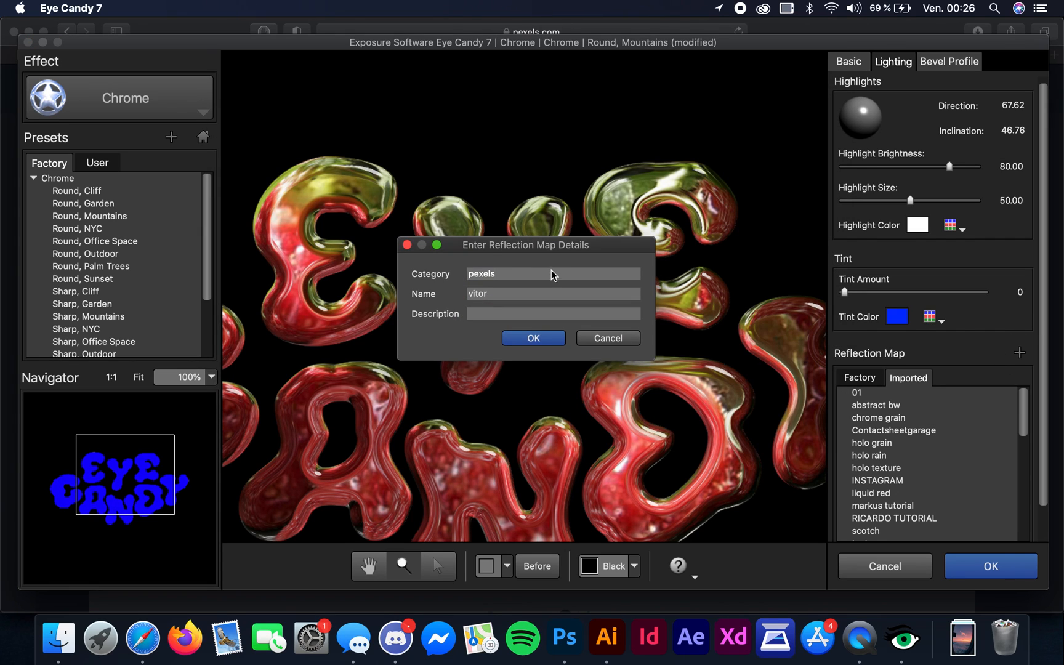
left_click(553, 275)
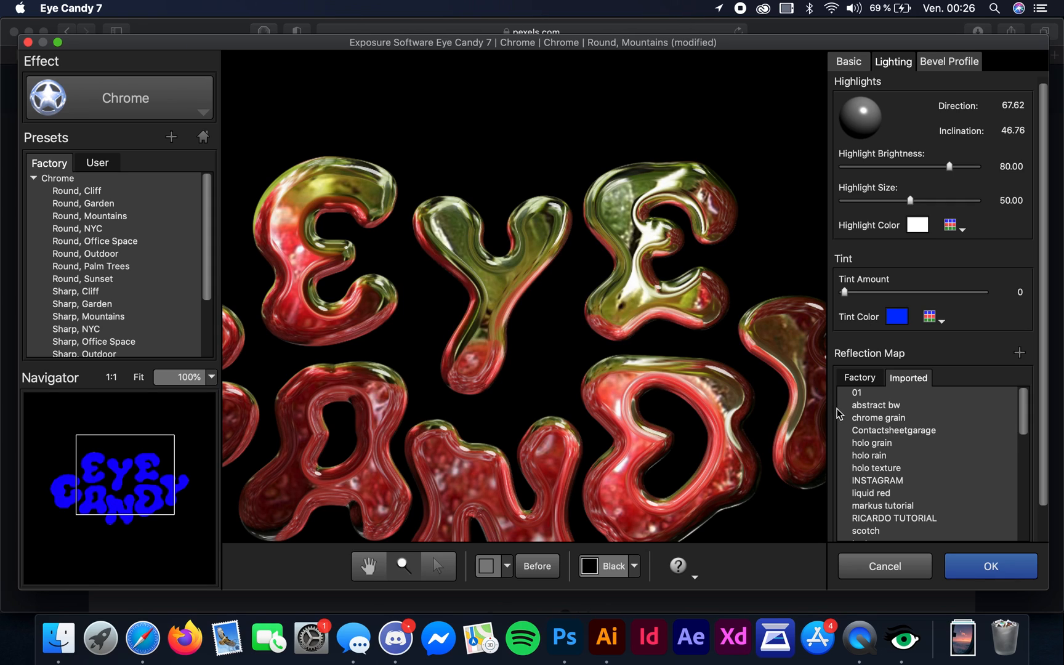
left_click(876, 407)
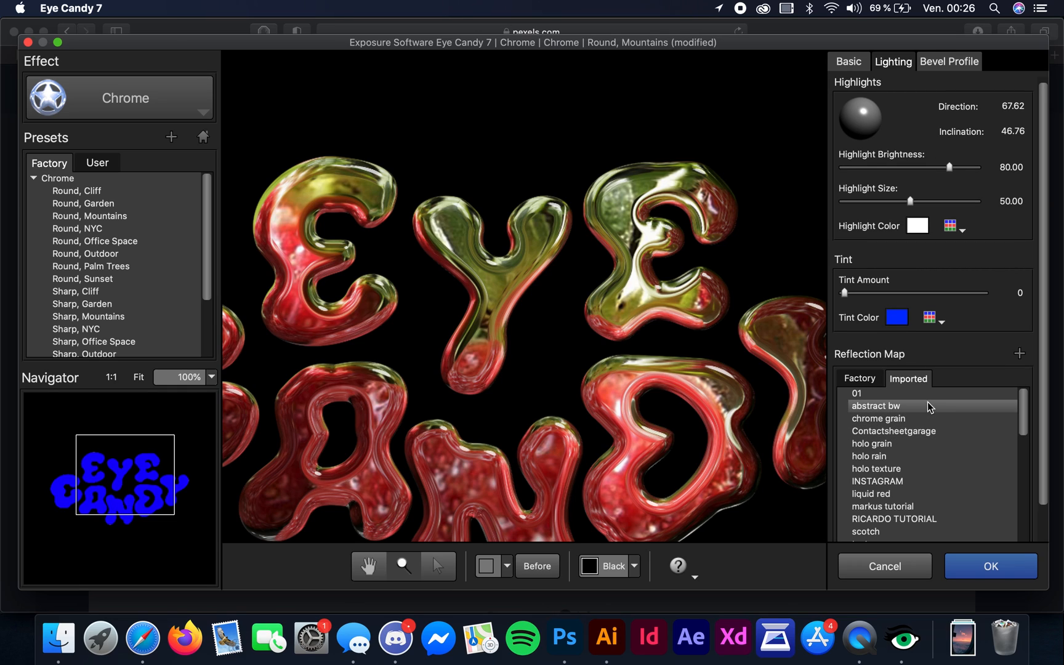
scroll("down", 3)
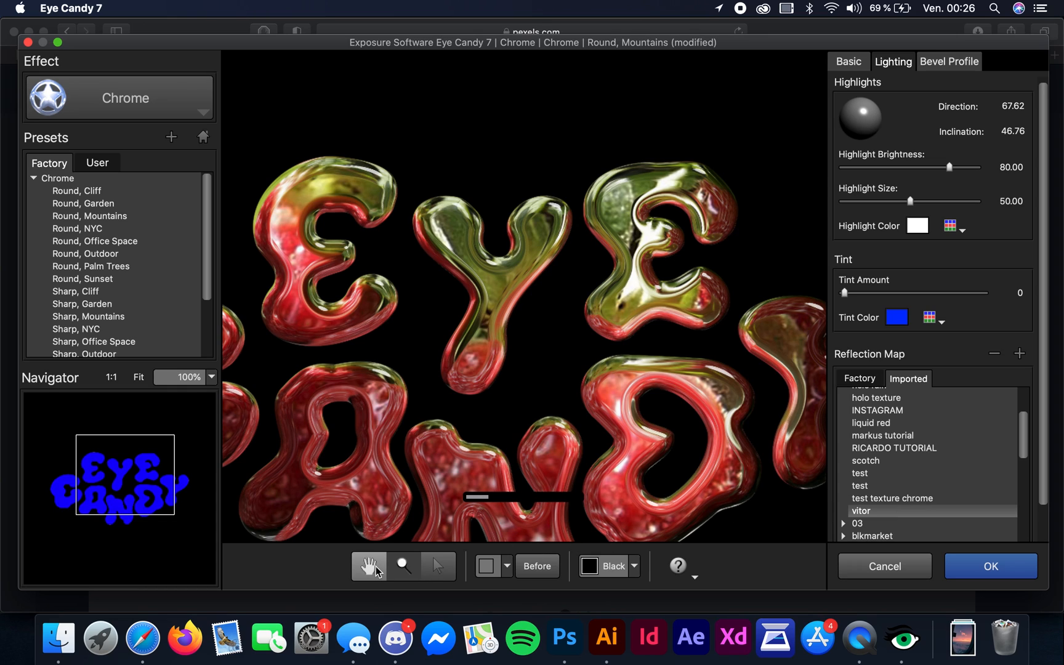
mouse_move(370, 566)
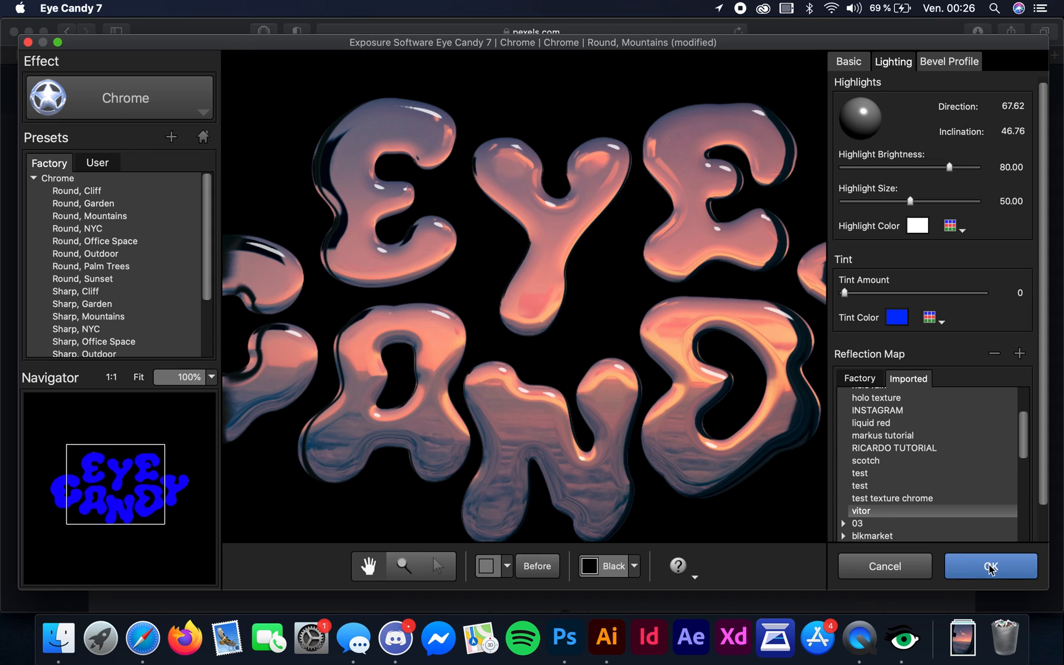
left_click(991, 567)
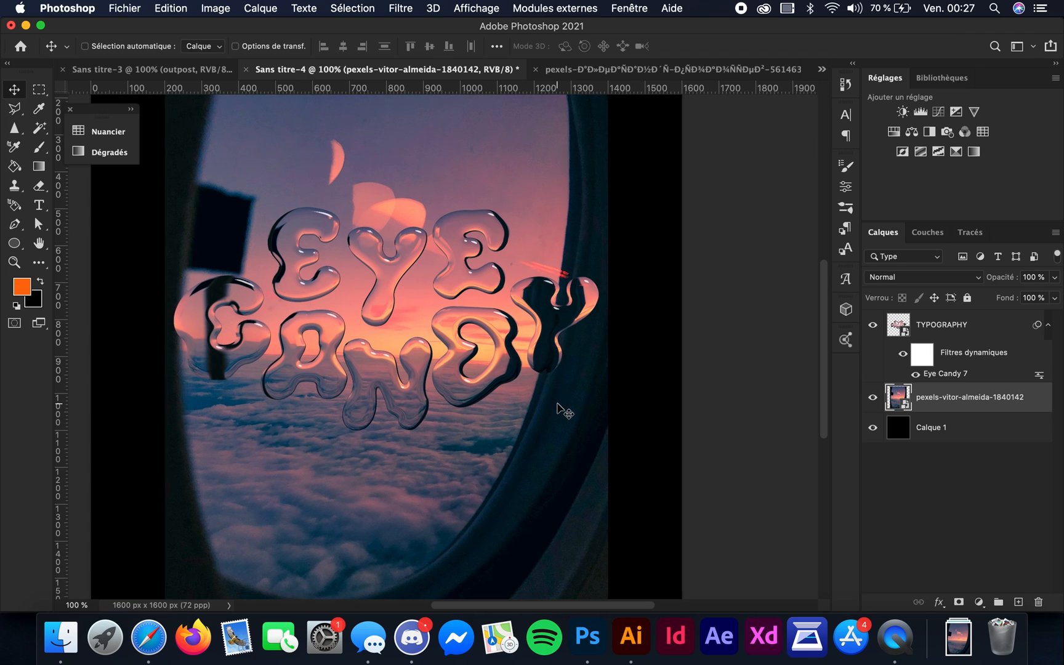
- Return to the Pexels sunset photo results in Safari
left_click(151, 643)
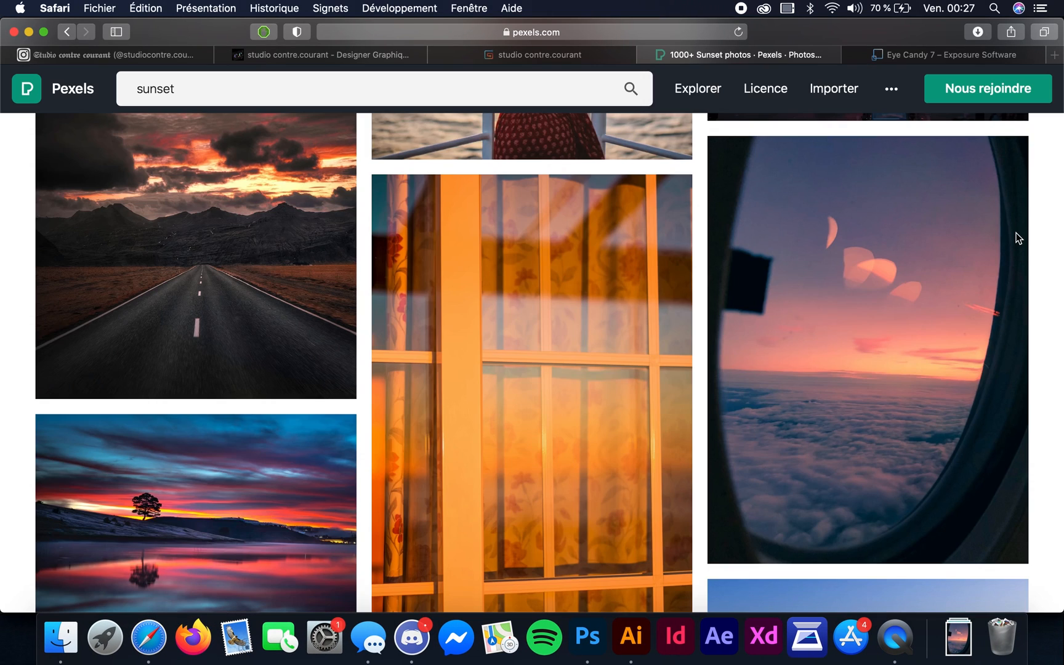
- Scroll through the Pexels sunset results, then return to the EYE CANDY lettering document
scroll("down", 3)
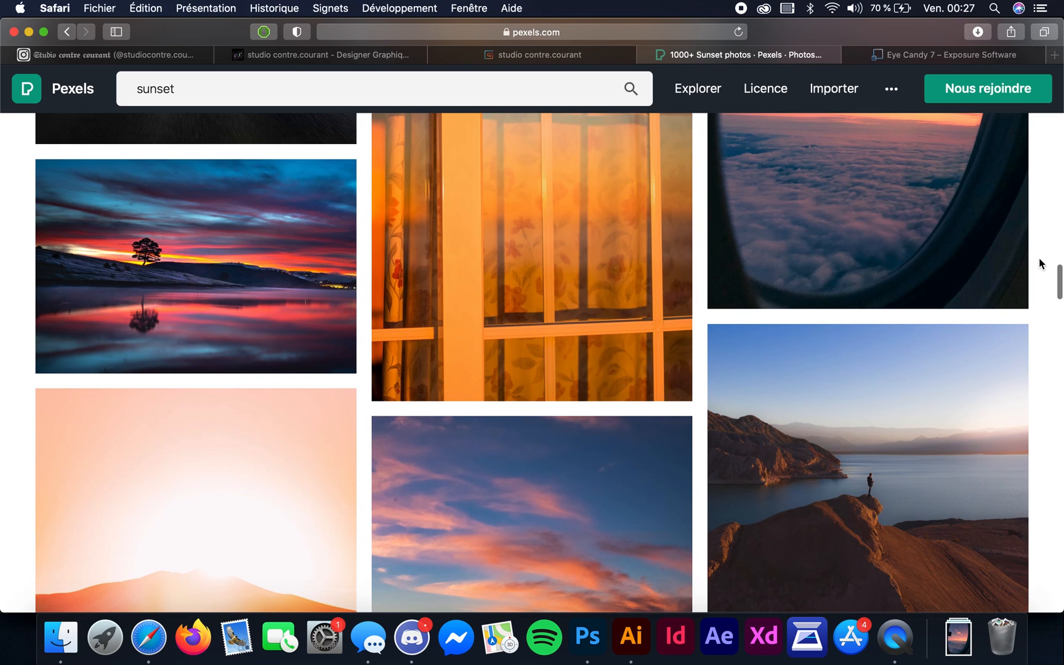
scroll("down", 3)
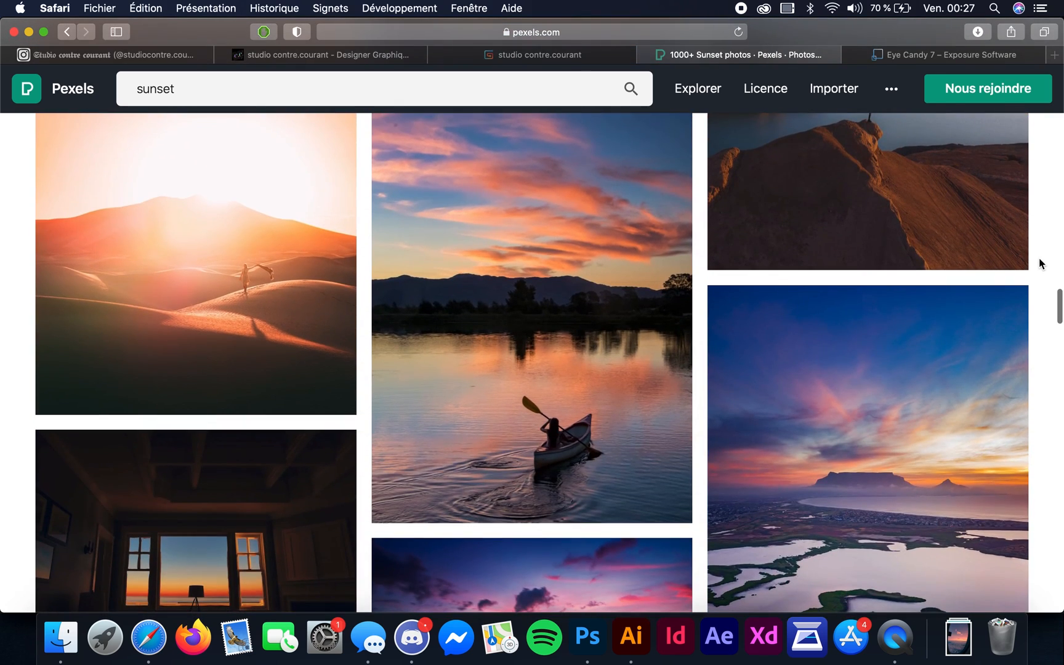
scroll("down", 3)
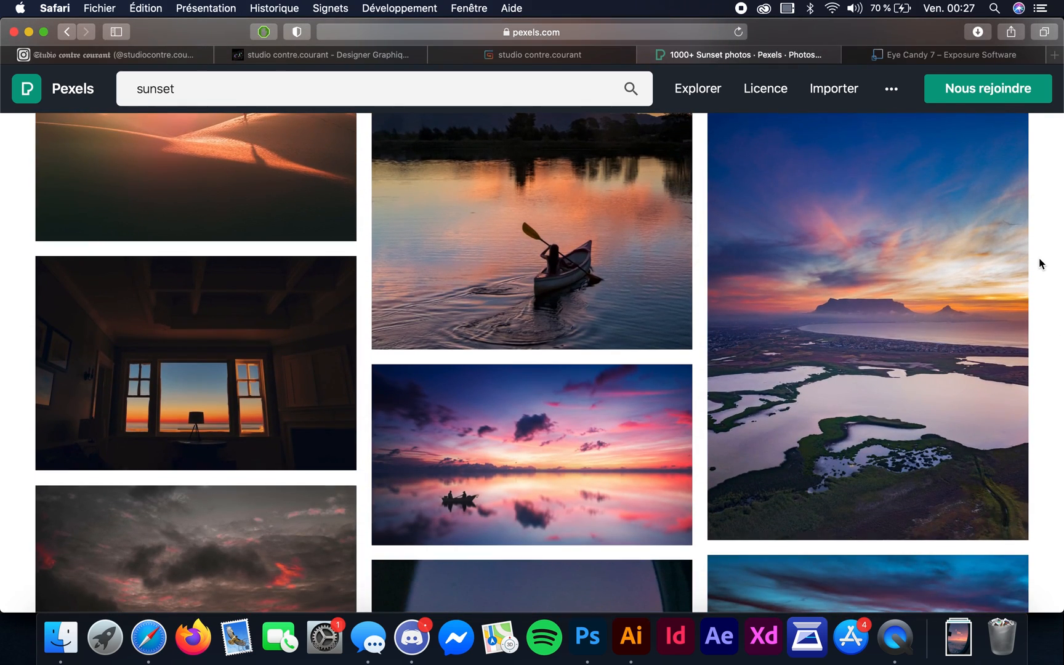
scroll("down", 3)
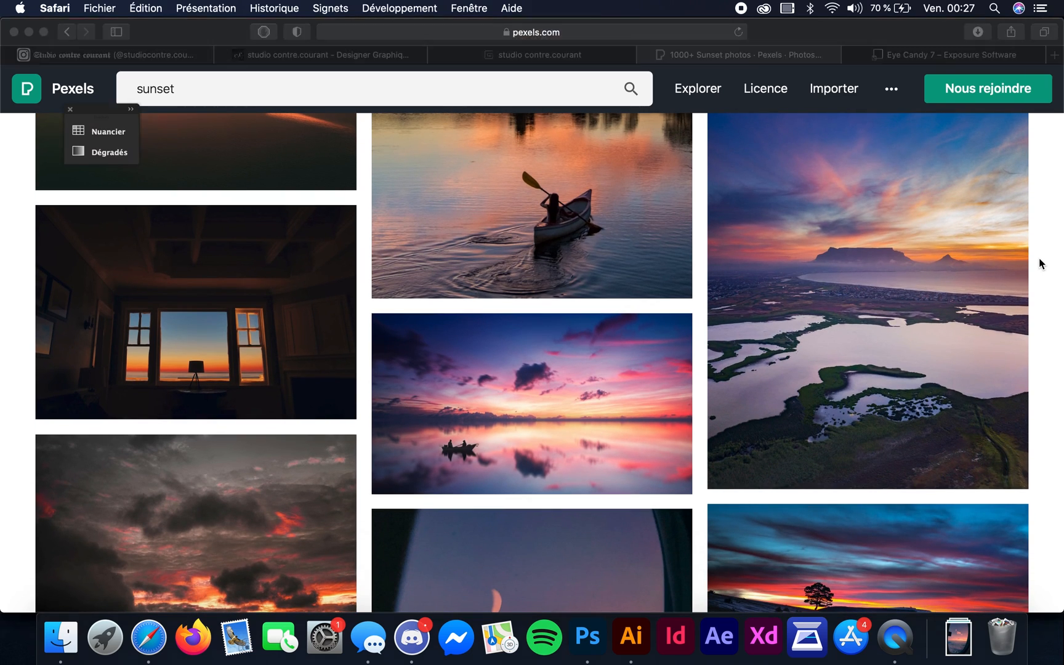
left_click(586, 637)
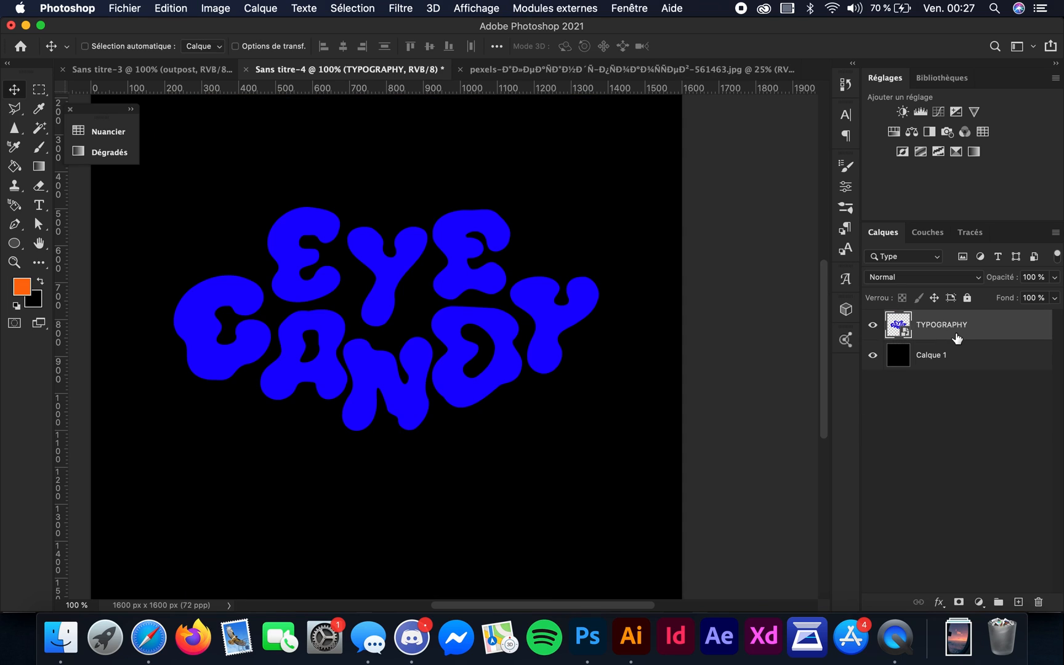
- Duplicate the sunset photo over the lower half and flip the copy vertically to mirror the waves
left_click(619, 69)
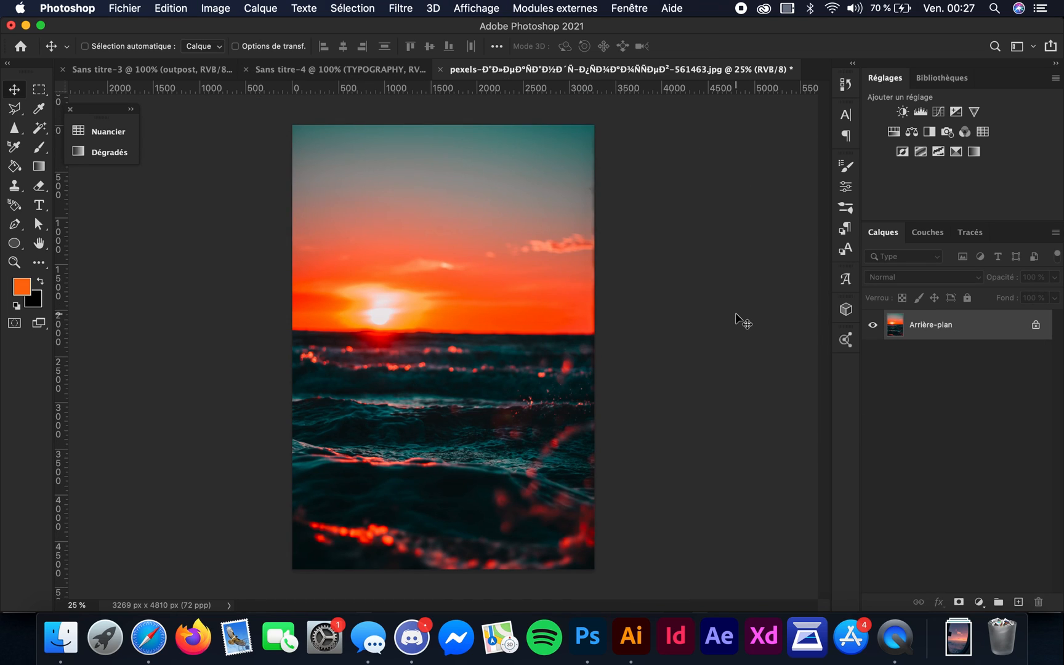
mouse_move(470, 399)
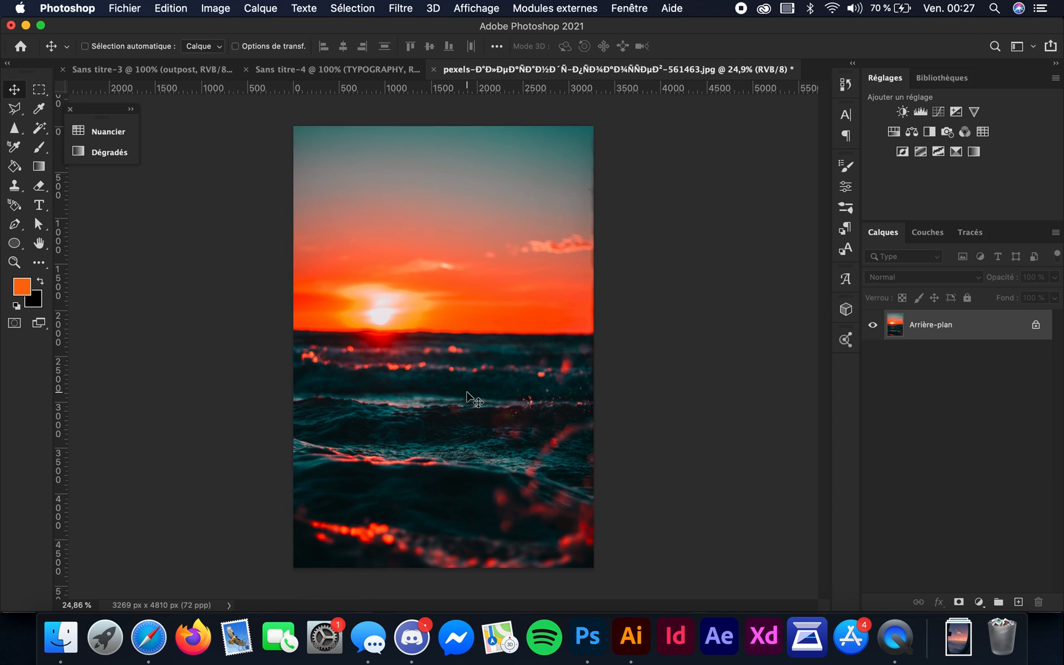
left_click_drag(295, 426, 595, 568)
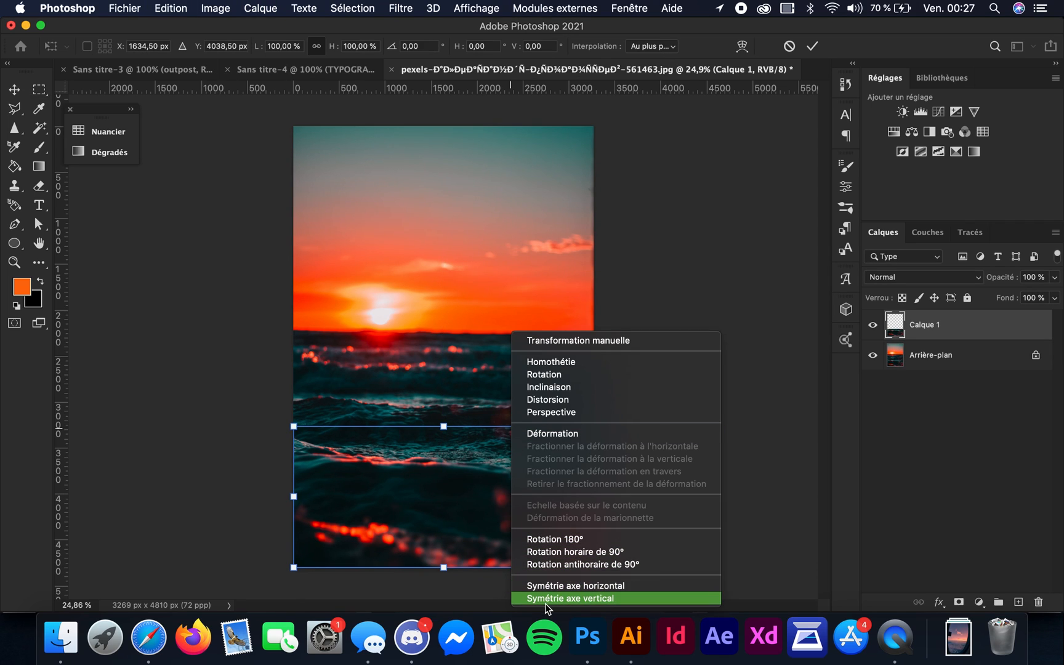
left_click(572, 599)
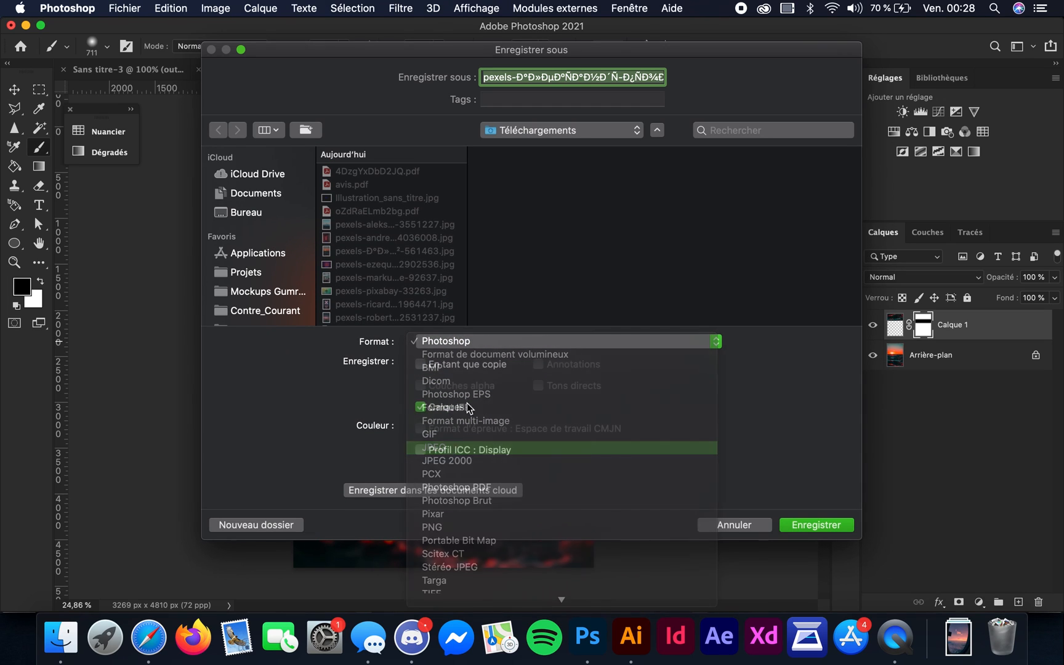
- Save the mirrored sunset as a JPEG copy named lux.jpg at maximum quality
left_click(439, 450)
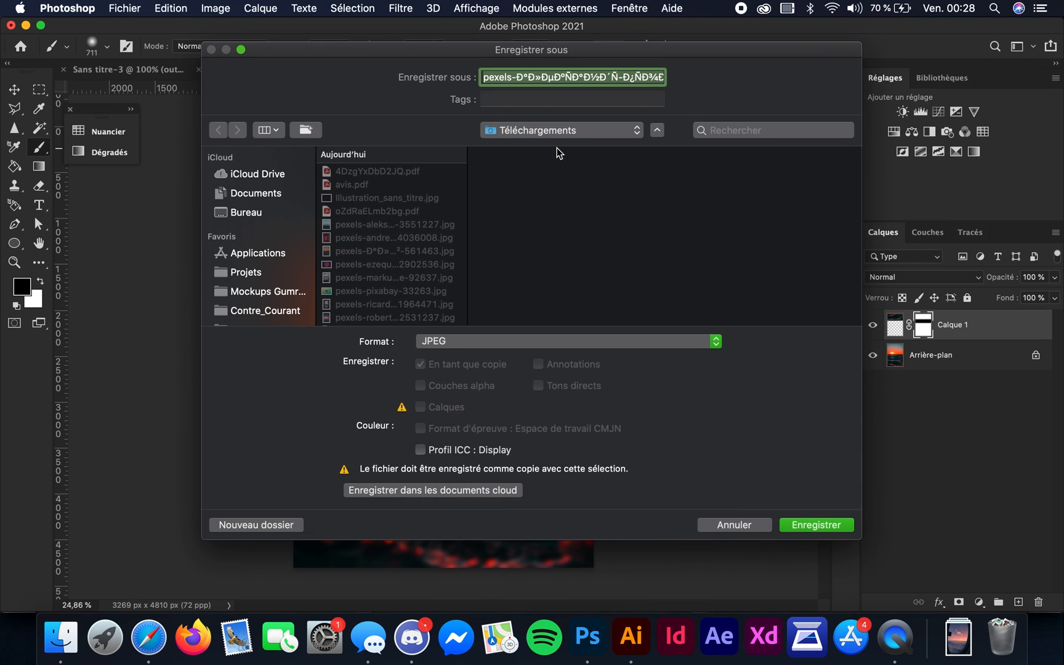
type("lux.jpg")
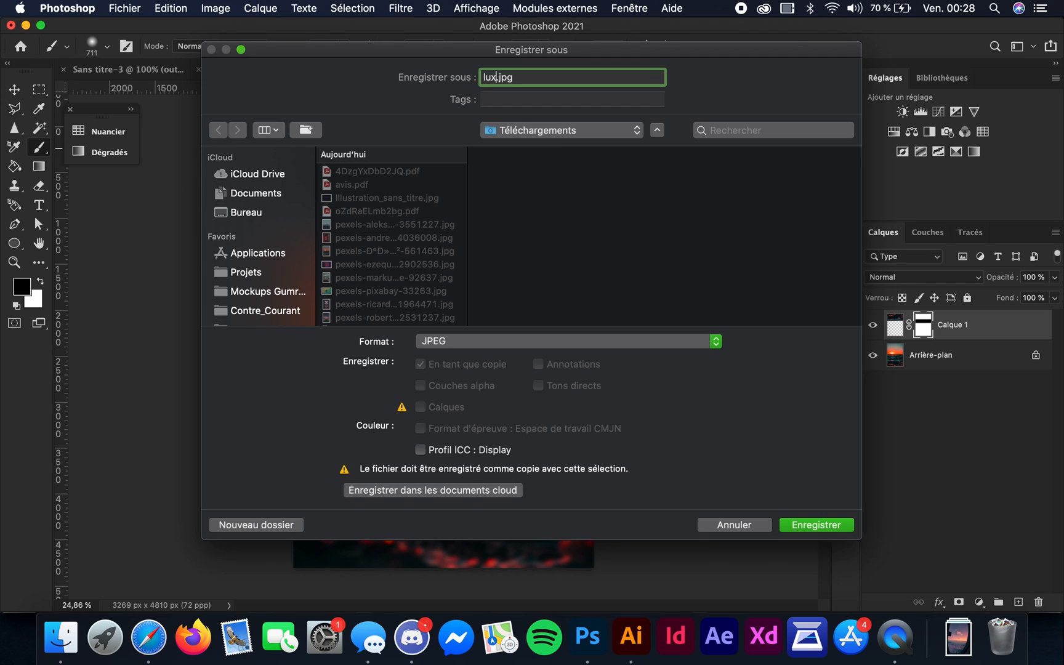
left_click(817, 525)
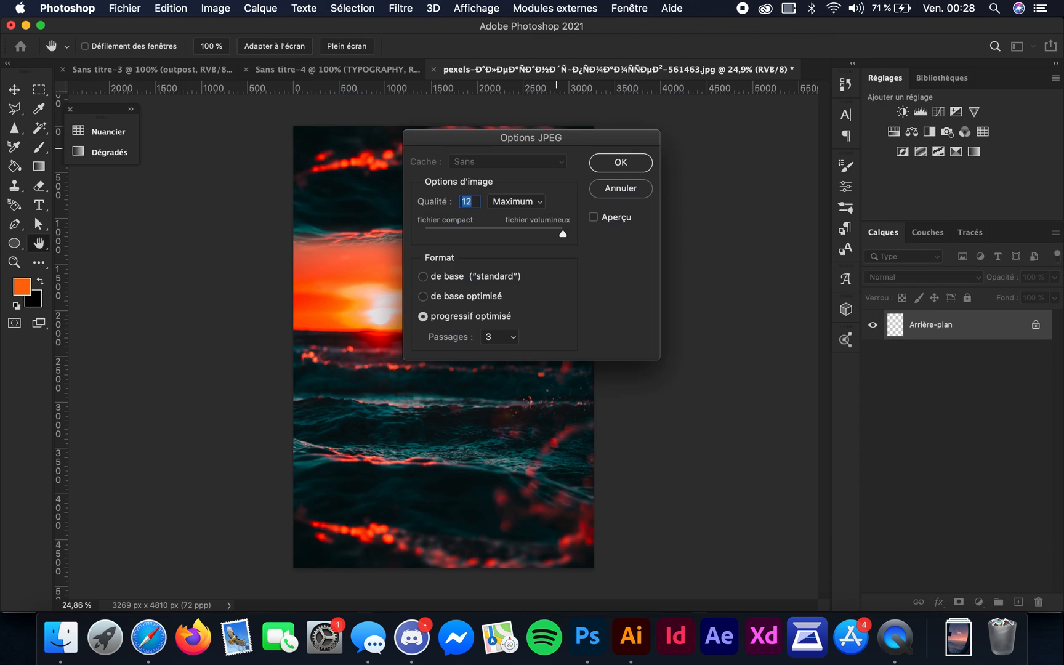
left_click(621, 163)
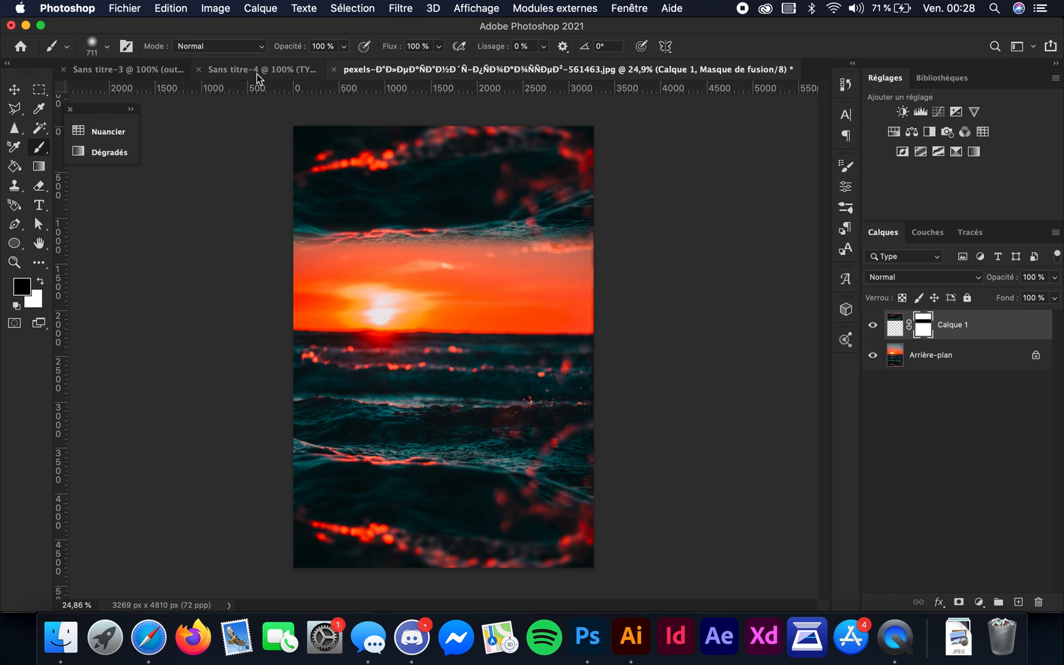
- Run Eye Candy 7 Chrome on the EYE CANDY lettering and import lux.jpg as a new reflection map
left_click(260, 69)
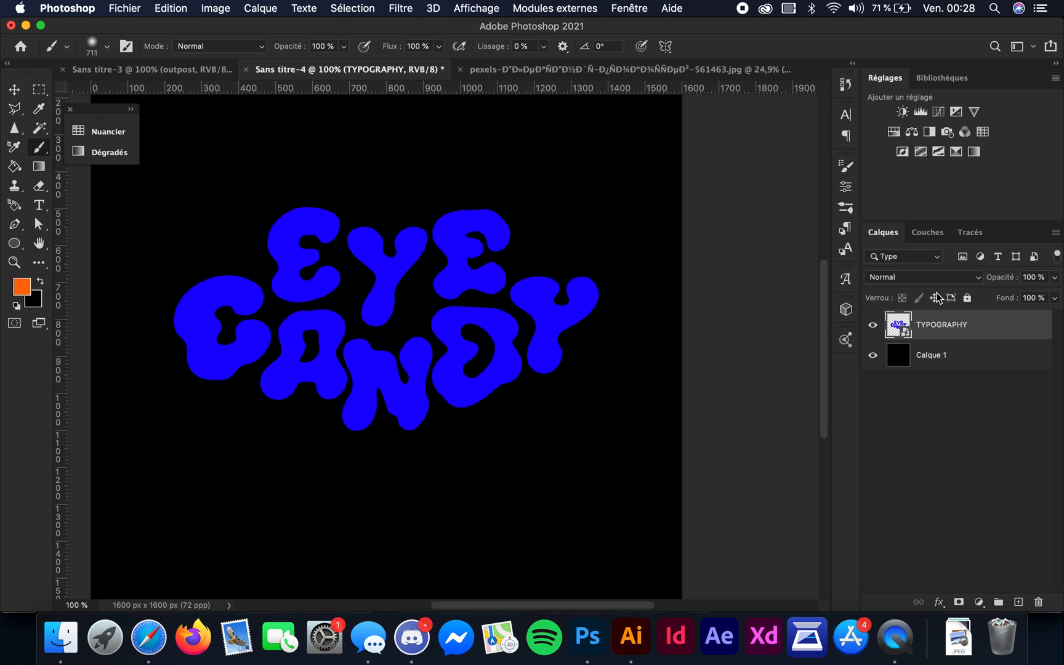
left_click(400, 9)
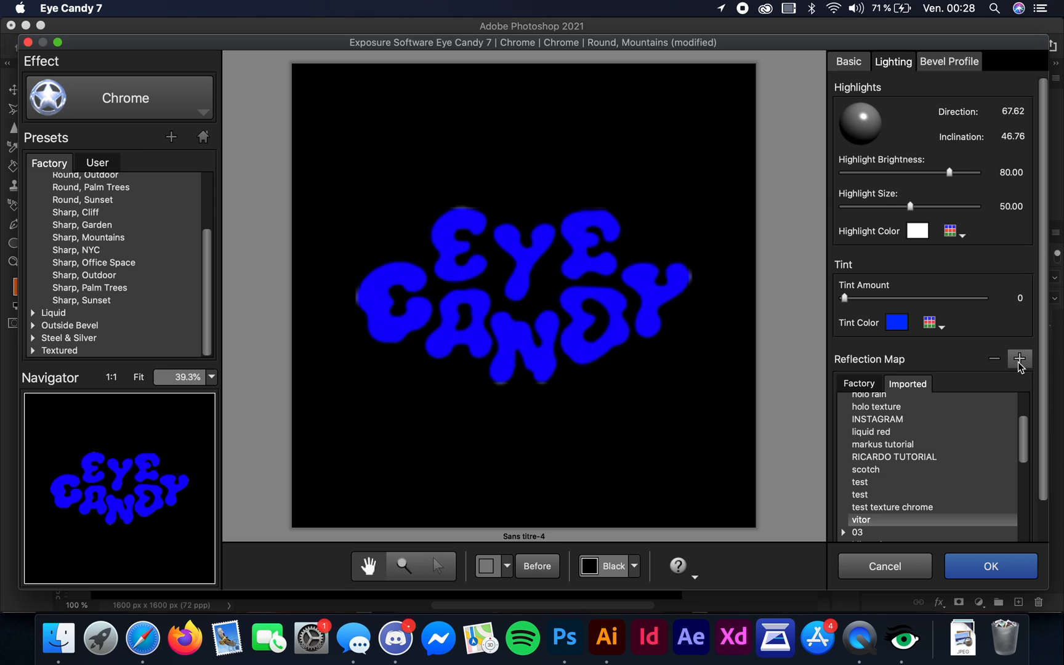
left_click(1020, 360)
type("L")
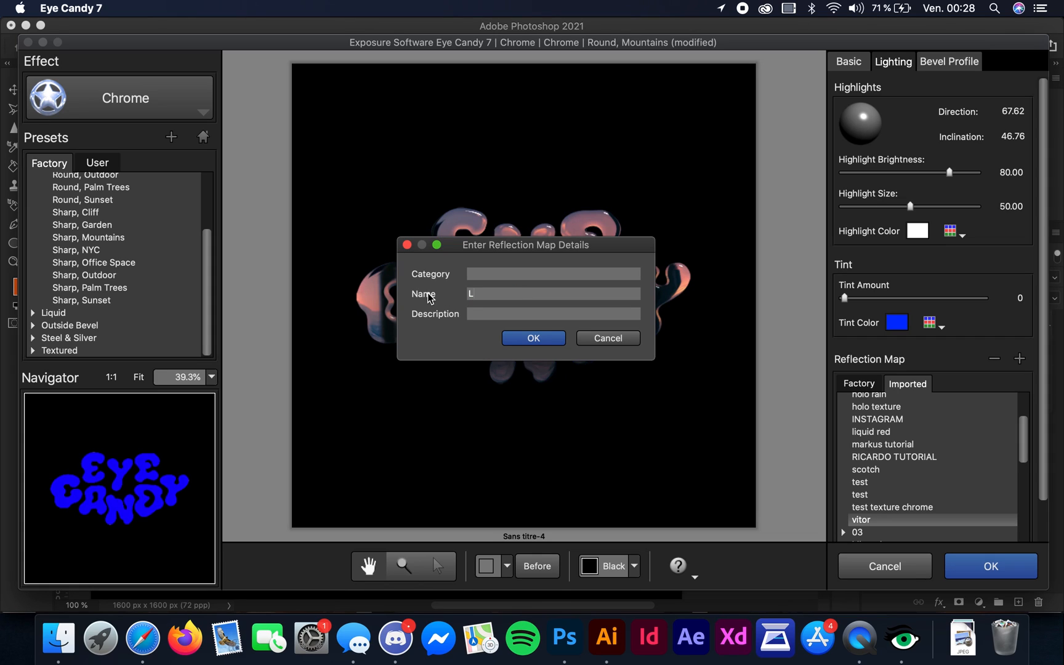
- Name the new reflection map 'tutorial eye candy' and confirm it
type("U")
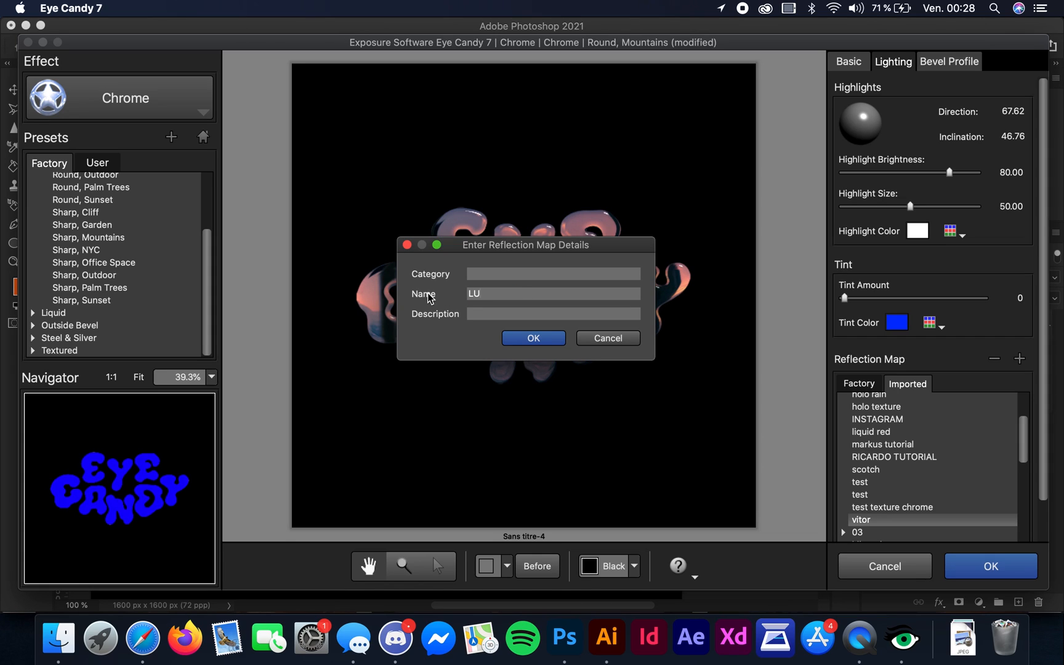
type("tutorial")
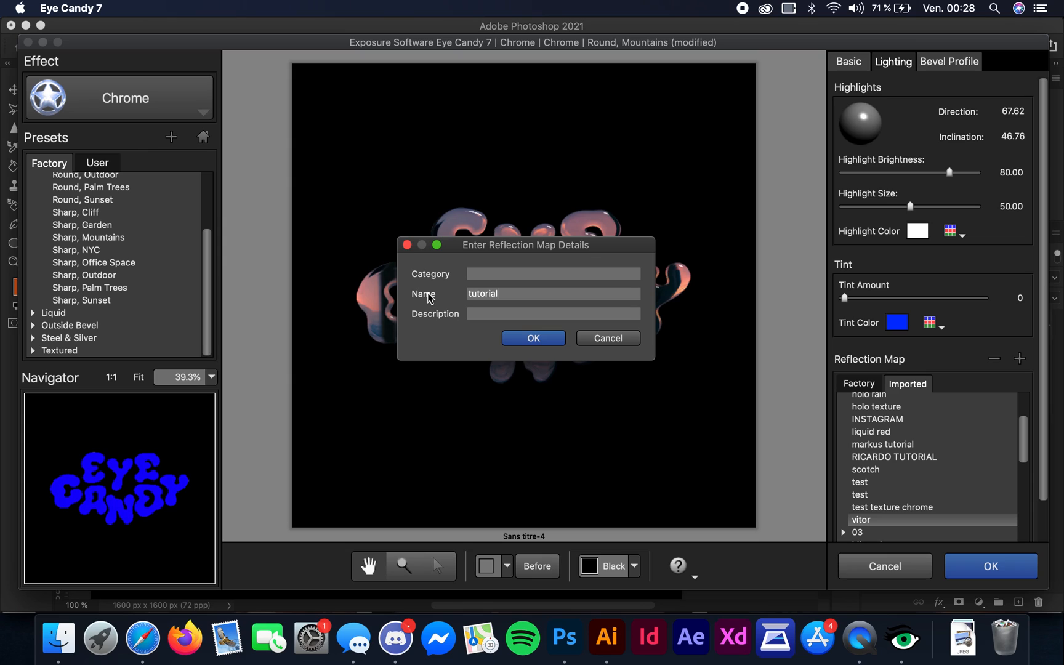
type("eye can")
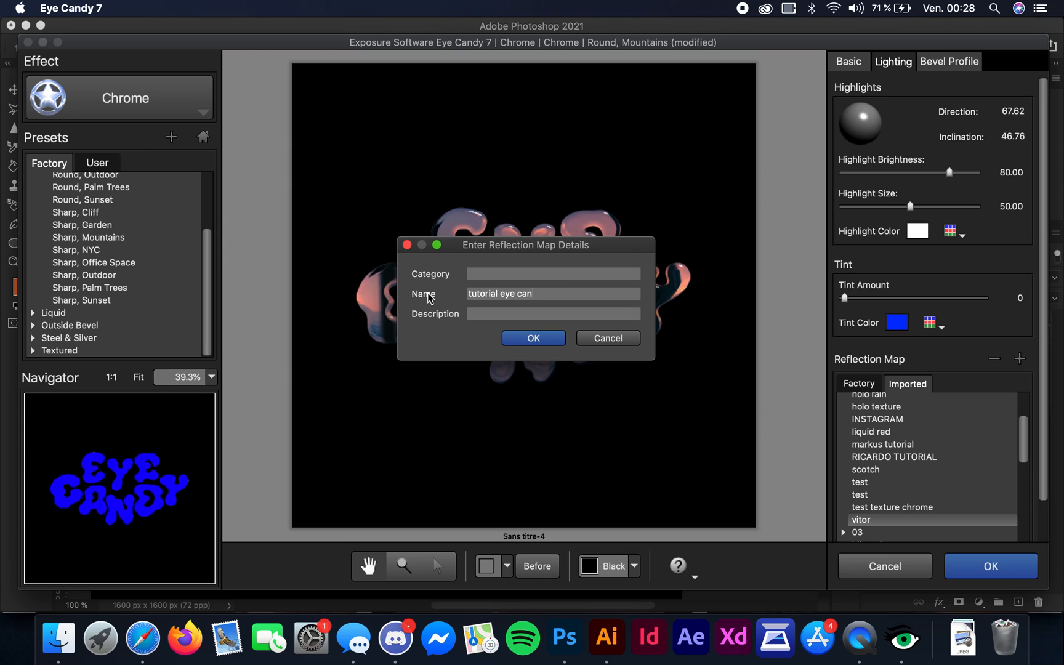
left_click(533, 339)
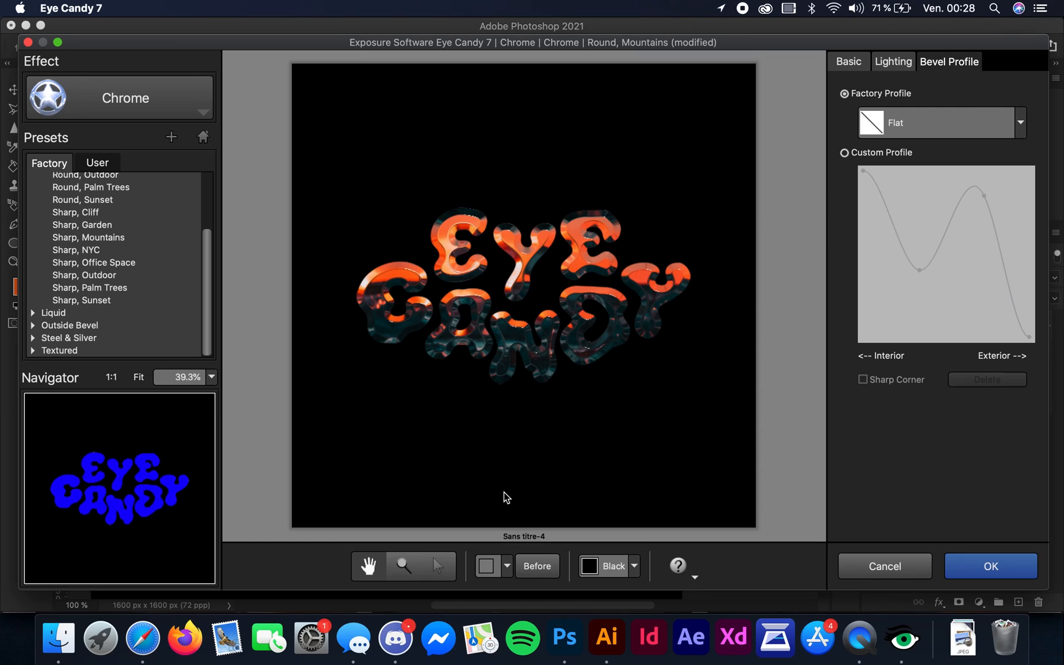
- Choose the Button bevel profile and review the lighting settings with no highlights
left_click(940, 123)
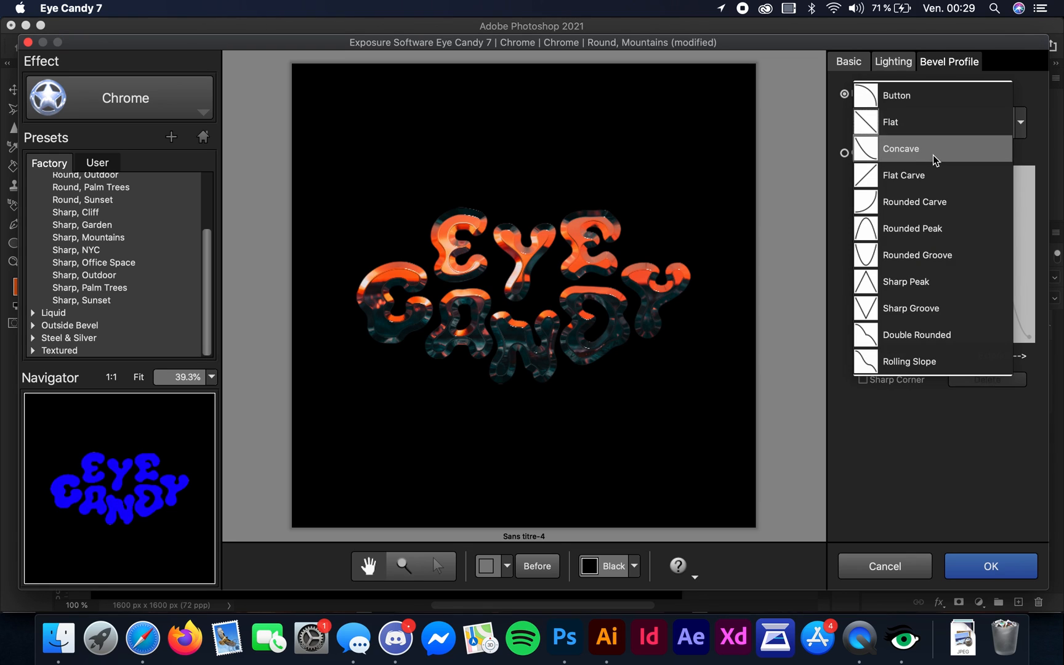
left_click(901, 149)
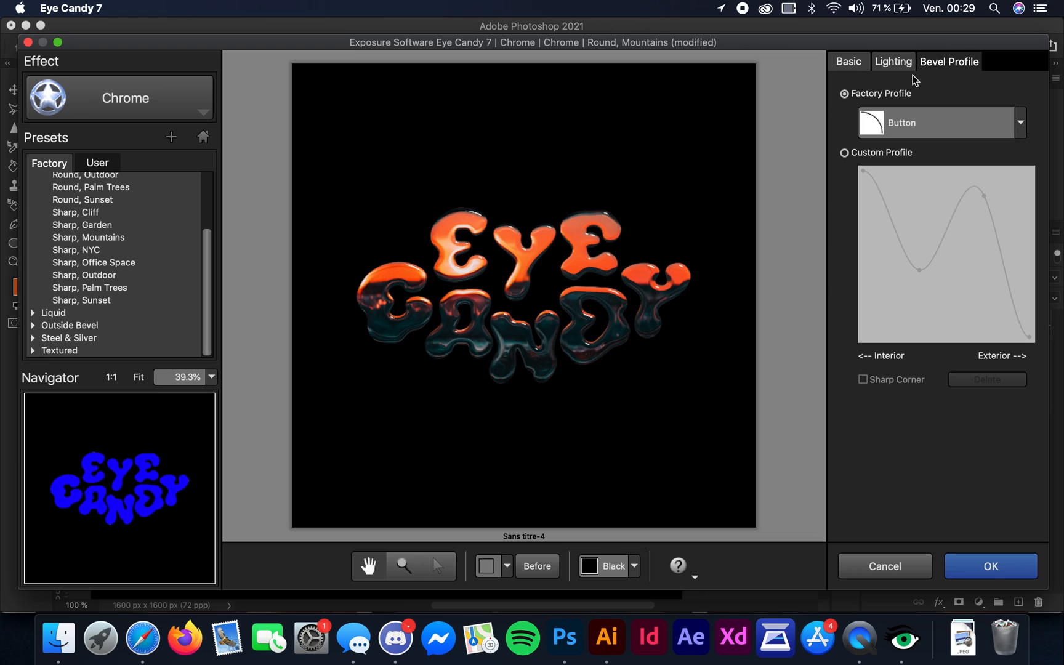
left_click(894, 62)
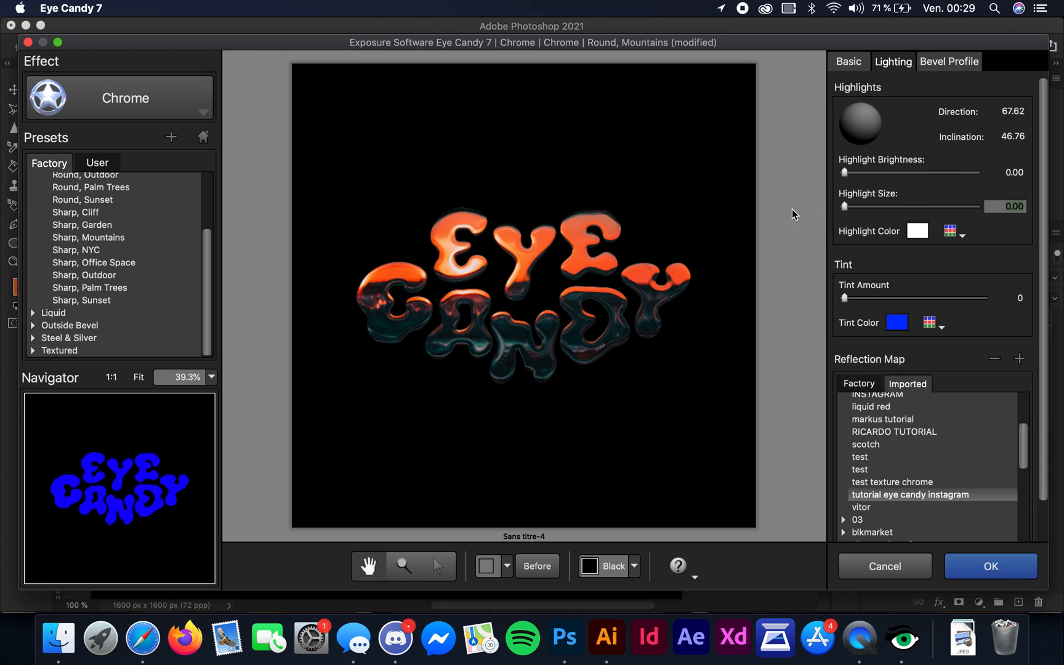
left_click(849, 62)
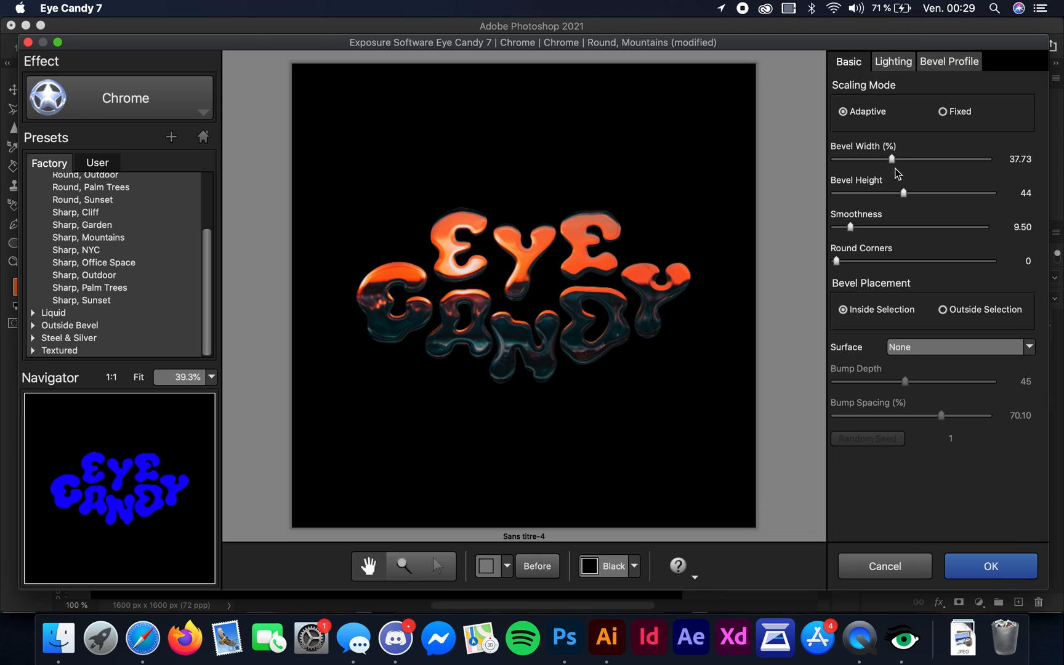
- Set bevel width to 40.60 and bevel height to 17, then apply the chrome effect
left_click_drag(902, 159, 920, 159)
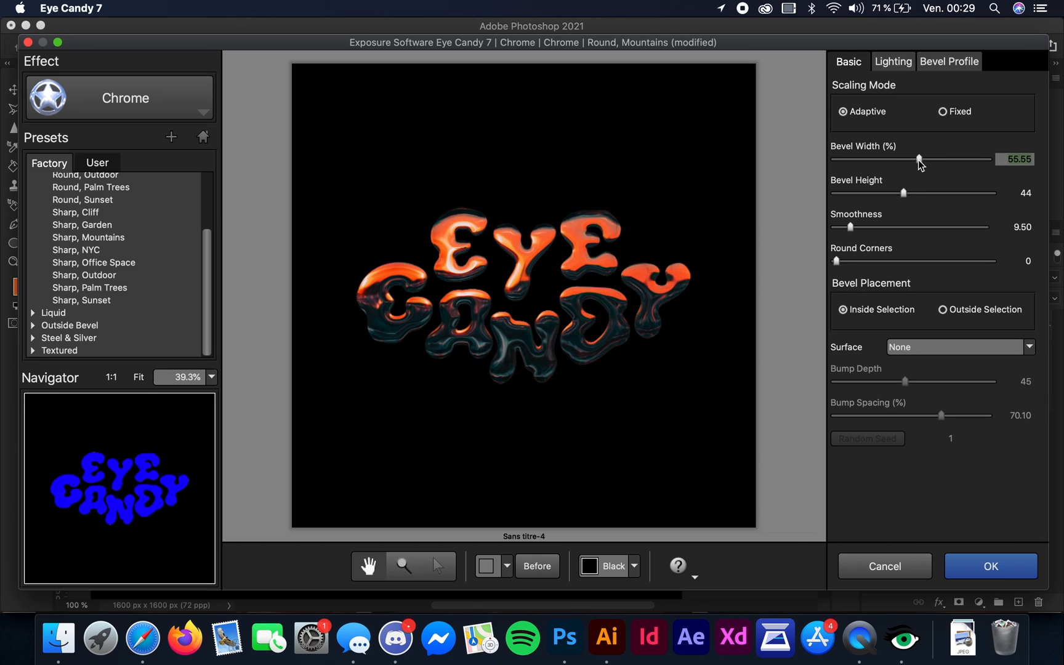
left_click_drag(919, 159, 895, 159)
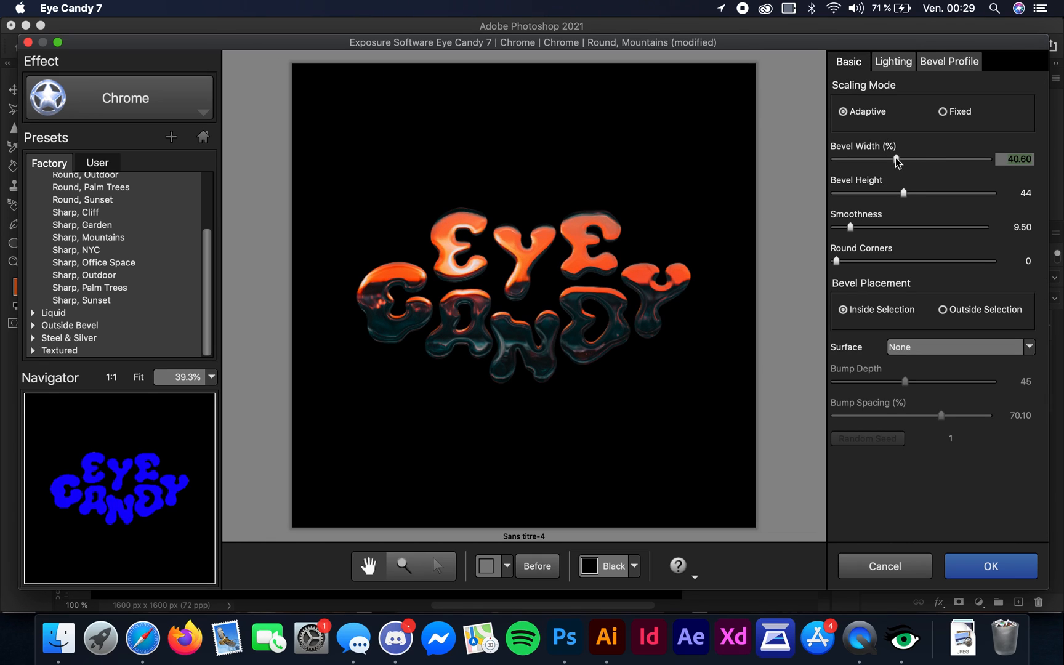
left_click_drag(903, 193, 871, 193)
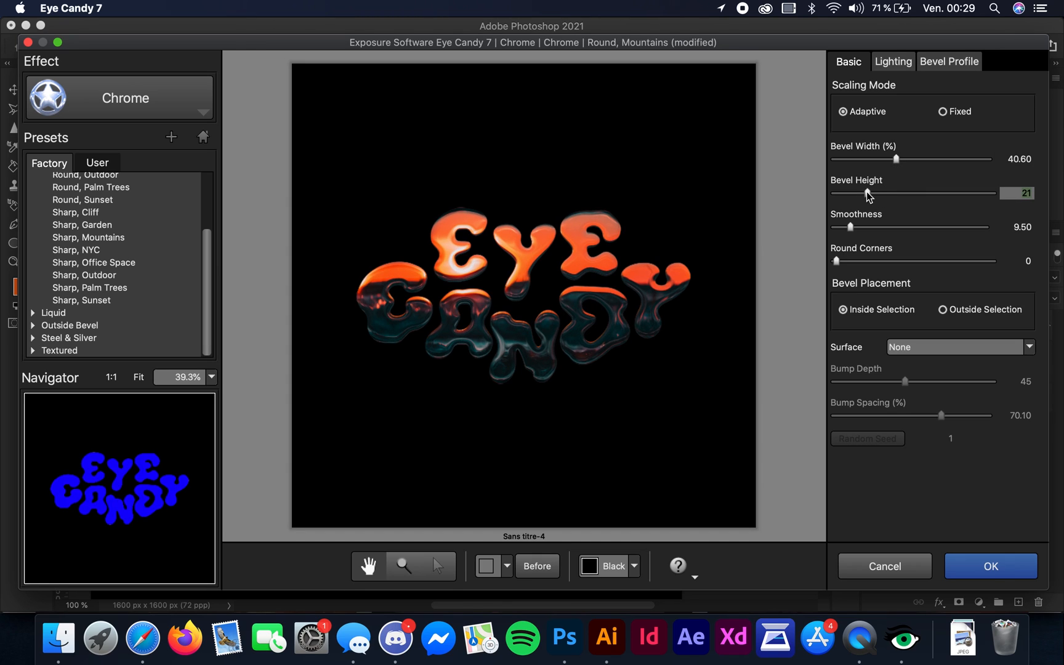
left_click_drag(895, 194, 861, 193)
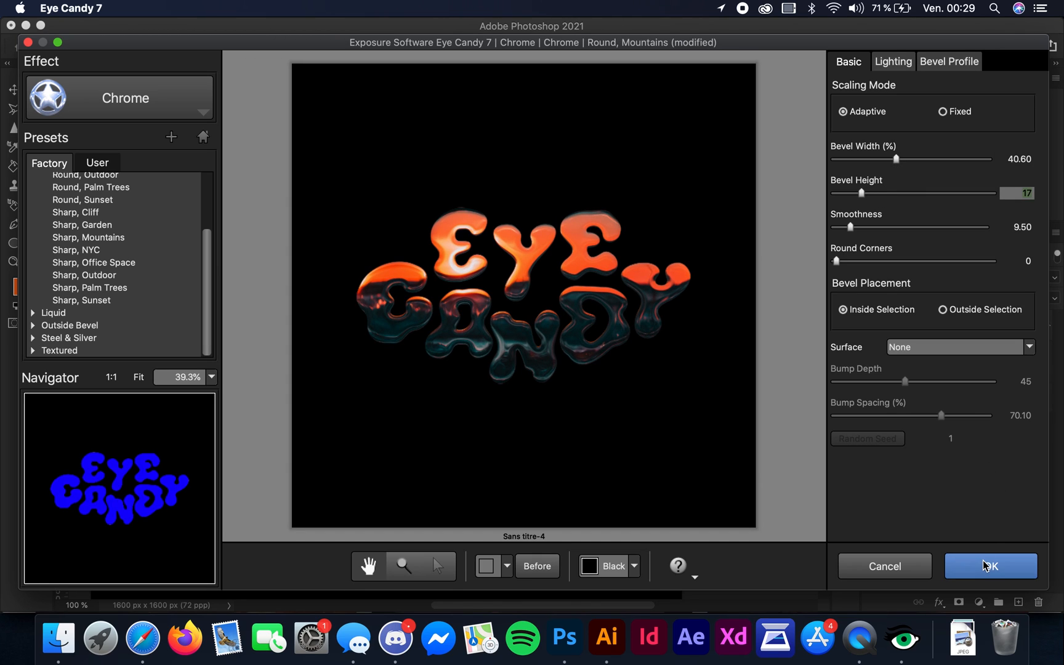
left_click(992, 567)
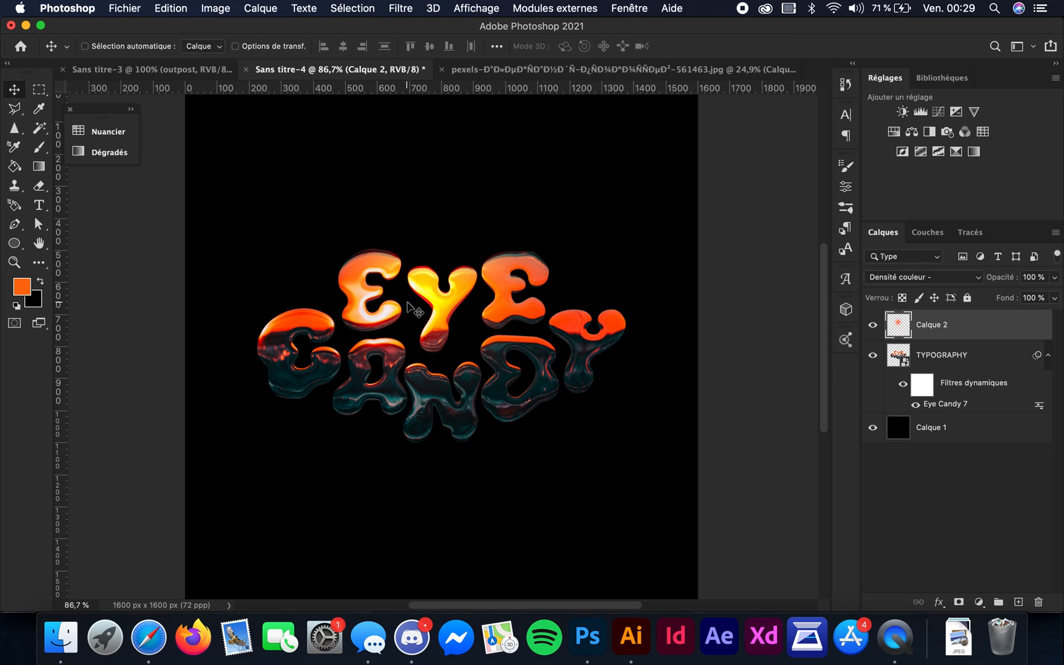
mouse_move(431, 256)
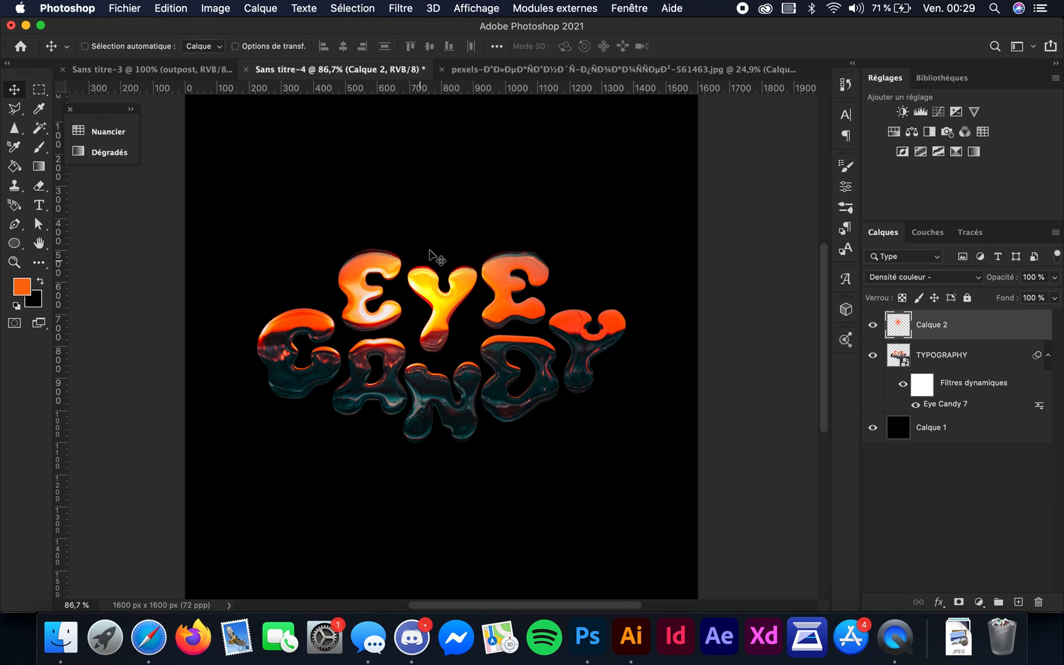
- Revisit the Eye Candy 7 entry in the Filter menu and dismiss it
left_click(408, 8)
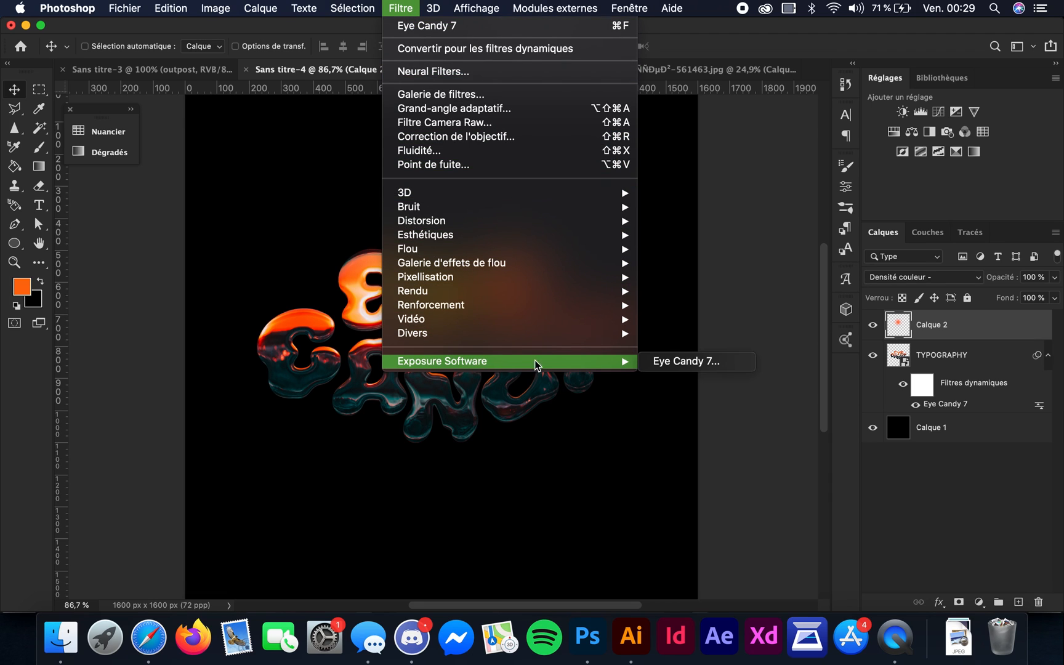
left_click(686, 362)
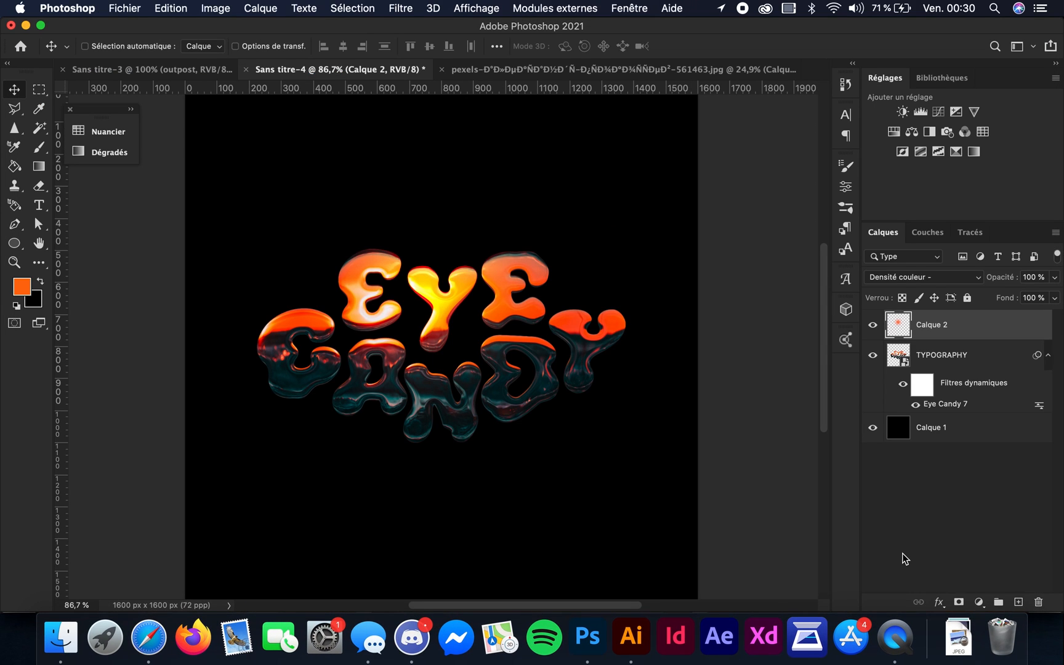
mouse_move(214, 411)
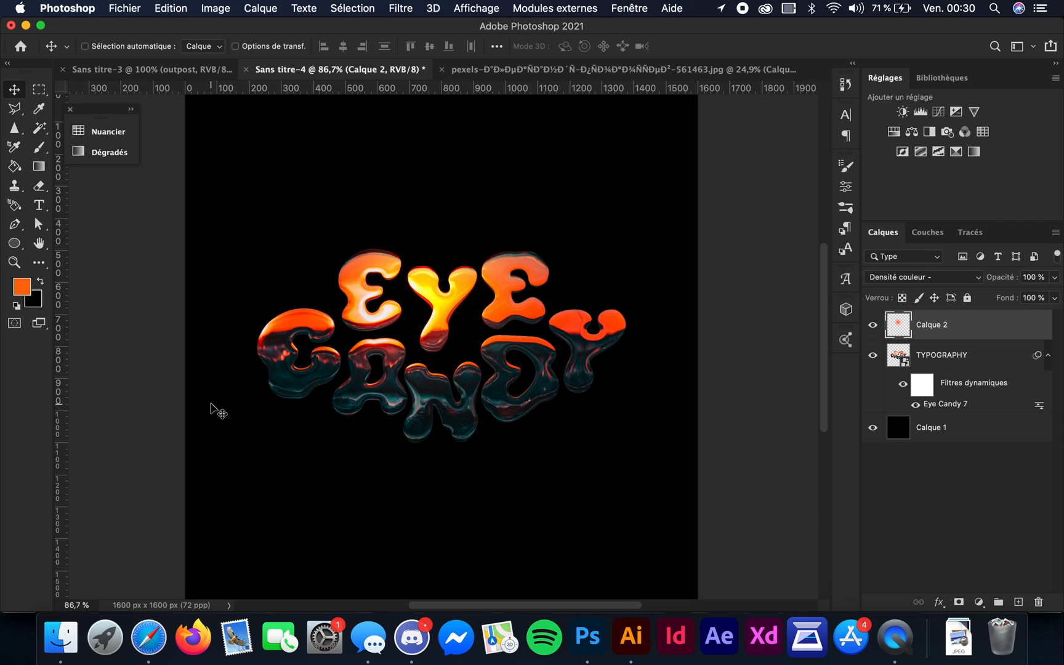
mouse_move(309, 426)
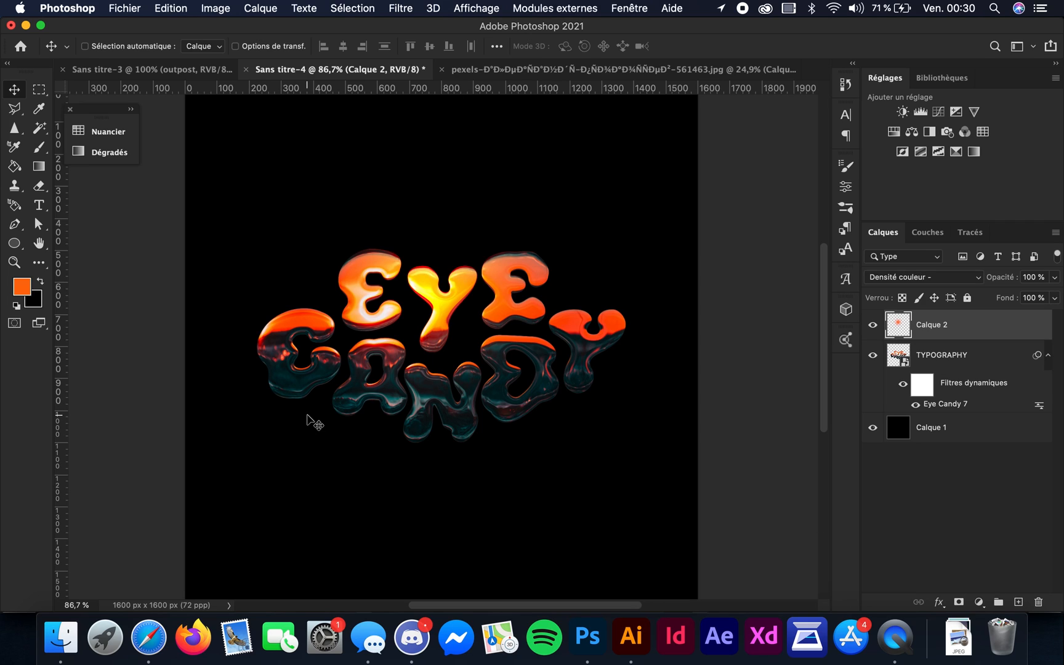